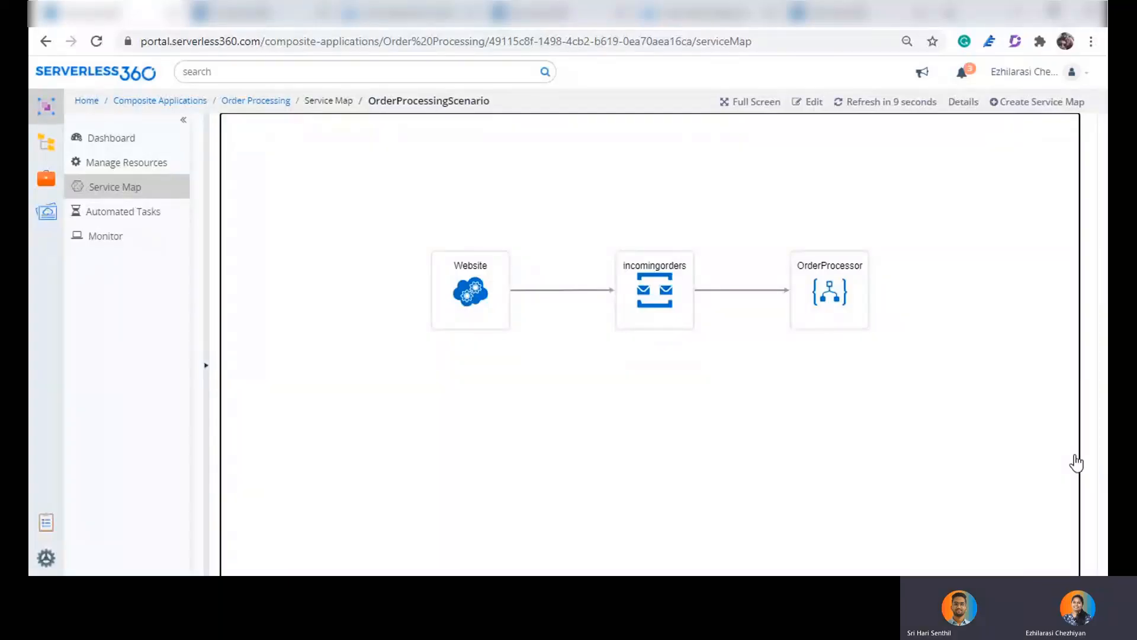
pyautogui.moveTo(622, 453)
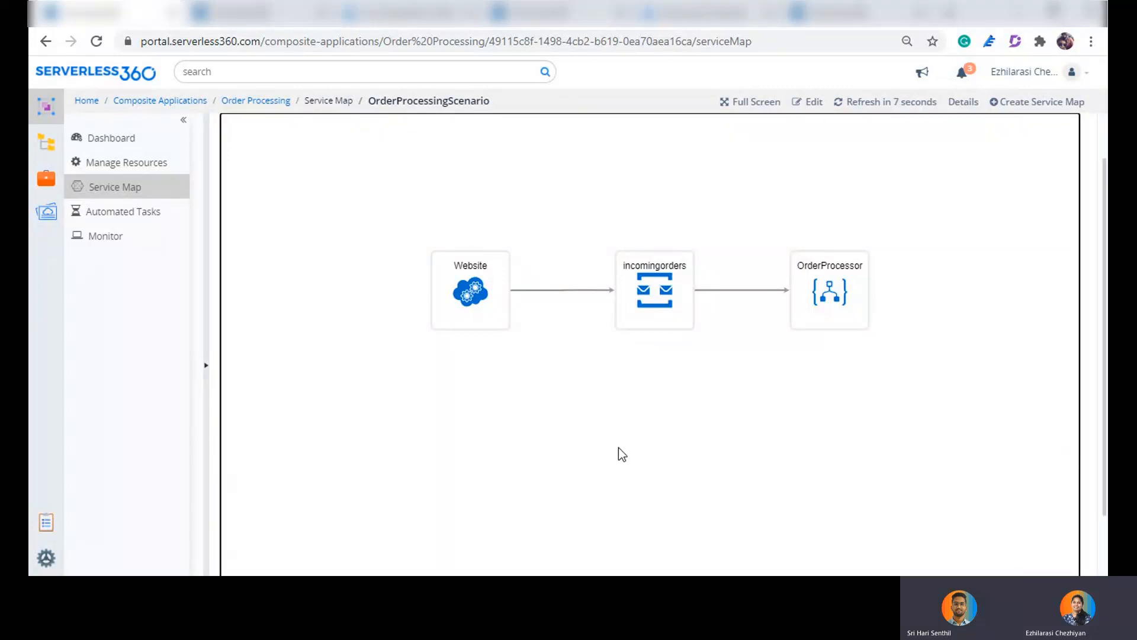
pyautogui.moveTo(690, 465)
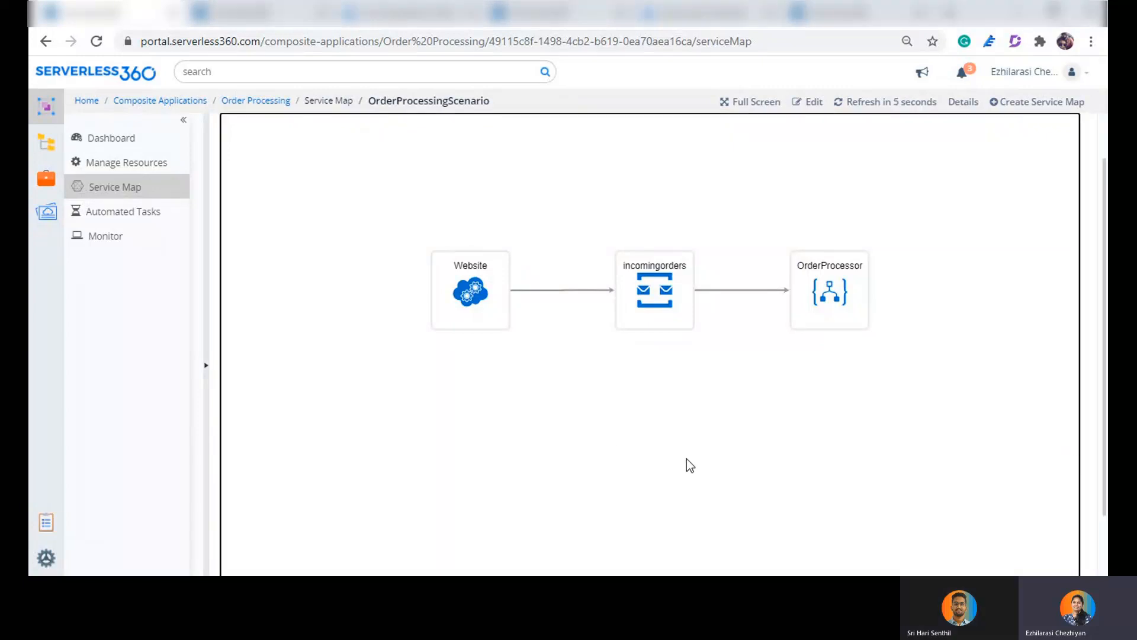
pyautogui.moveTo(682, 459)
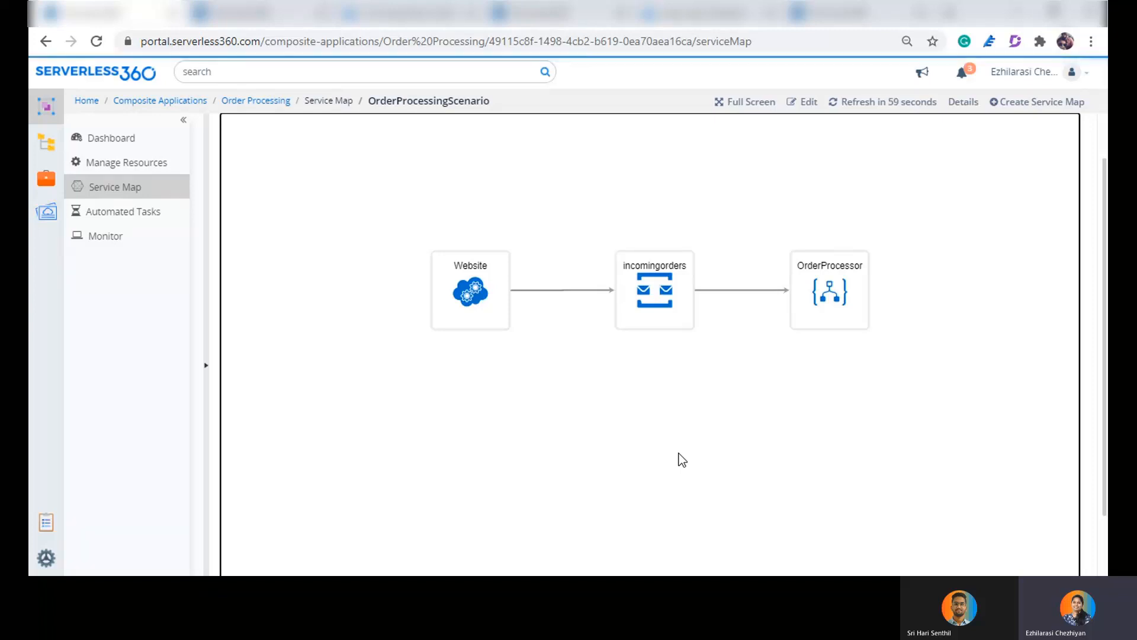
pyautogui.moveTo(485, 346)
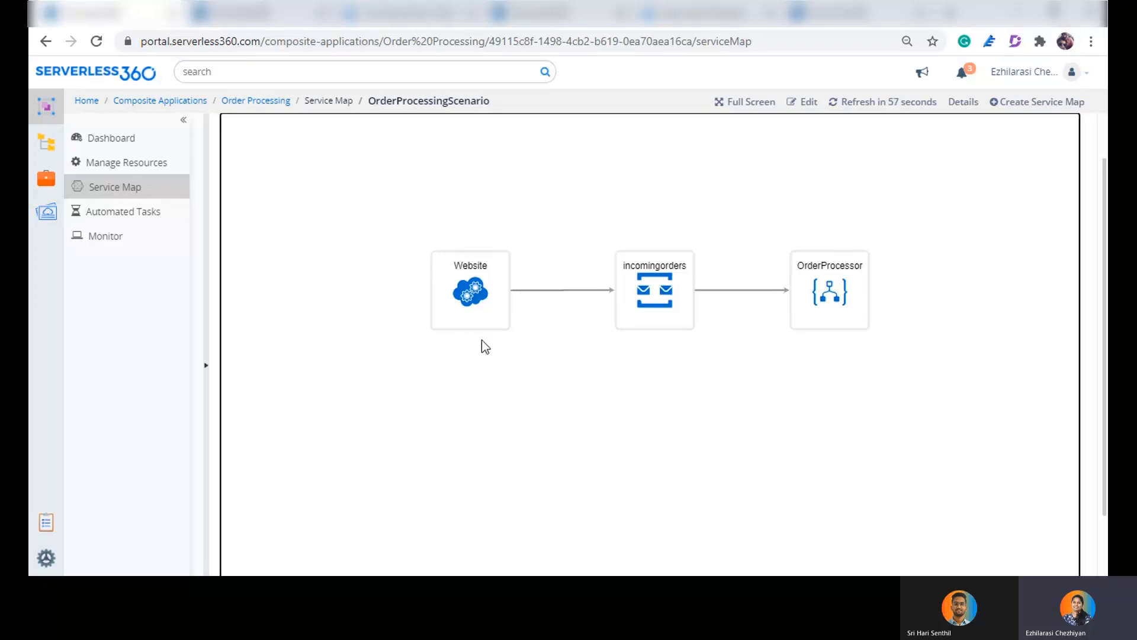
pyautogui.moveTo(534, 399)
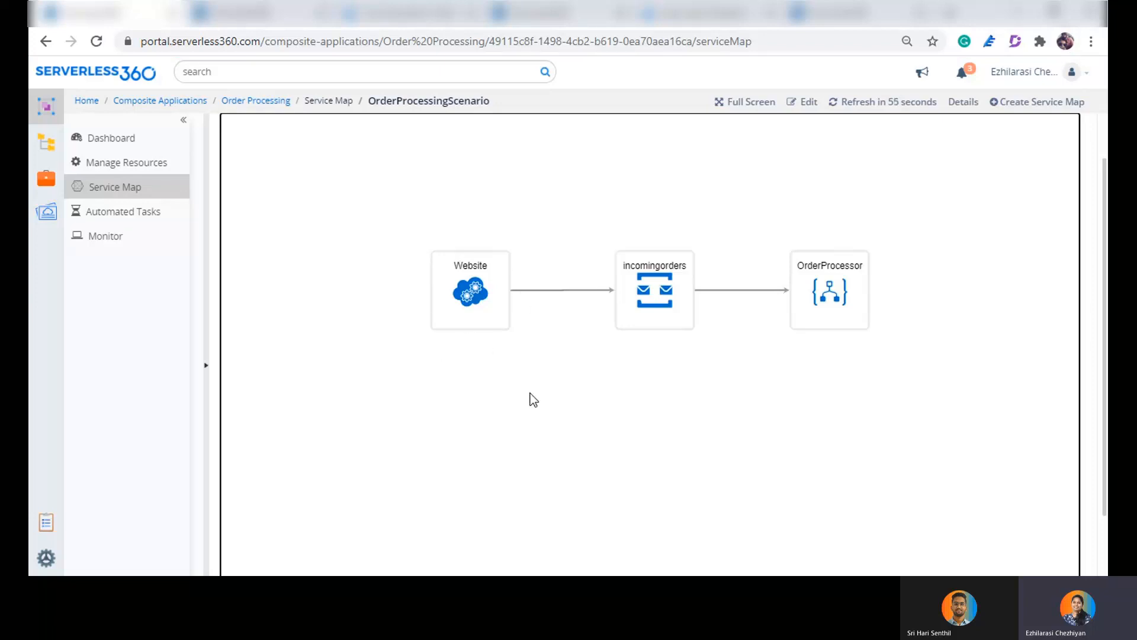
pyautogui.moveTo(522, 362)
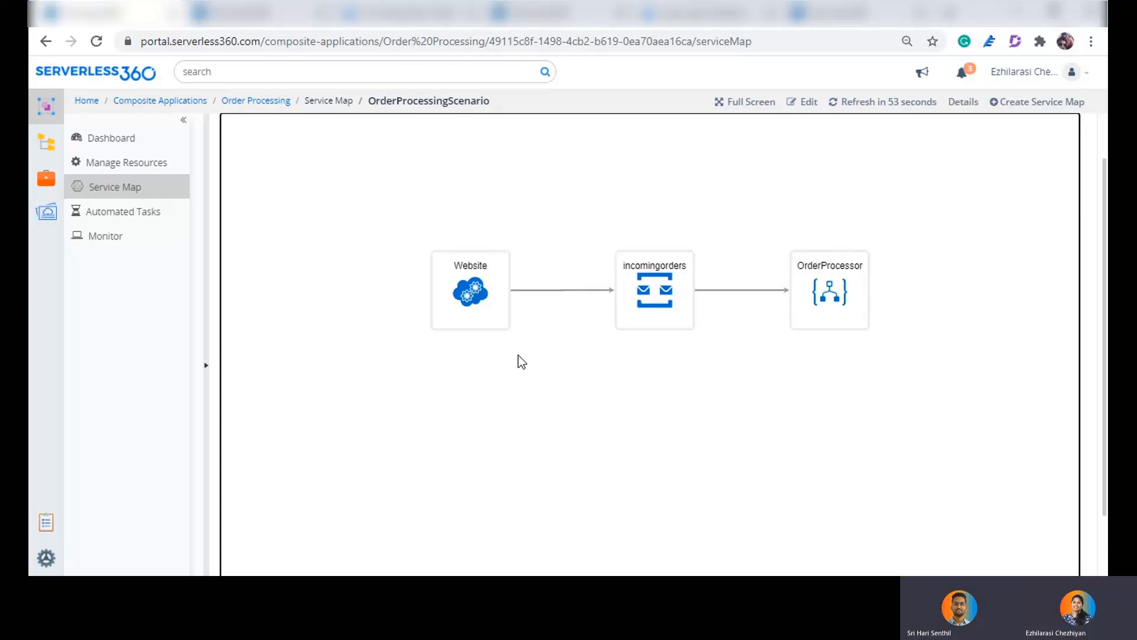
pyautogui.moveTo(522, 307)
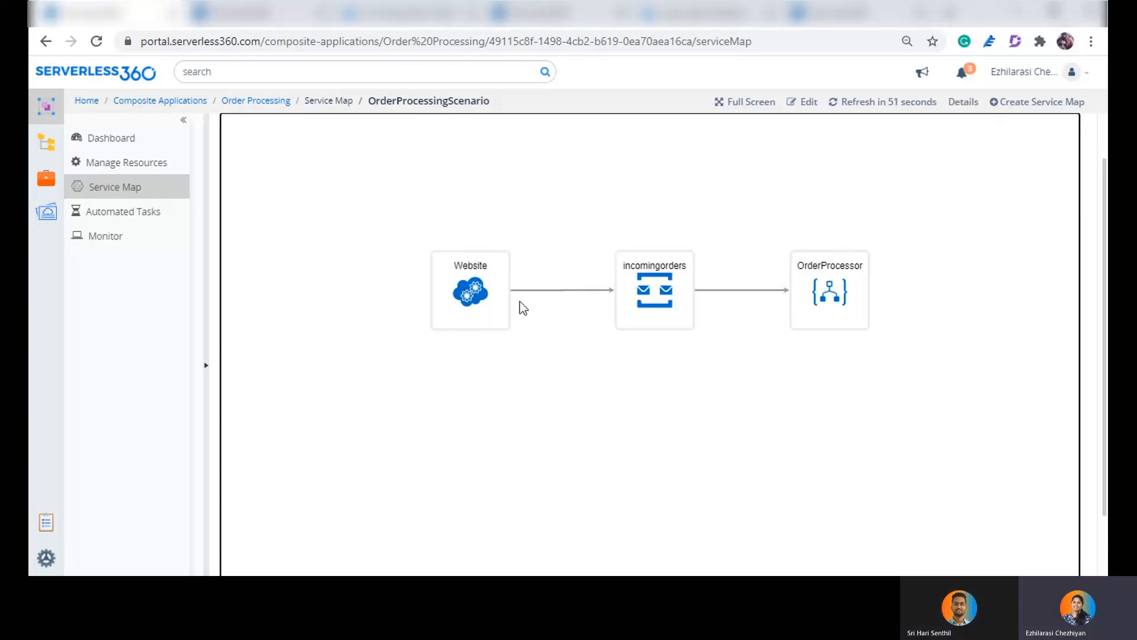
pyautogui.moveTo(632, 300)
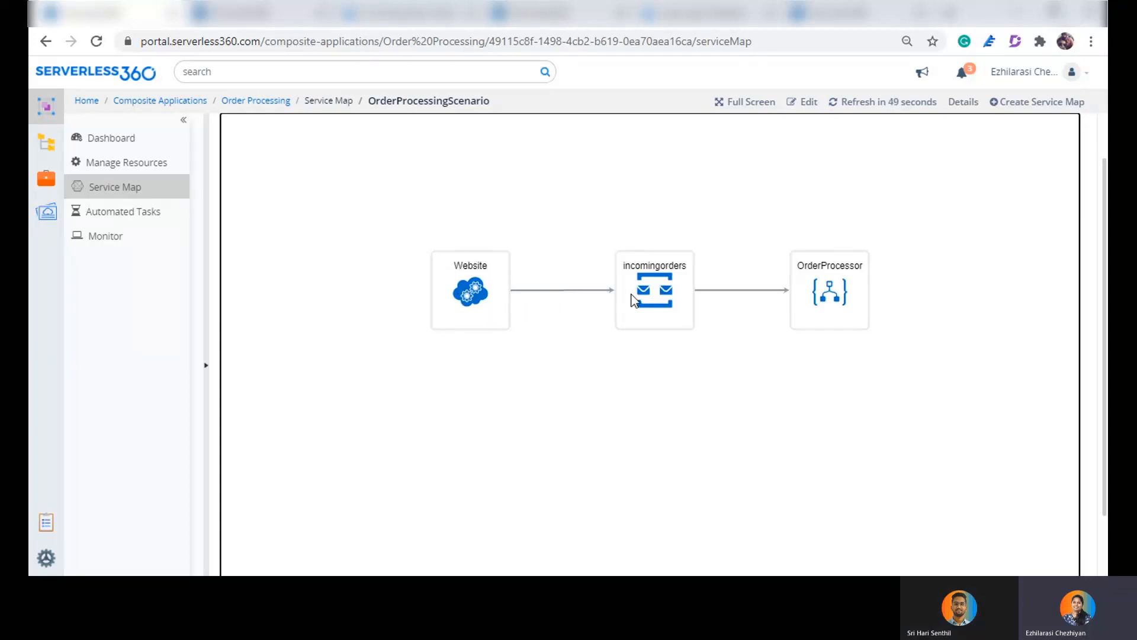
pyautogui.moveTo(824, 284)
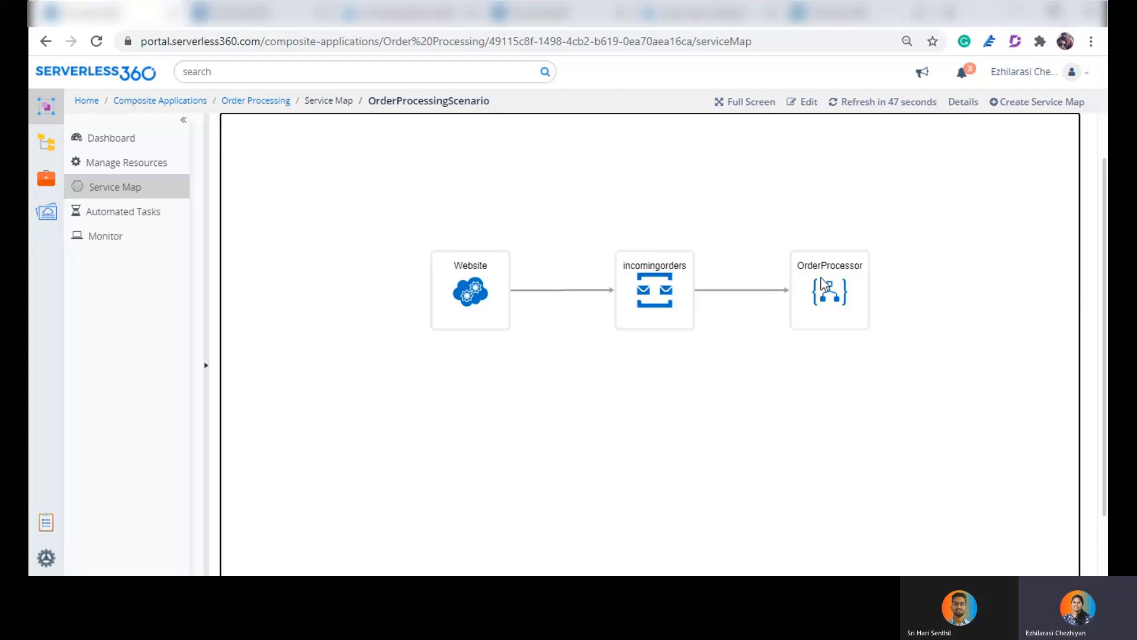
pyautogui.moveTo(819, 365)
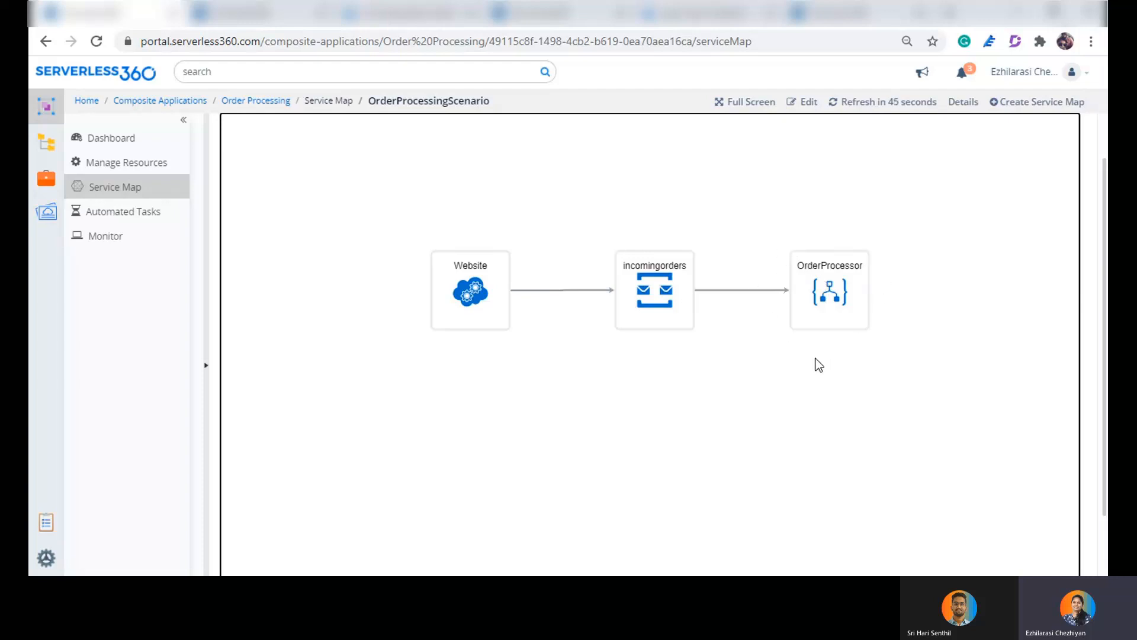
pyautogui.moveTo(810, 336)
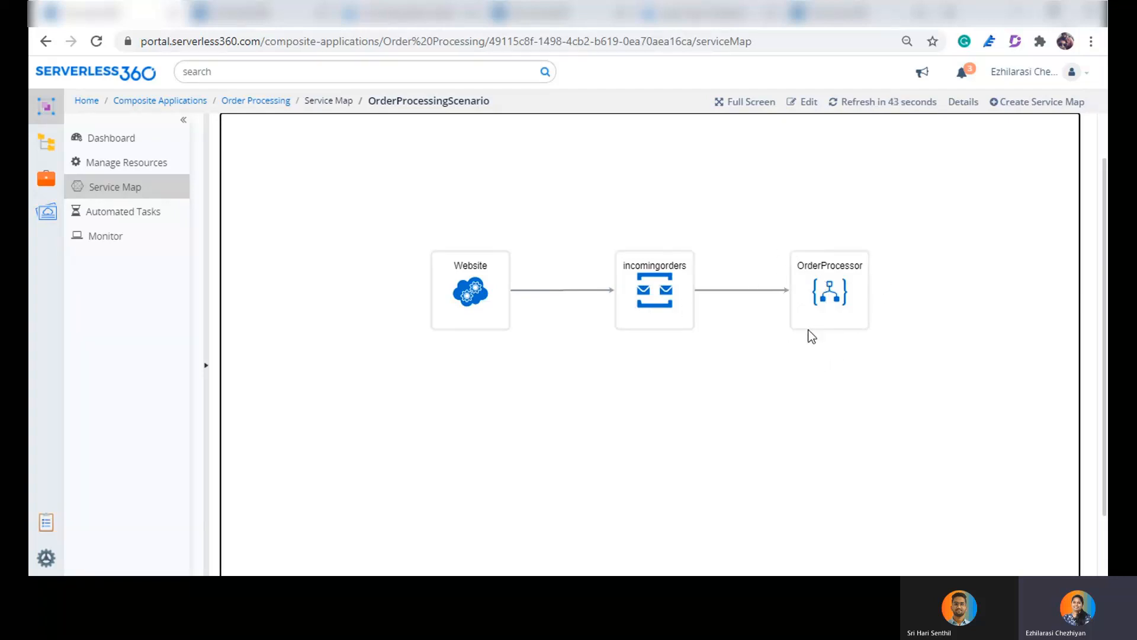
pyautogui.moveTo(730, 361)
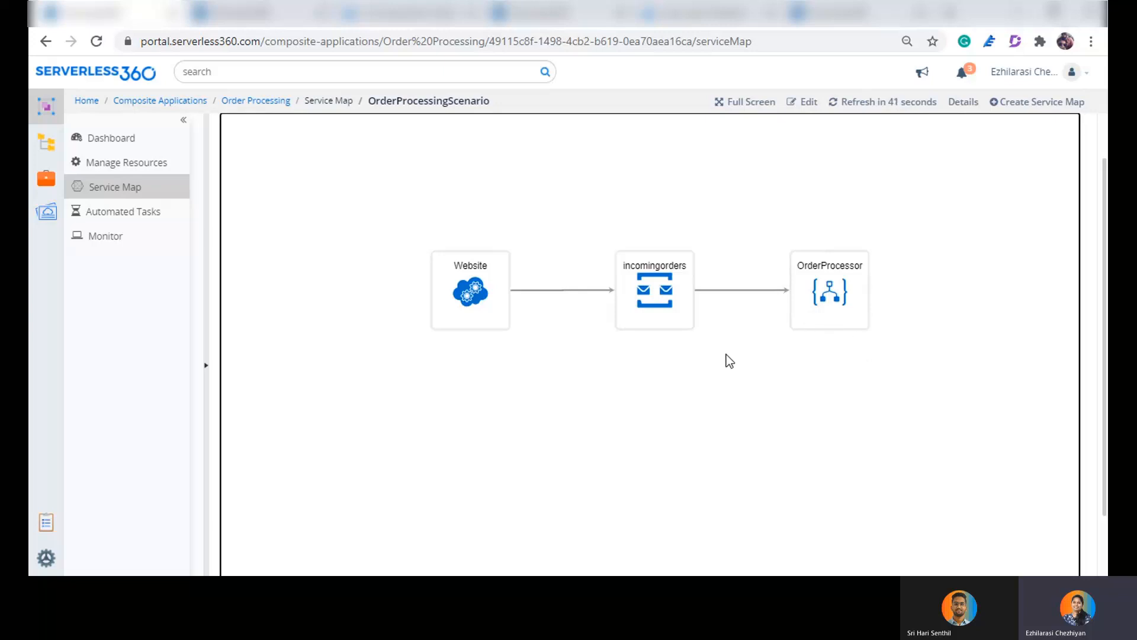
# - Show the incomingorders queue properties with dead-lettering enabled and max delivery count 10
pyautogui.click(654, 290)
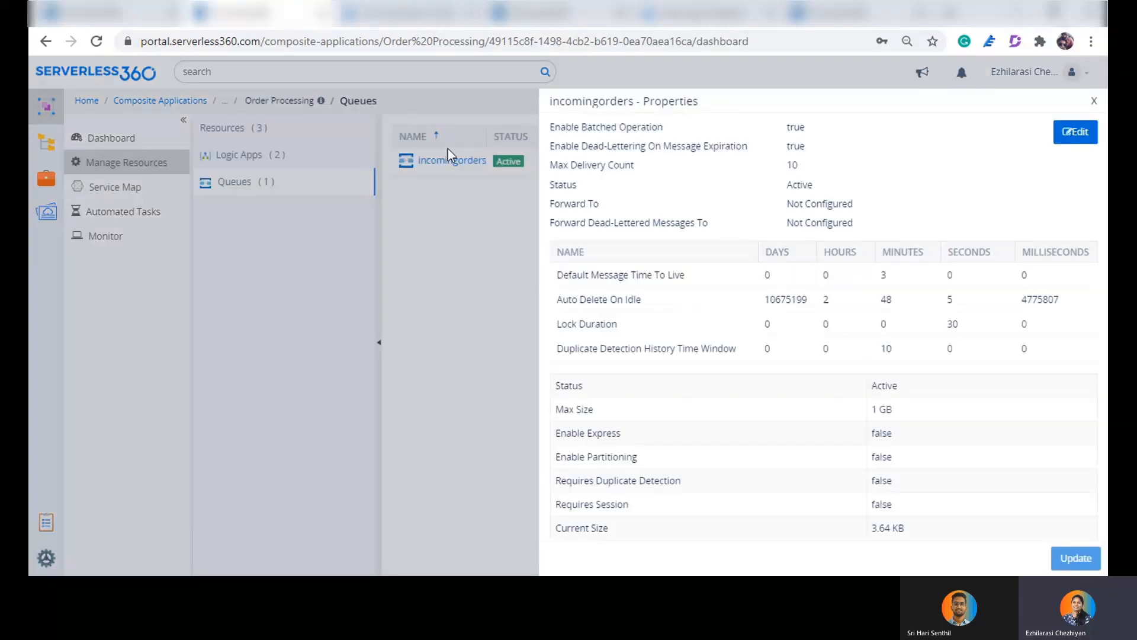
pyautogui.moveTo(807, 253)
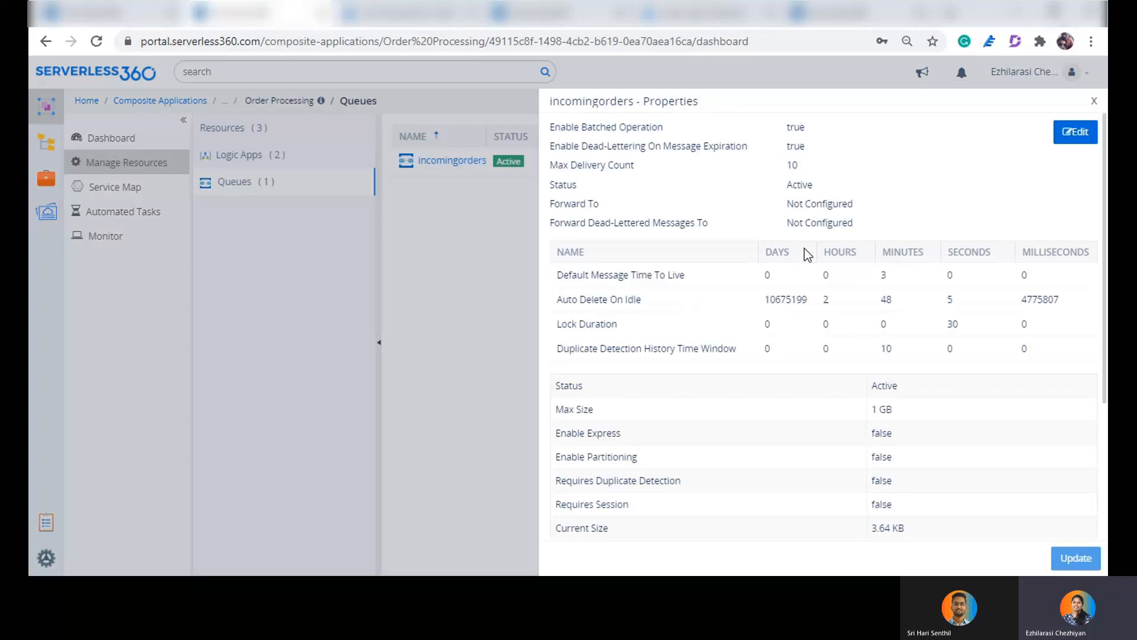
pyautogui.moveTo(553, 146)
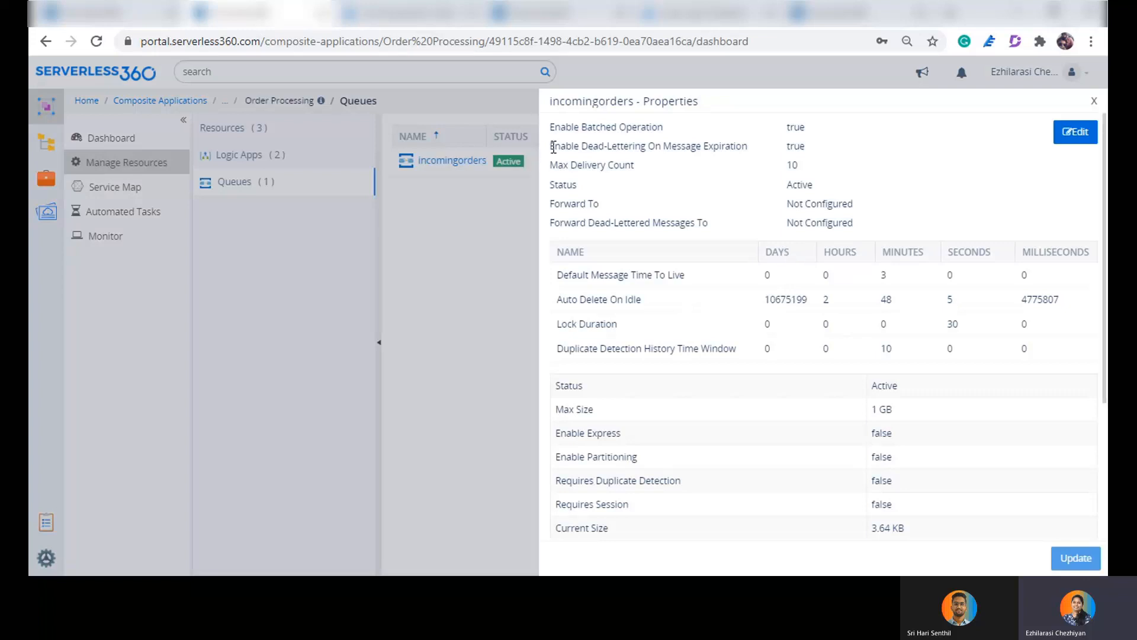
pyautogui.moveTo(551, 153)
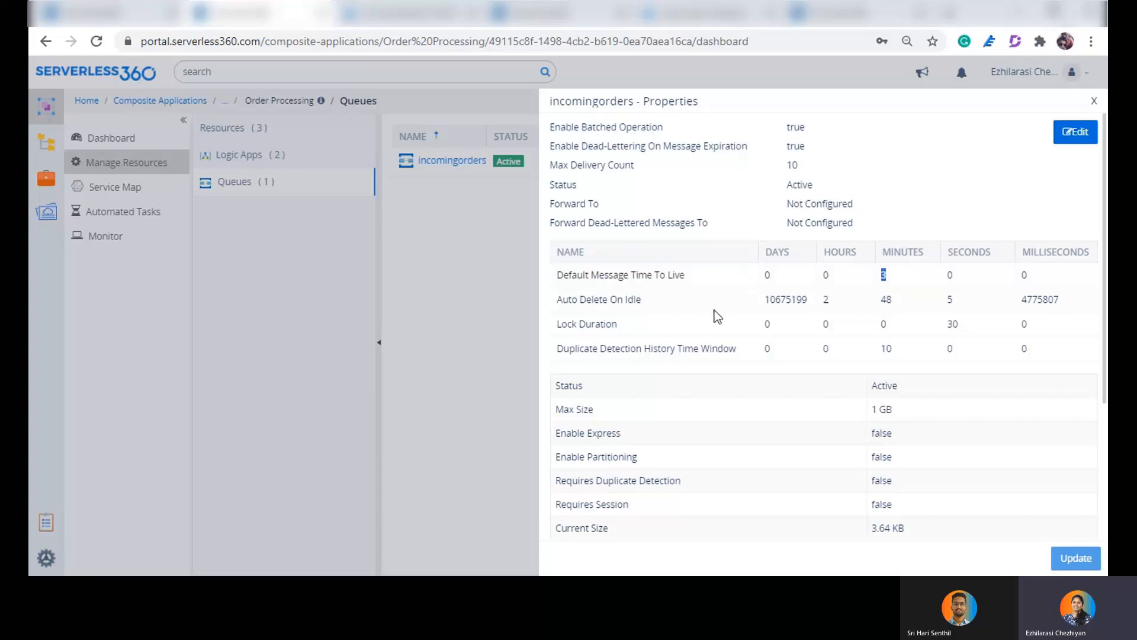
# - Return to the OrderProcessingScenario map showing Website, incomingorders and OrderProcessor connected
pyautogui.click(114, 186)
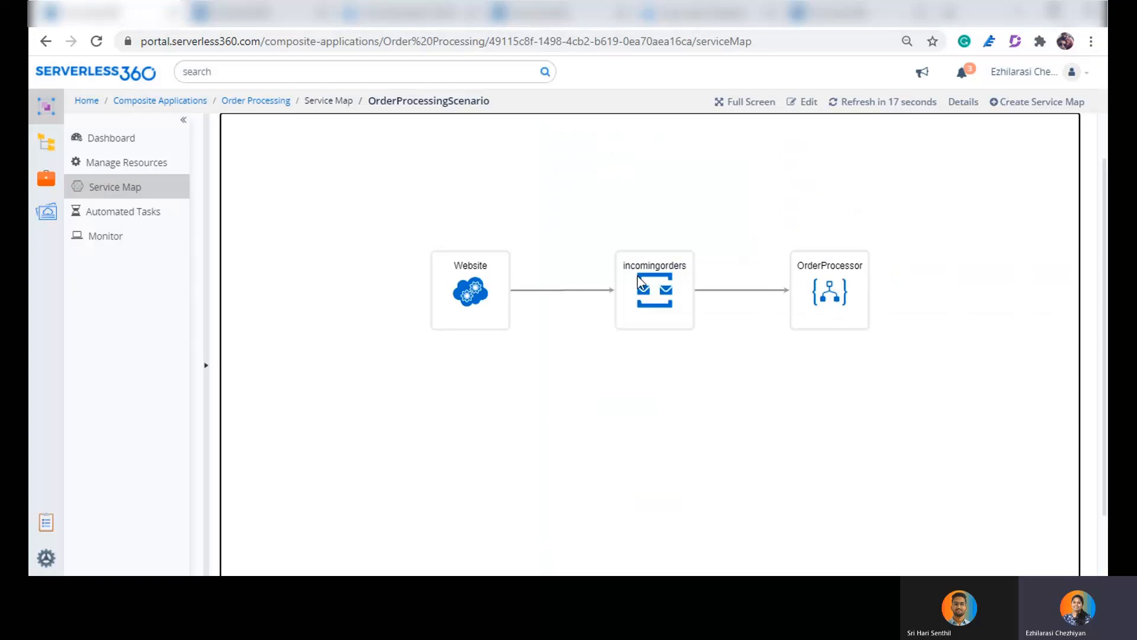
pyautogui.moveTo(694, 309)
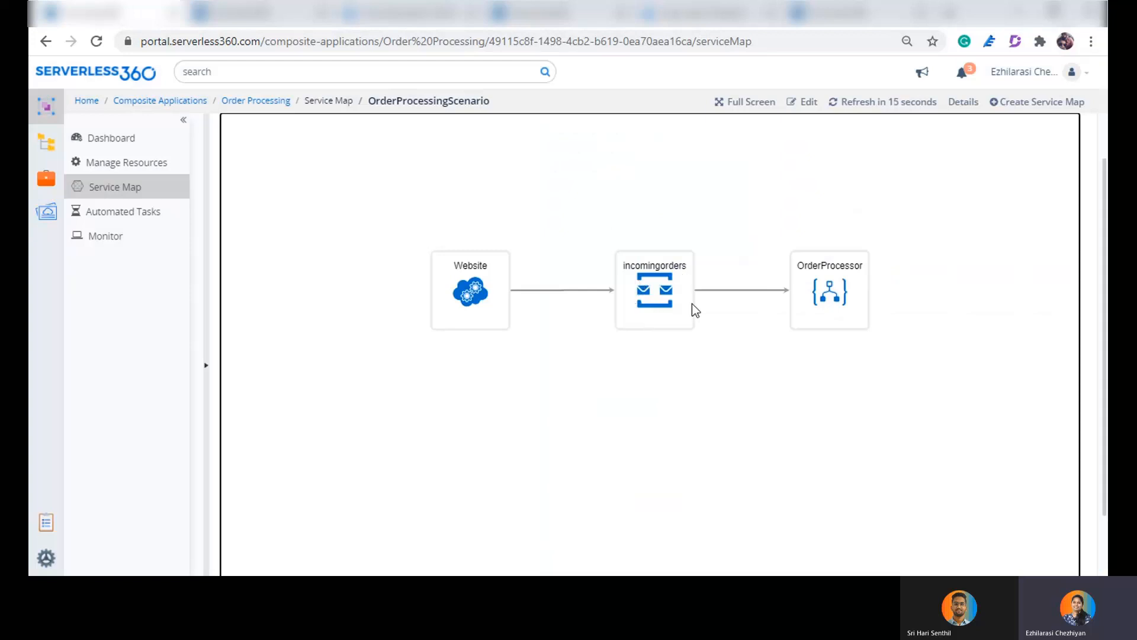
pyautogui.moveTo(735, 304)
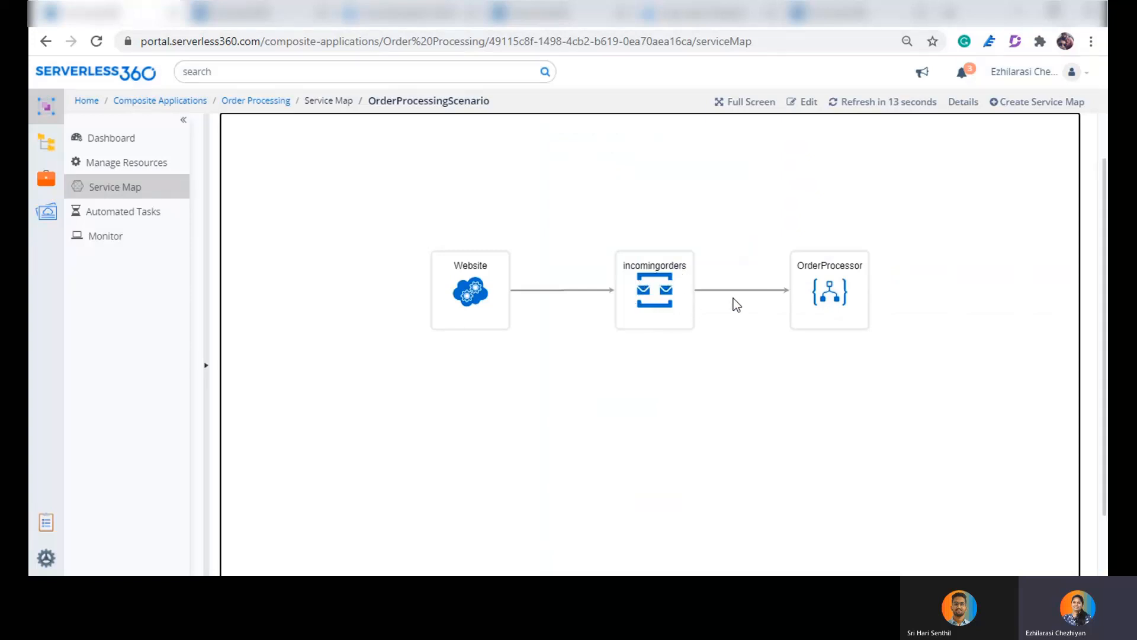
pyautogui.moveTo(809, 307)
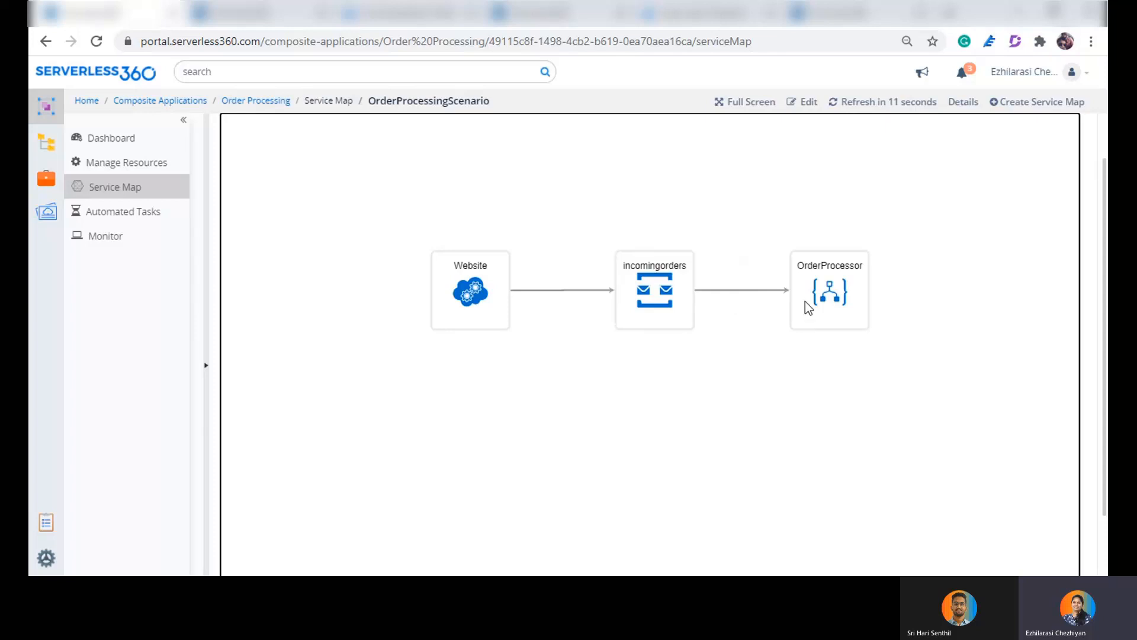
pyautogui.moveTo(855, 290)
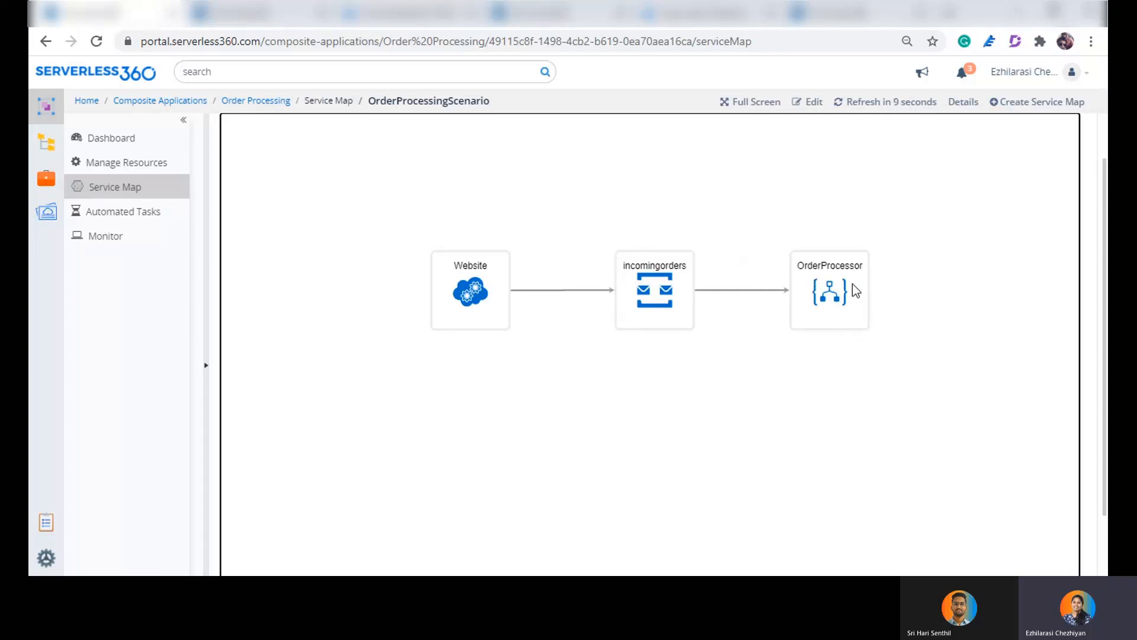
pyautogui.moveTo(648, 313)
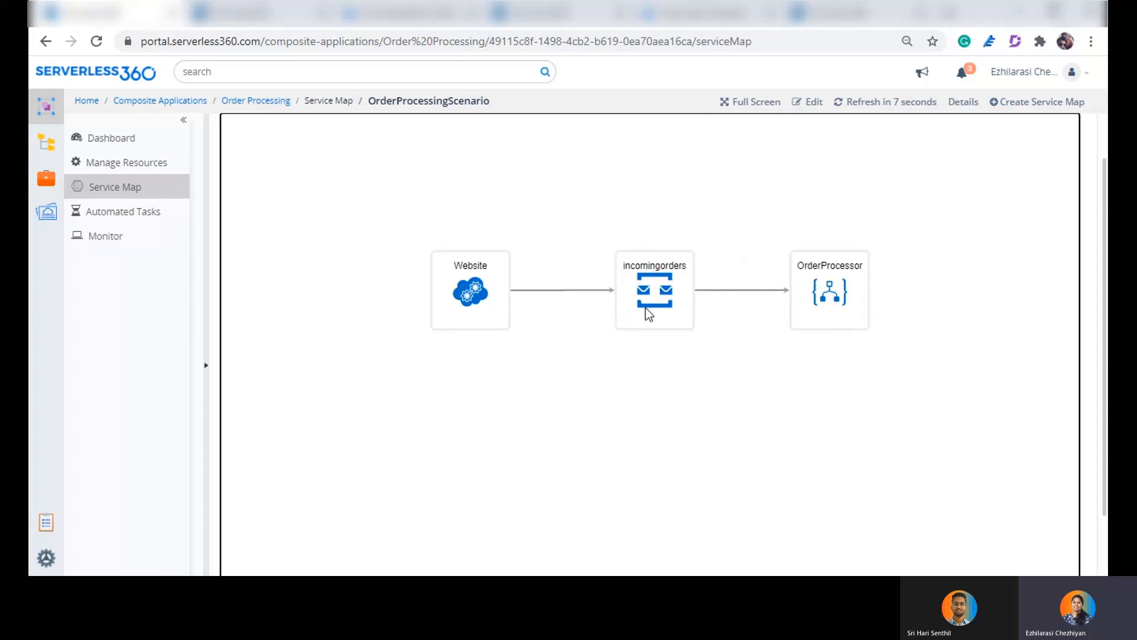
pyautogui.moveTo(673, 299)
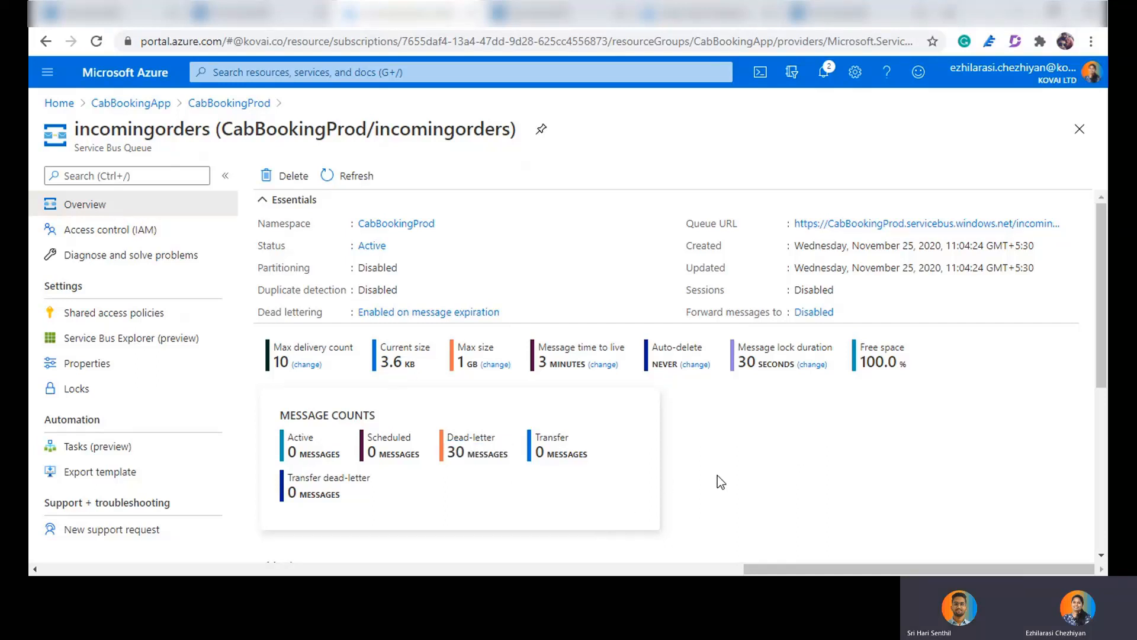
# - Review the incomingorders queue's message counts, confirming 30 dead-lettered messages
pyautogui.scroll(-3)
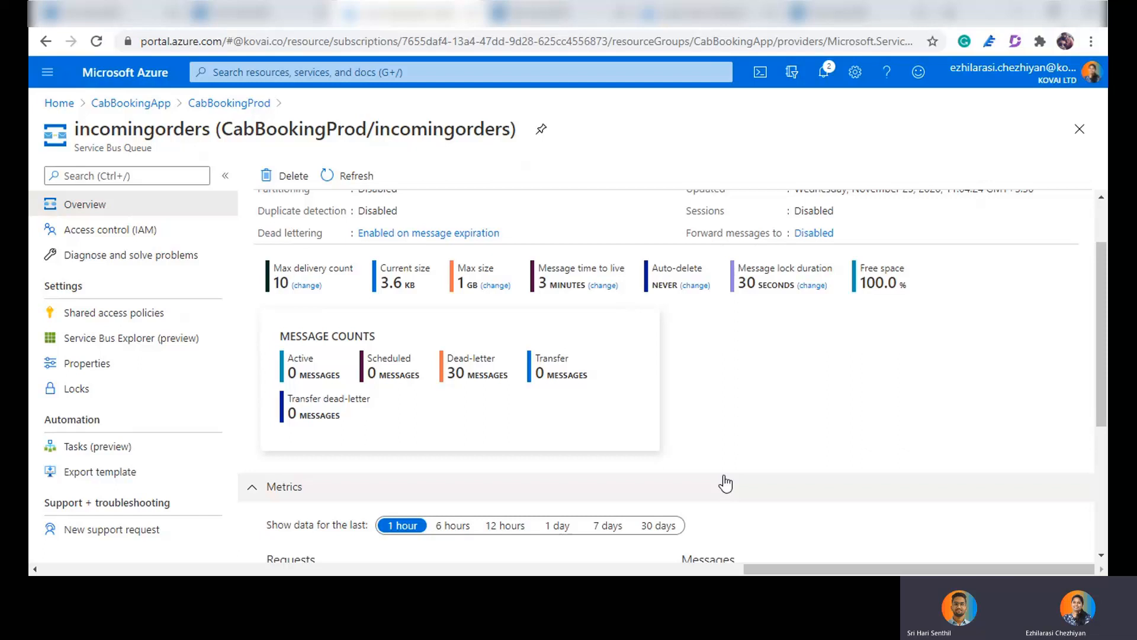
pyautogui.moveTo(732, 443)
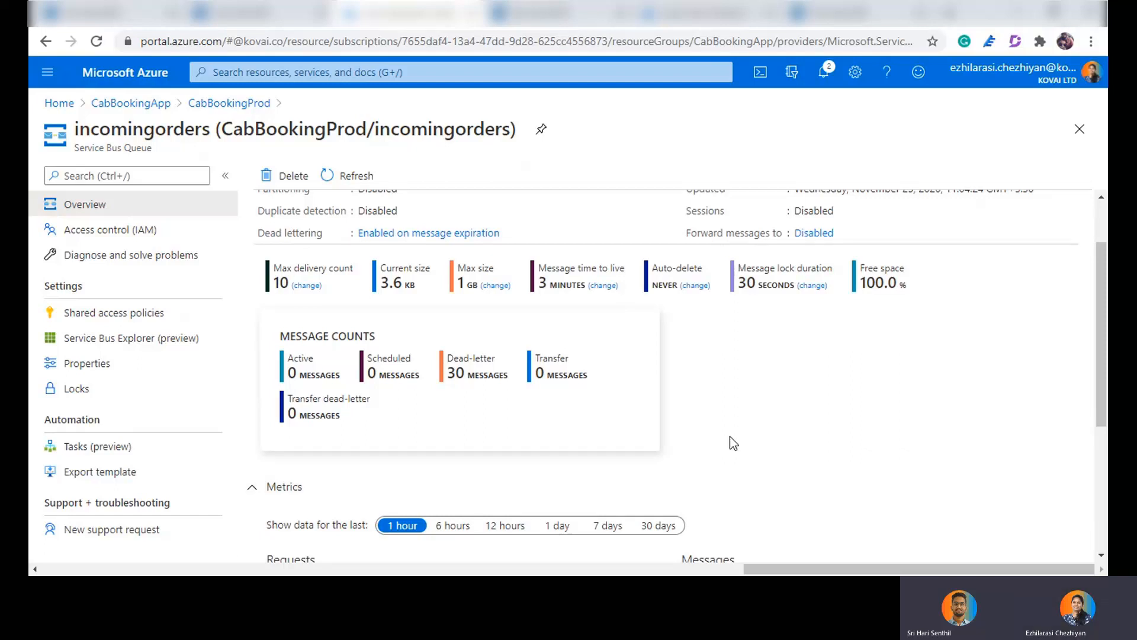
pyautogui.scroll(3)
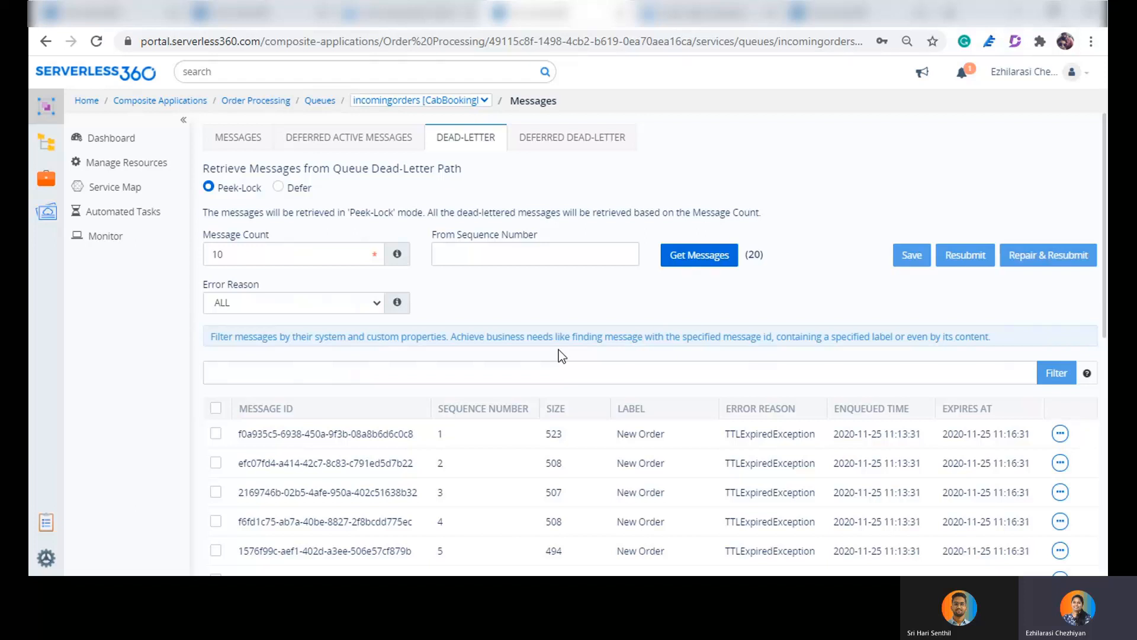
pyautogui.moveTo(479, 249)
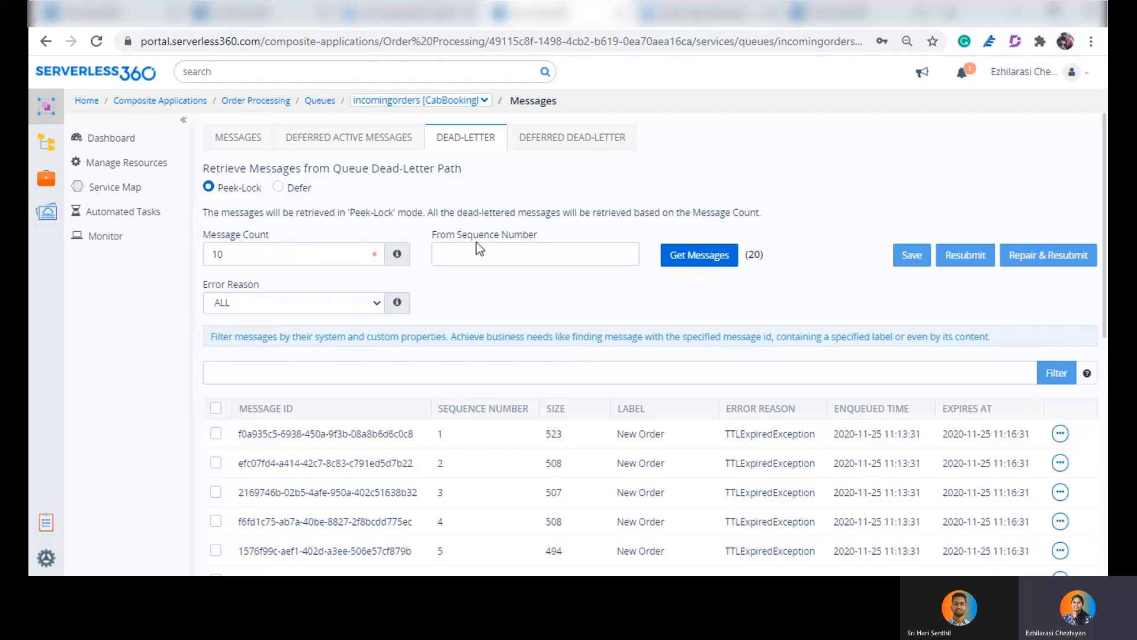
pyautogui.moveTo(494, 144)
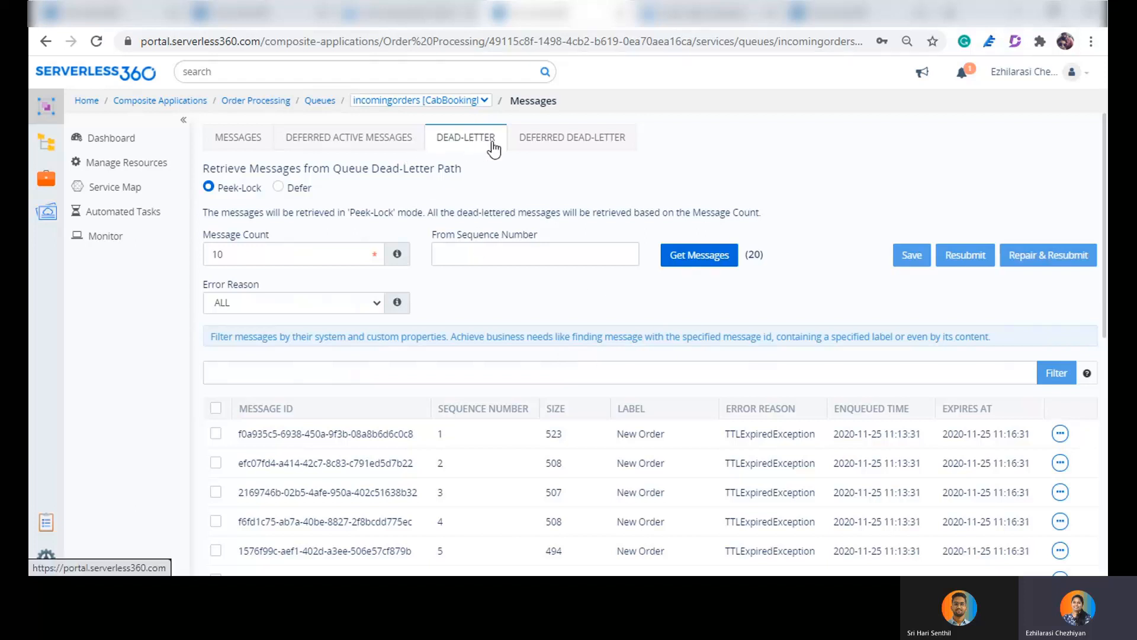
pyautogui.moveTo(432, 108)
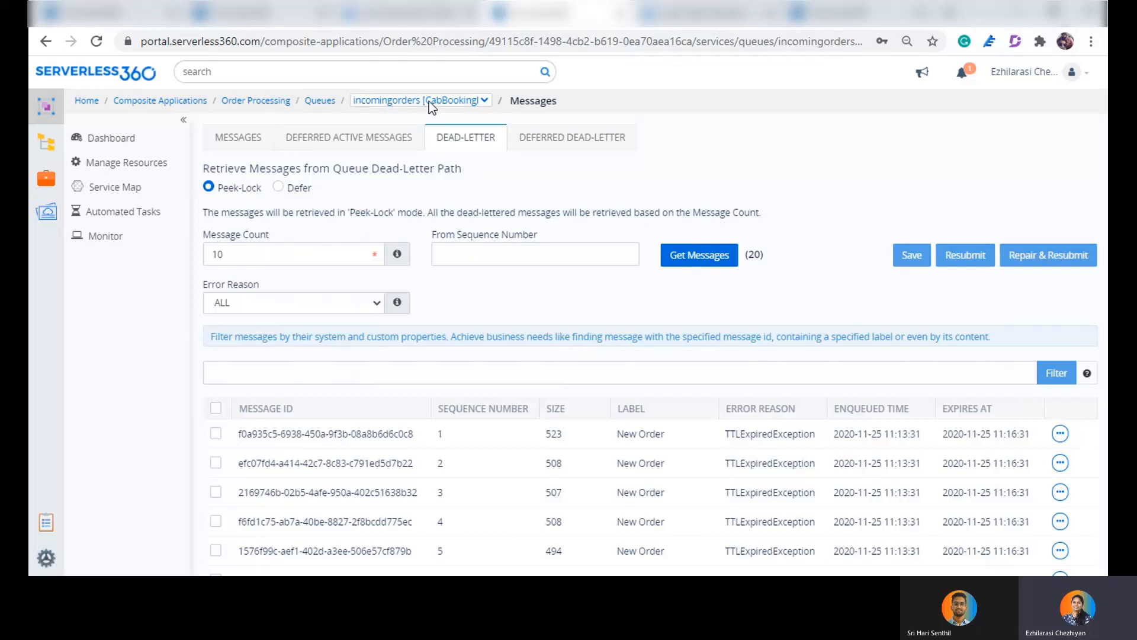
pyautogui.moveTo(206, 189)
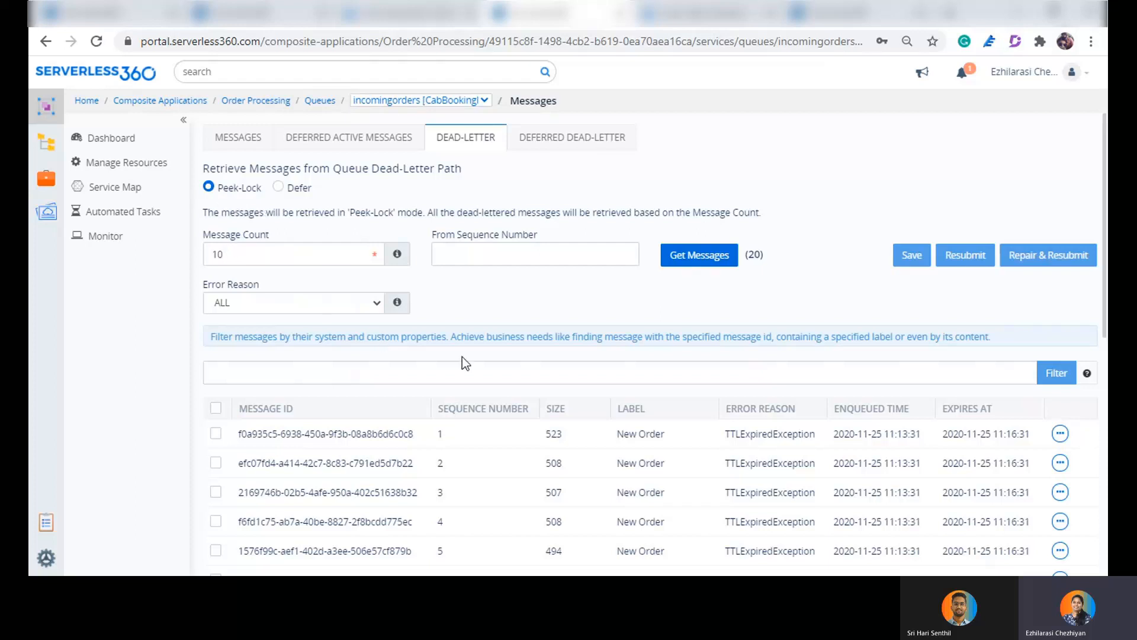
pyautogui.moveTo(569, 414)
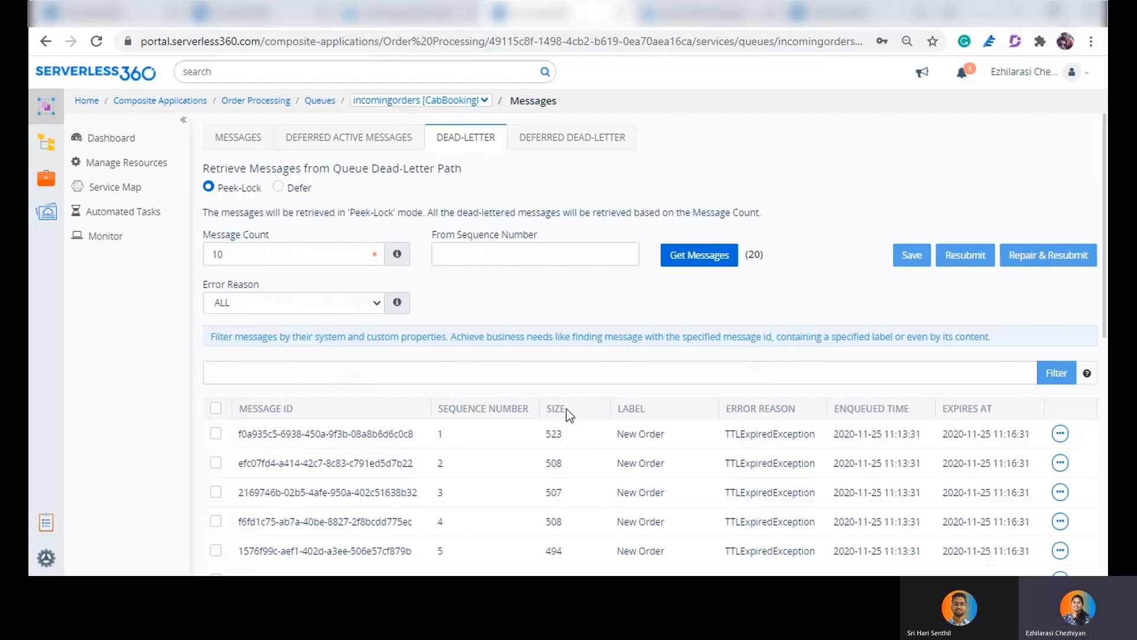
pyautogui.moveTo(638, 448)
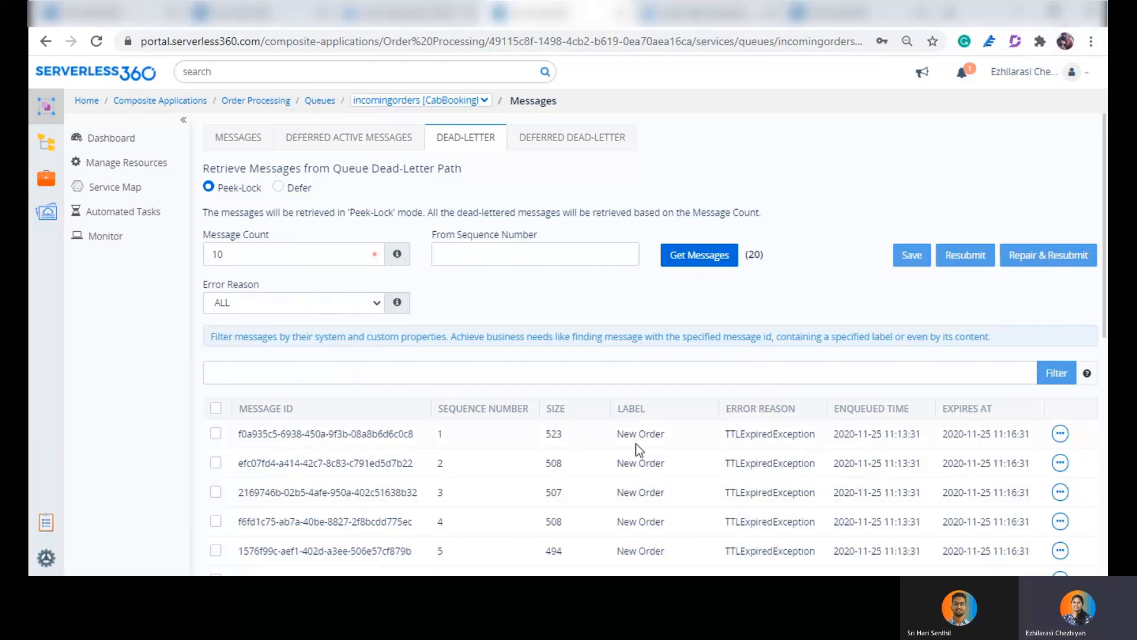
pyautogui.moveTo(330, 537)
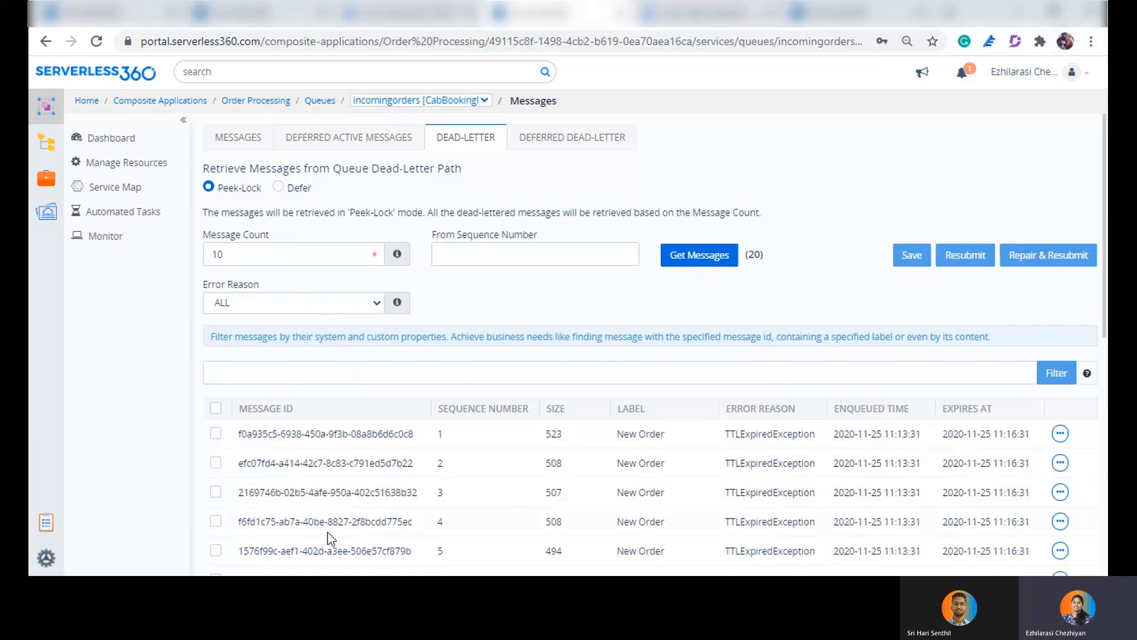
pyautogui.click(1059, 464)
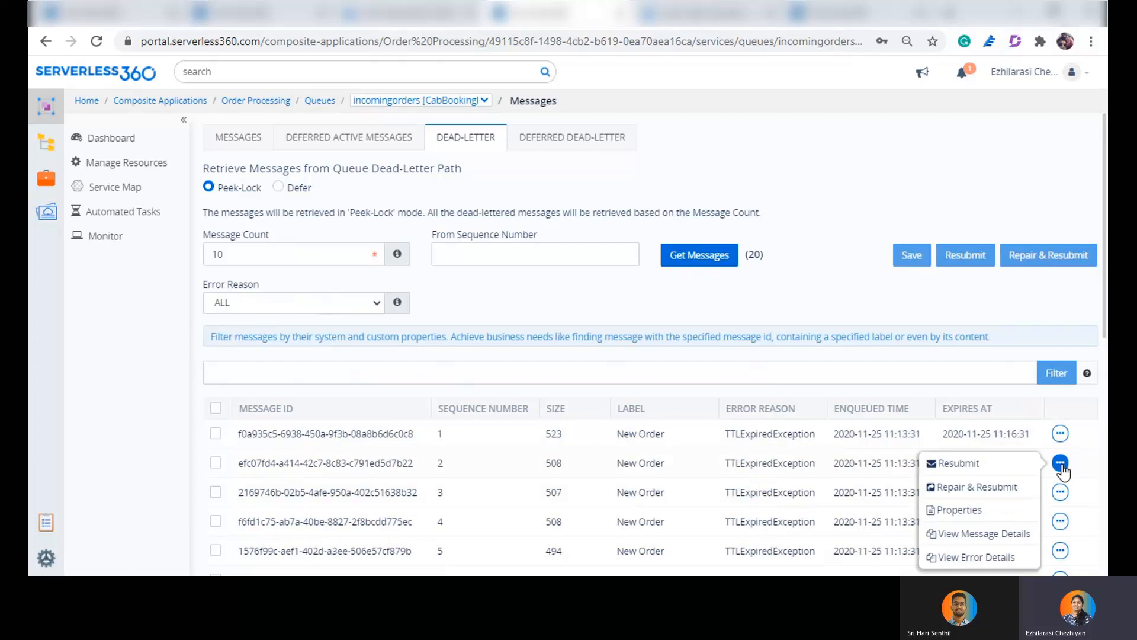
pyautogui.click(984, 533)
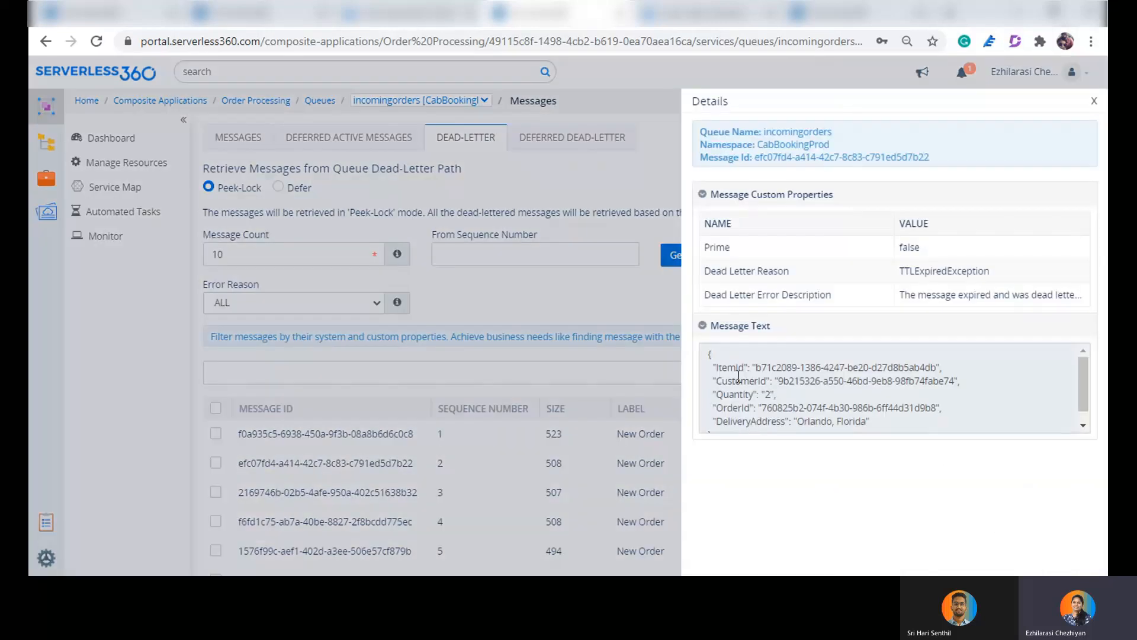
pyautogui.scroll(-3)
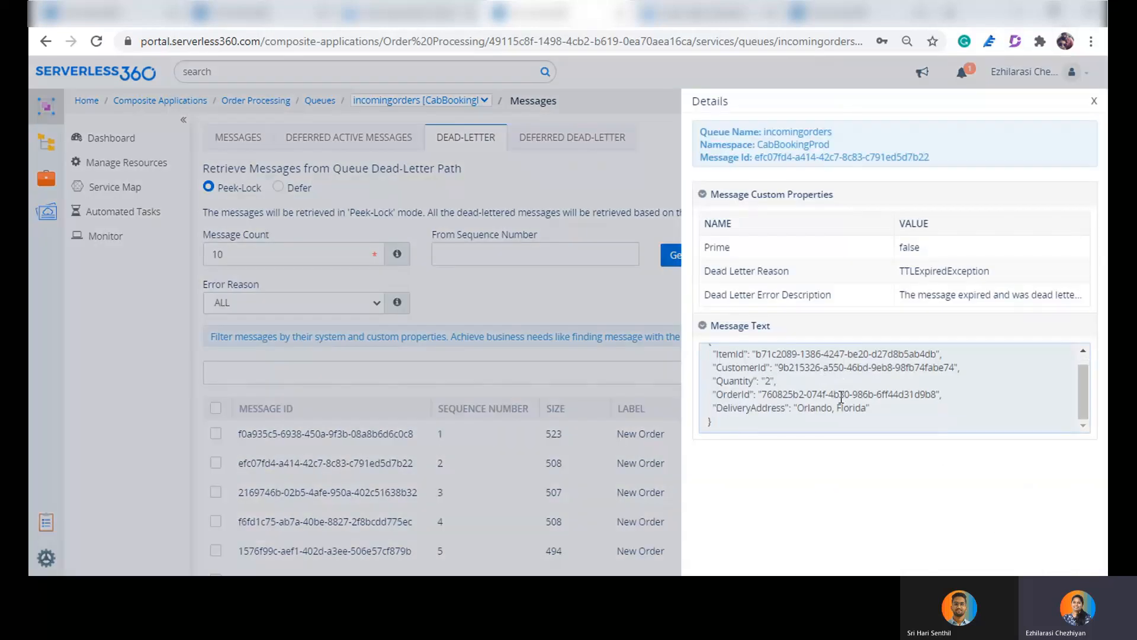
pyautogui.click(1093, 101)
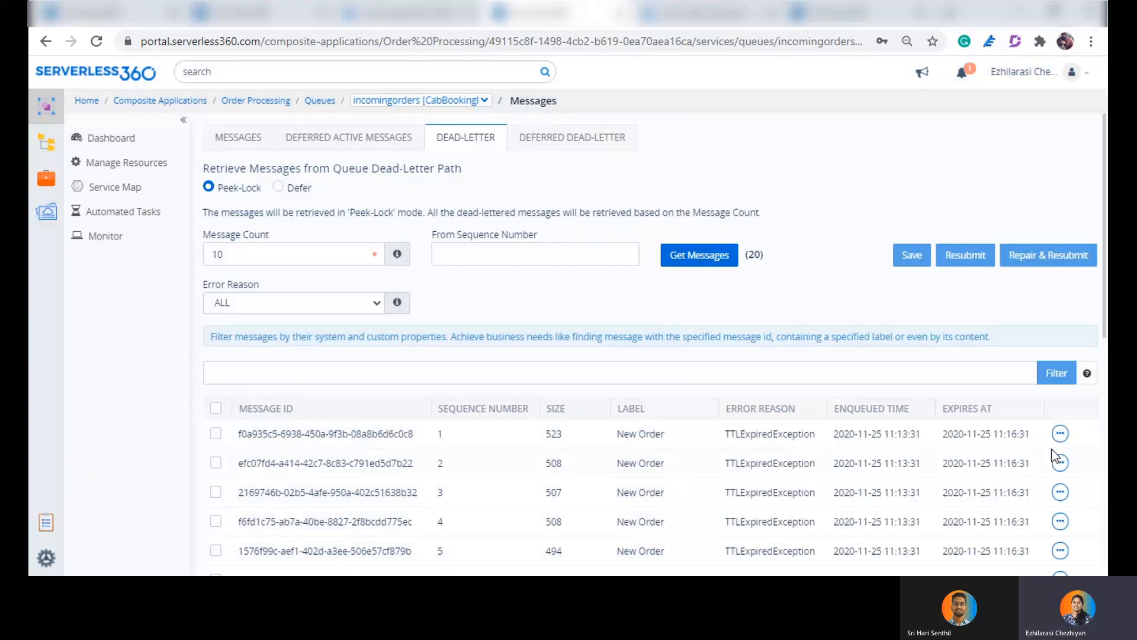
pyautogui.click(1059, 433)
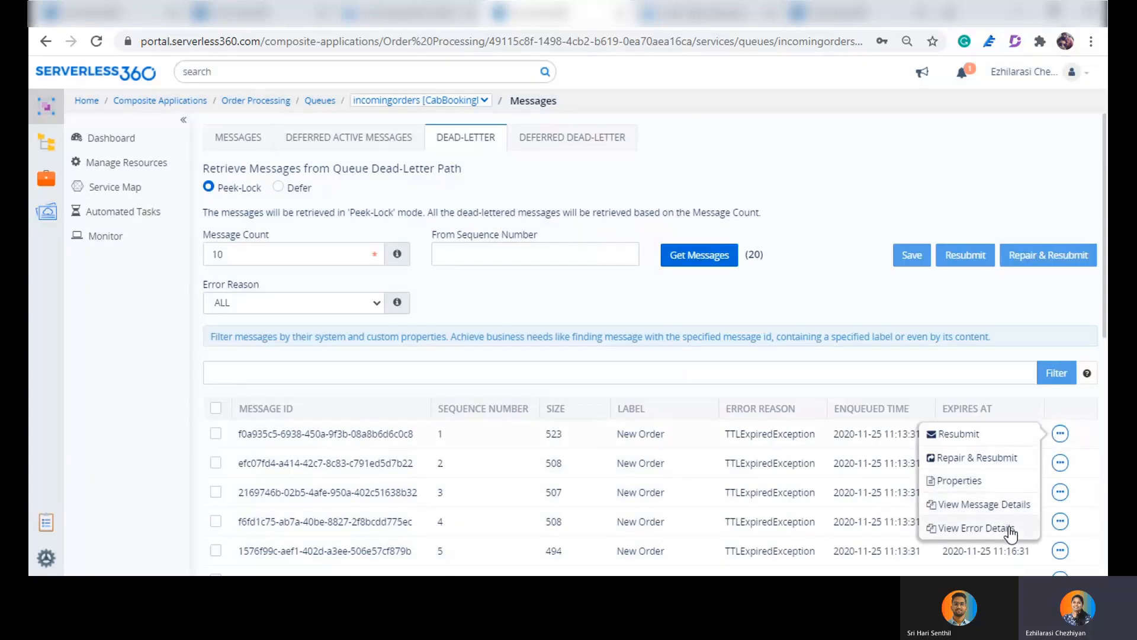
pyautogui.click(979, 527)
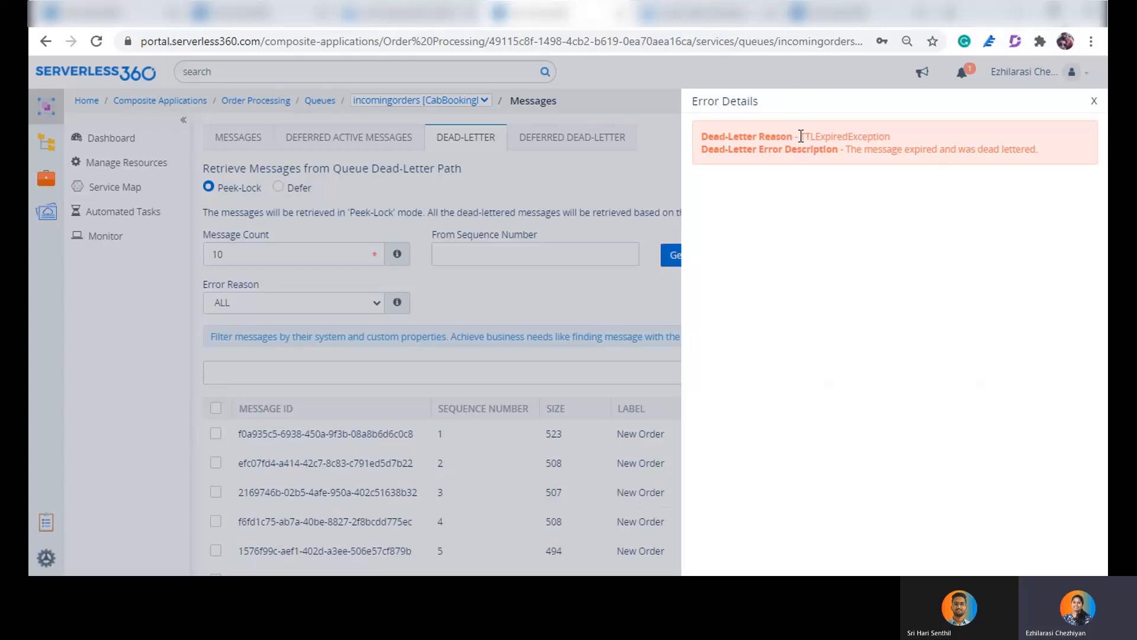
pyautogui.doubleClick(846, 136)
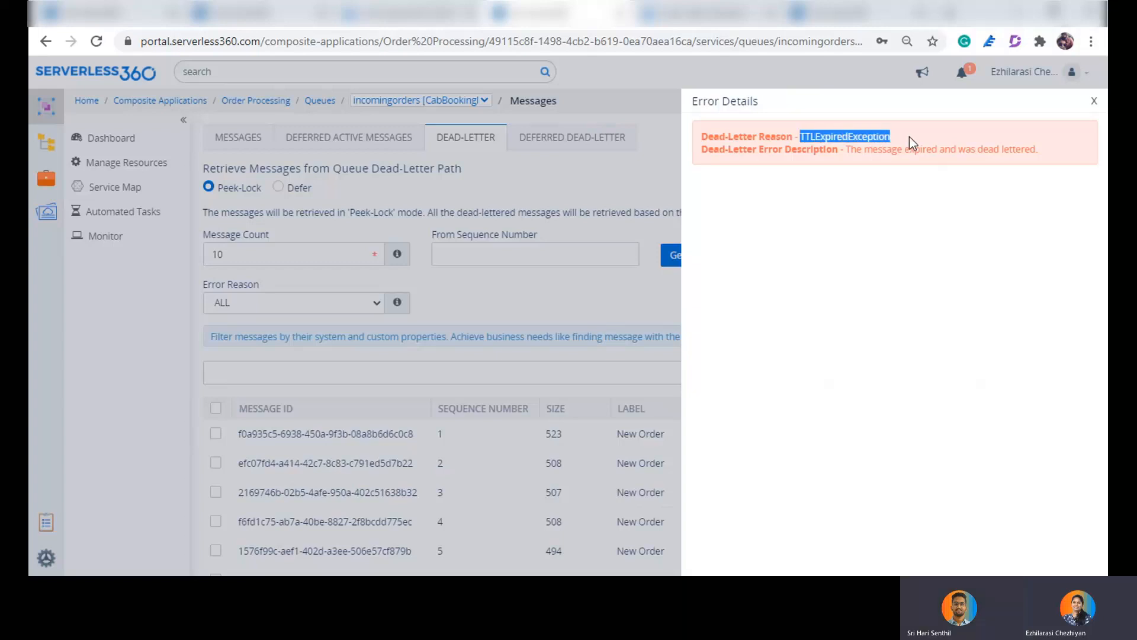
pyautogui.moveTo(1077, 125)
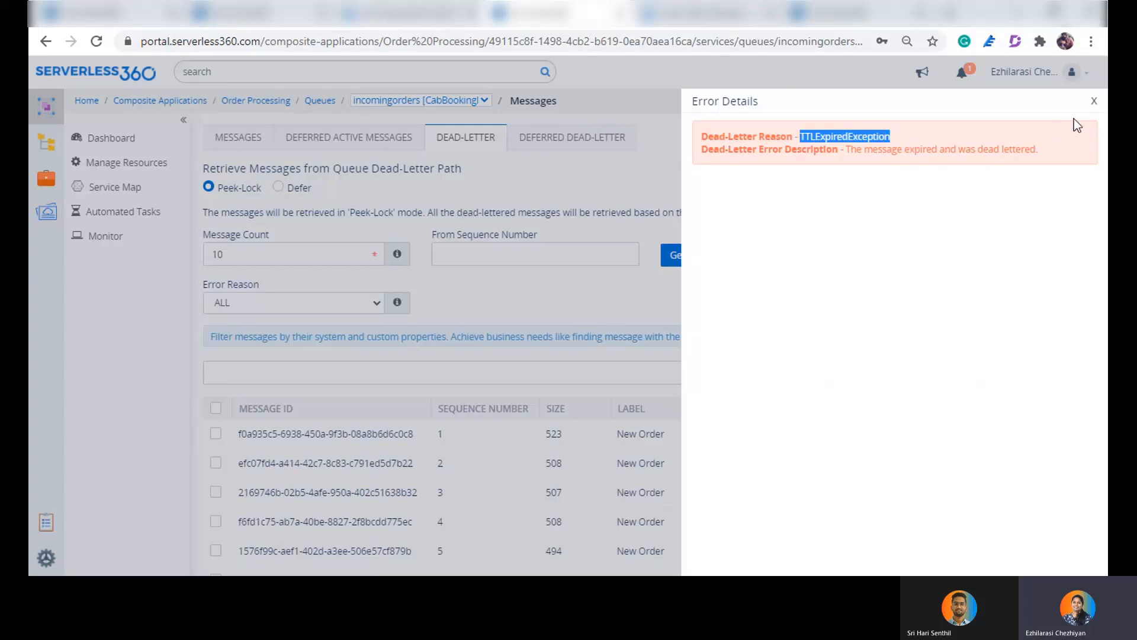
pyautogui.click(1094, 101)
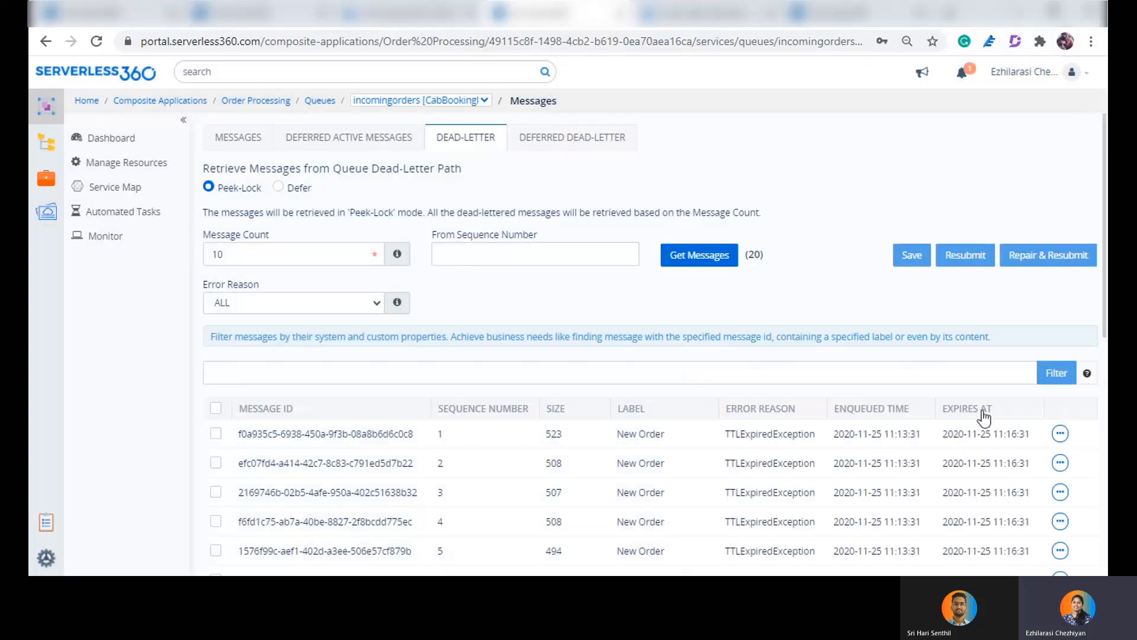
pyautogui.moveTo(725, 440)
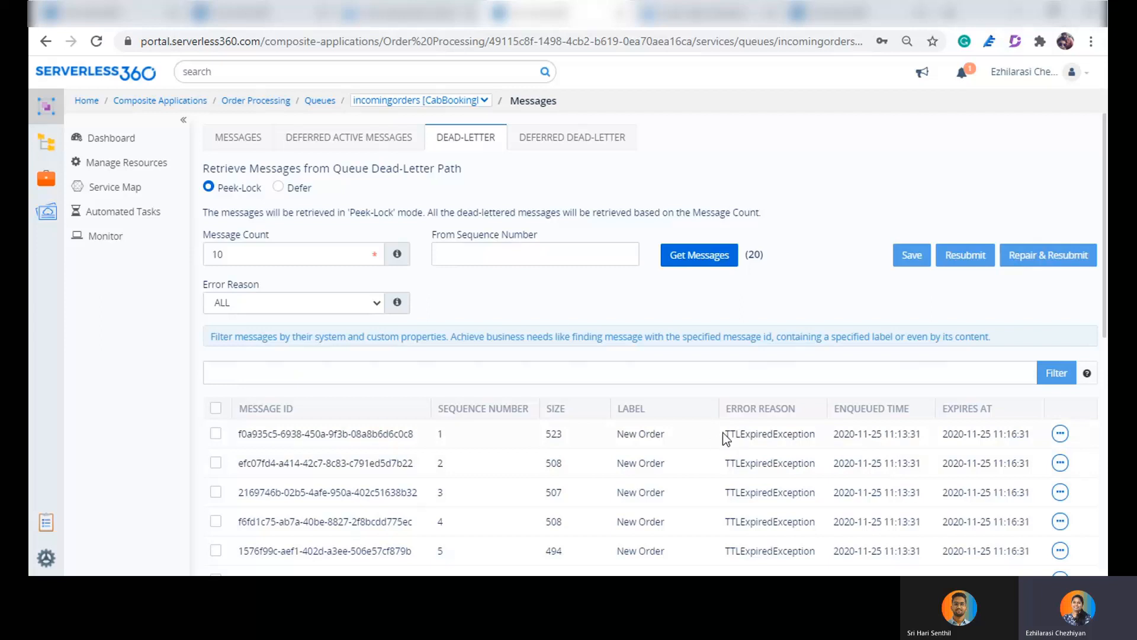
pyautogui.doubleClick(770, 434)
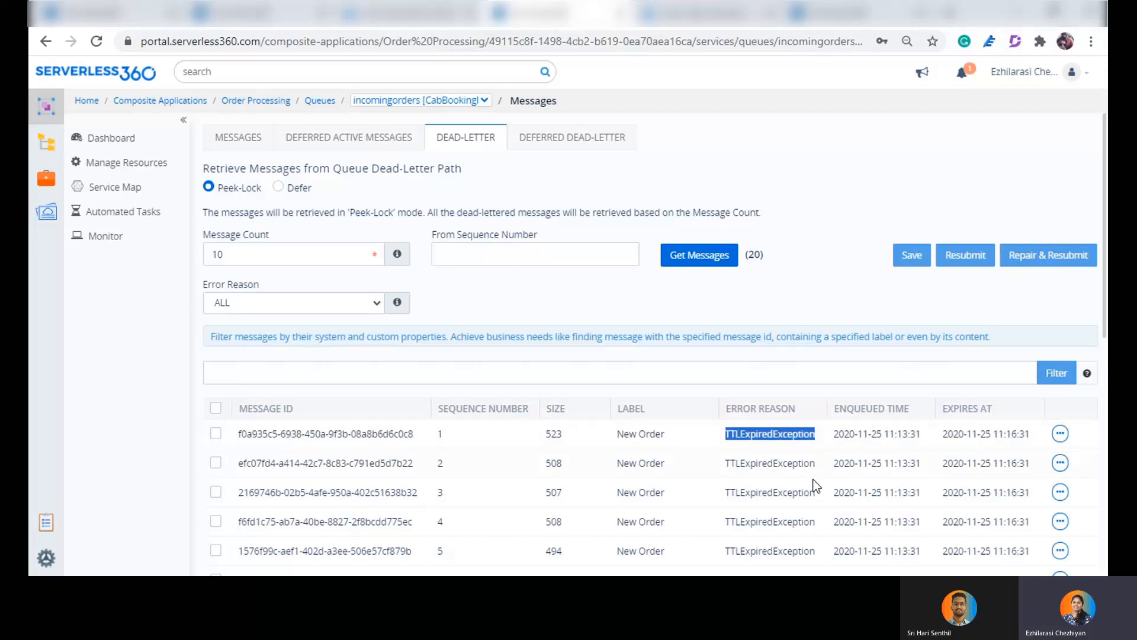
pyautogui.moveTo(816, 487)
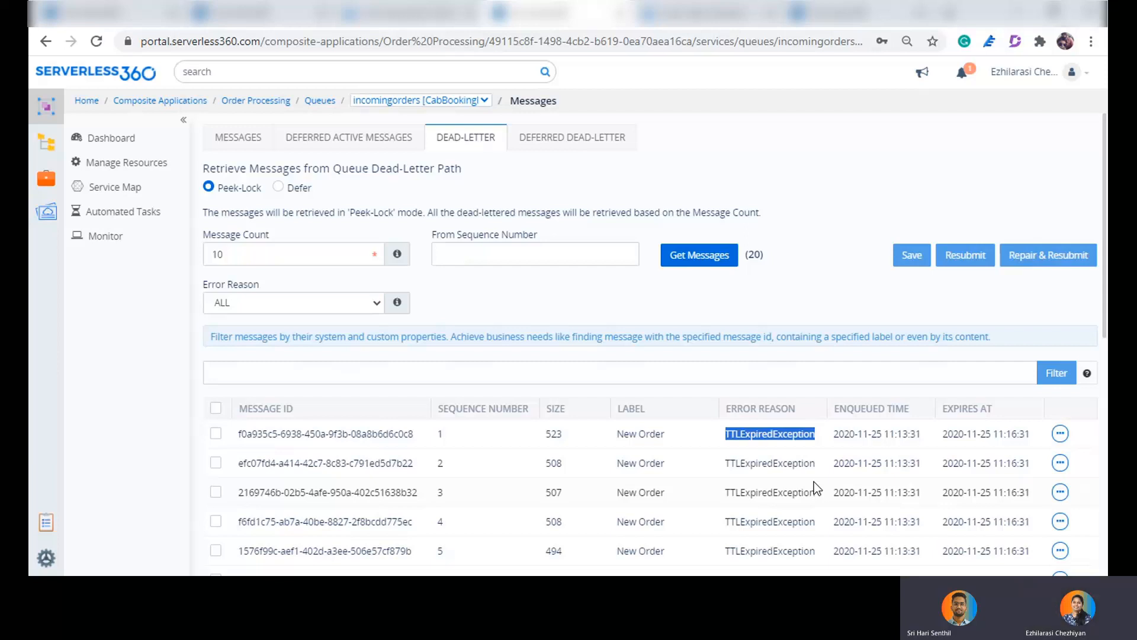
pyautogui.moveTo(376, 308)
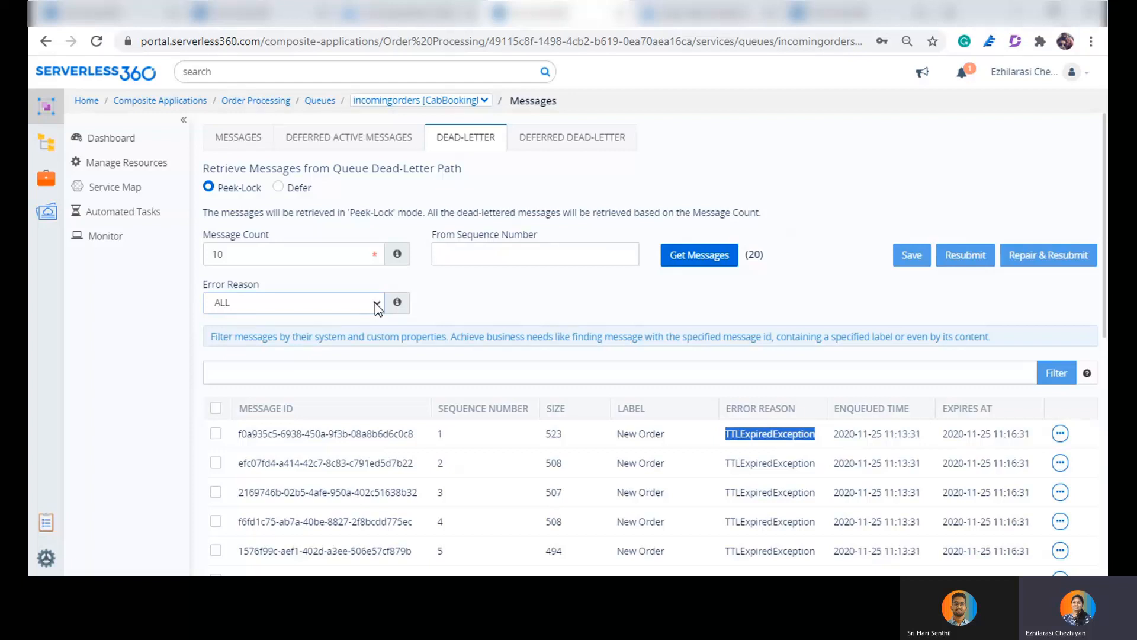
pyautogui.click(595, 372)
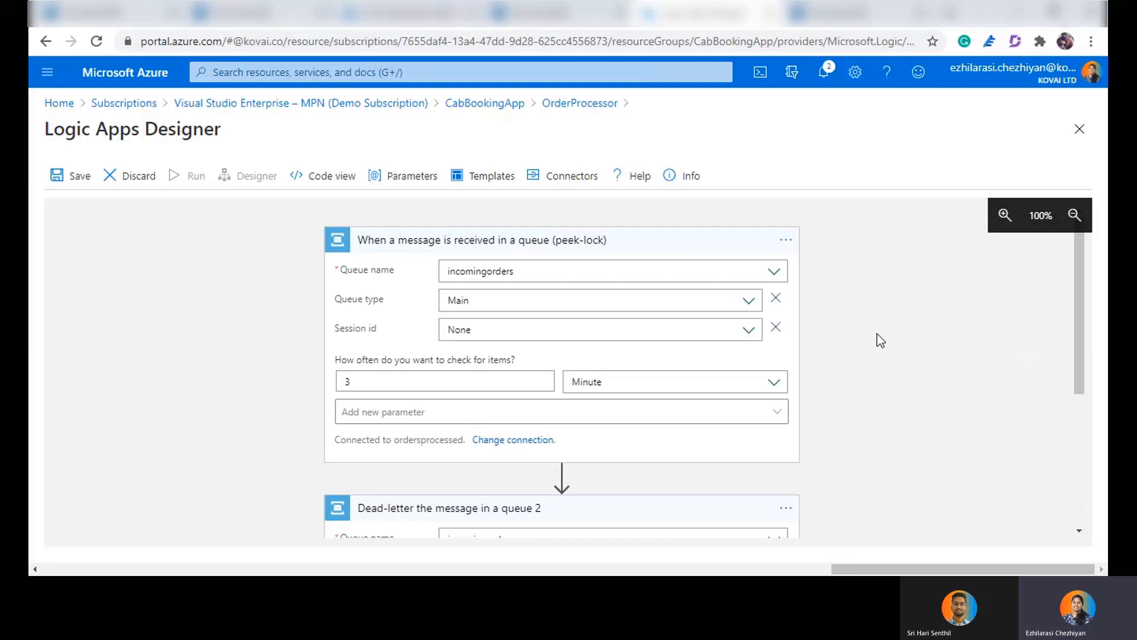
pyautogui.moveTo(646, 261)
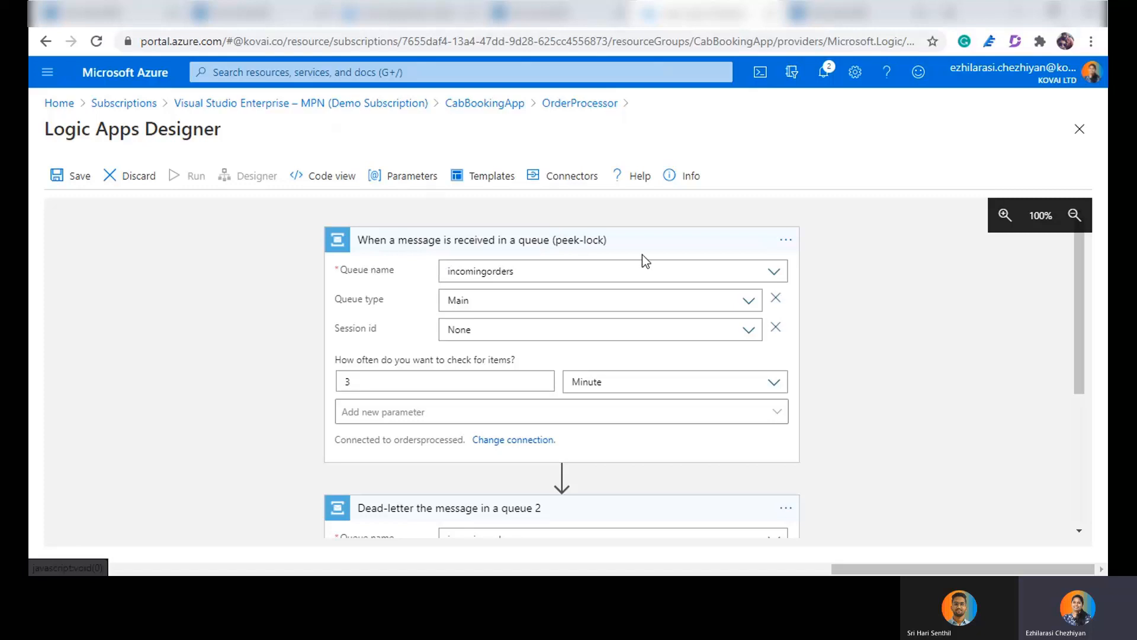
pyautogui.moveTo(587, 545)
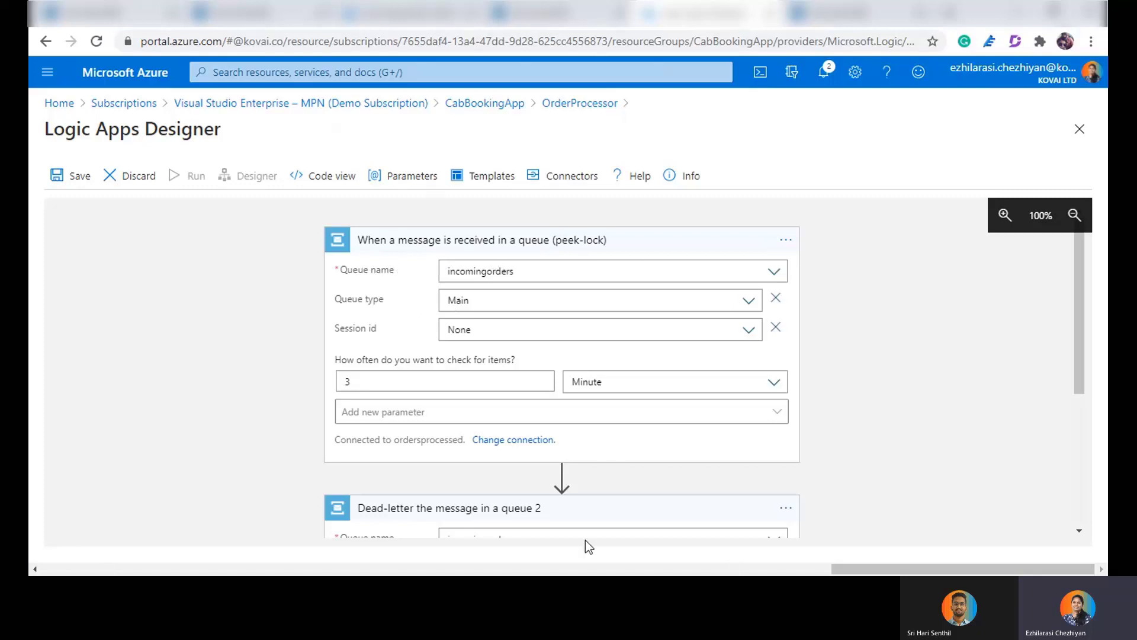
pyautogui.moveTo(841, 300)
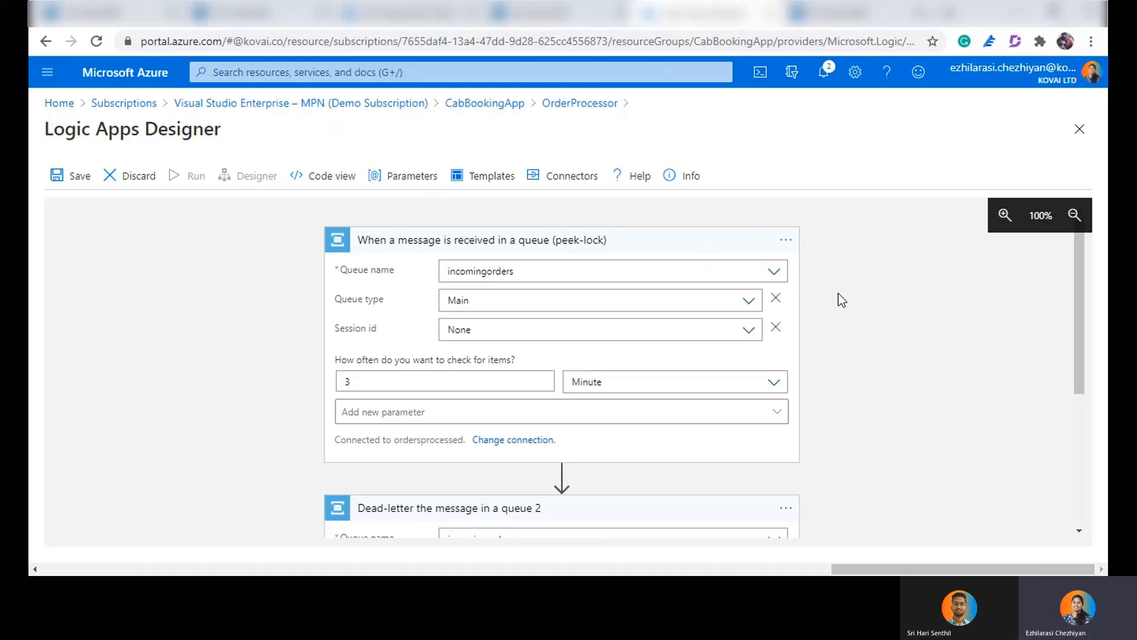
pyautogui.moveTo(521, 294)
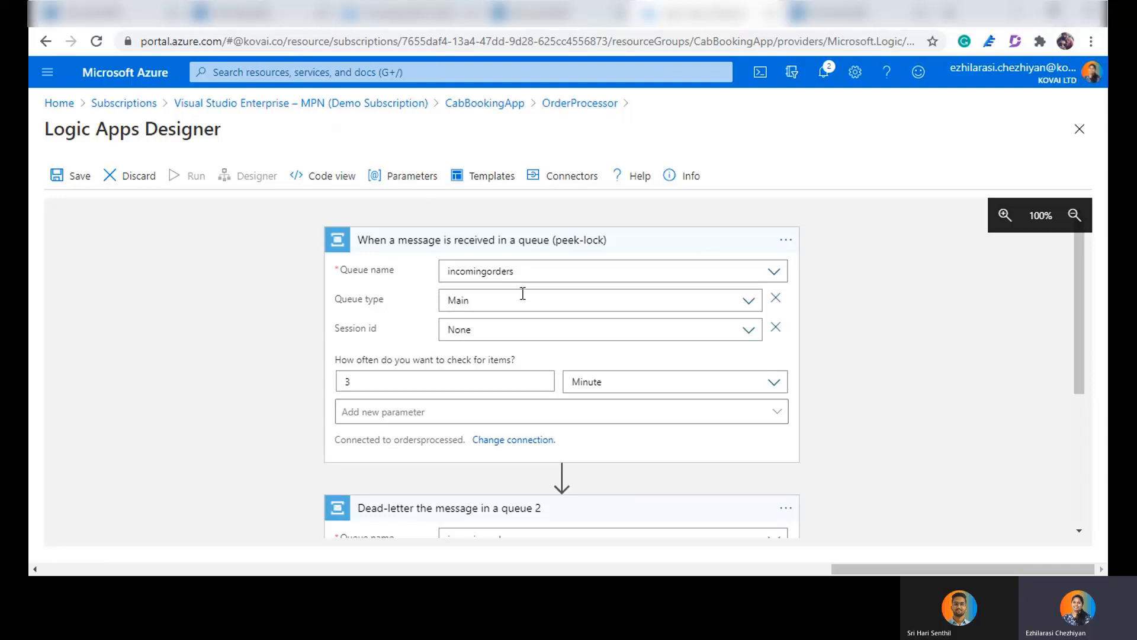
# - Review the dead-letter action's 'Item Out of Stock' reason and dismiss the dynamic content suggestions
pyautogui.scroll(-3)
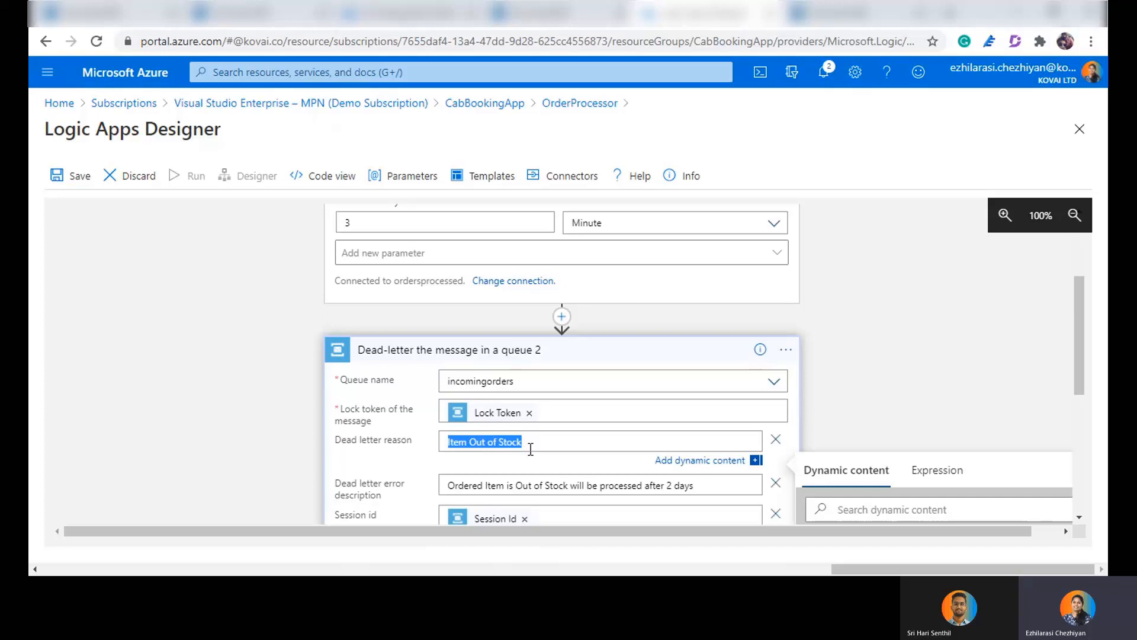
pyautogui.click(535, 442)
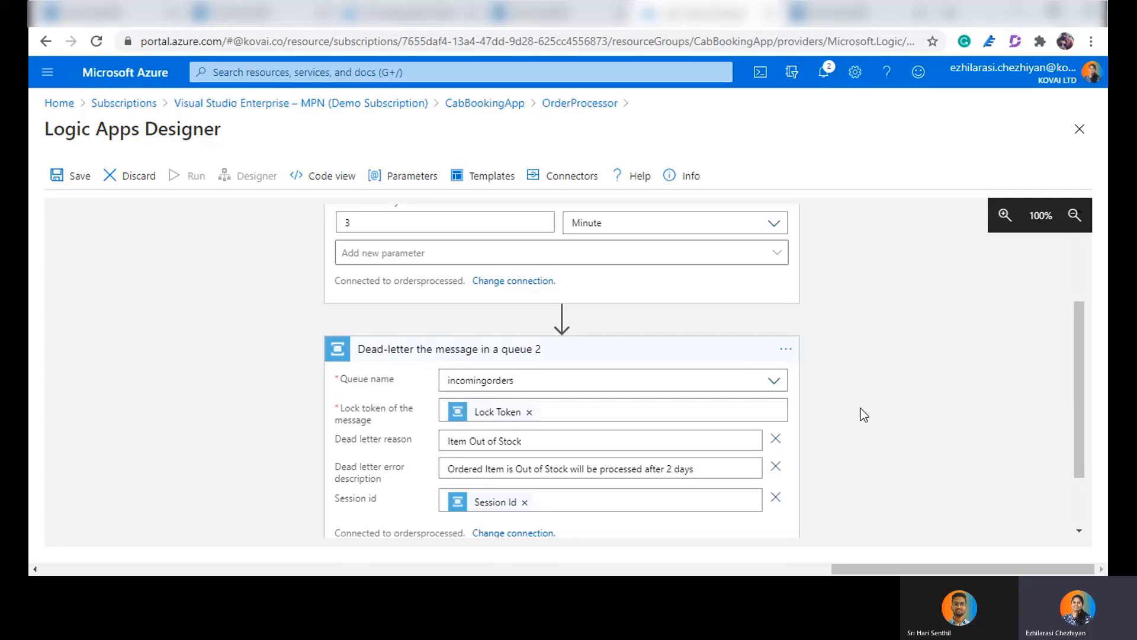
pyautogui.moveTo(763, 402)
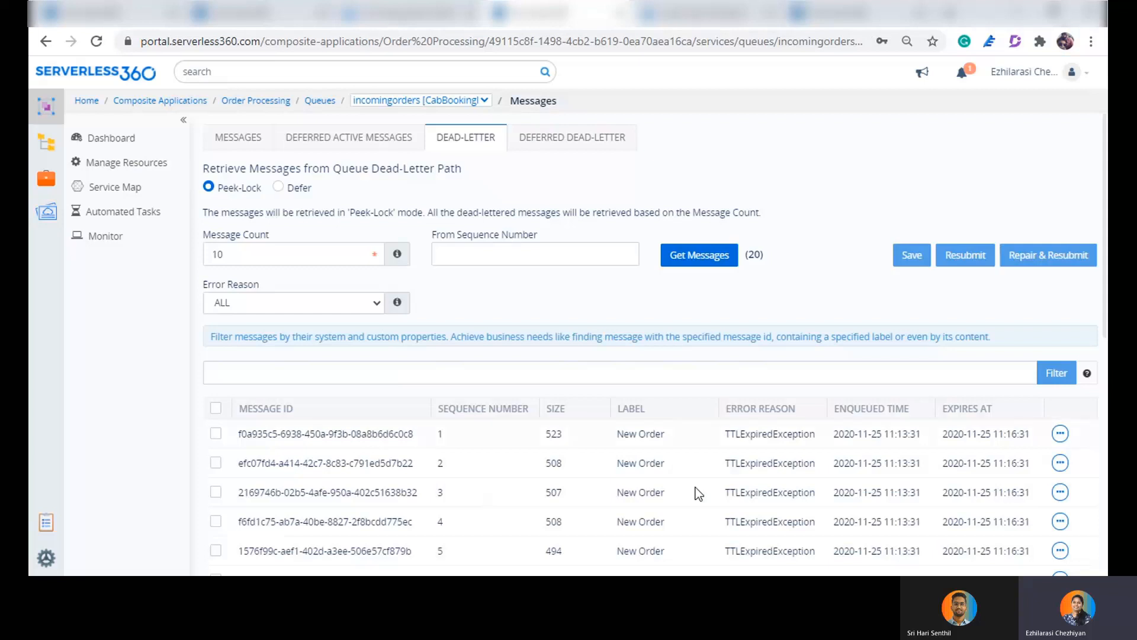
pyautogui.scroll(-3)
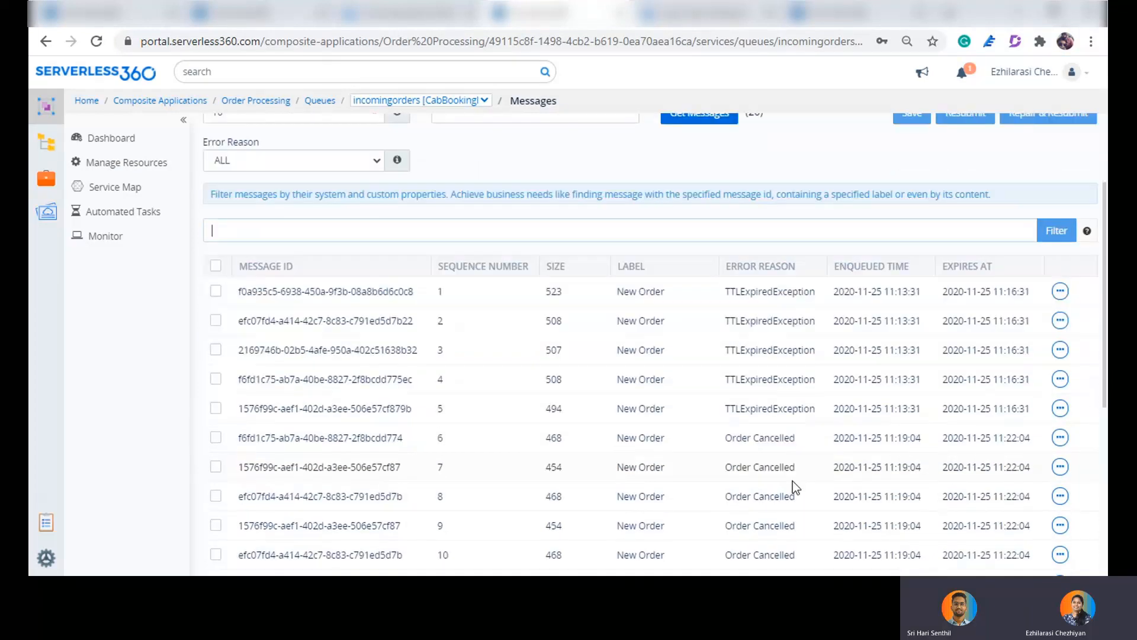
pyautogui.scroll(-3)
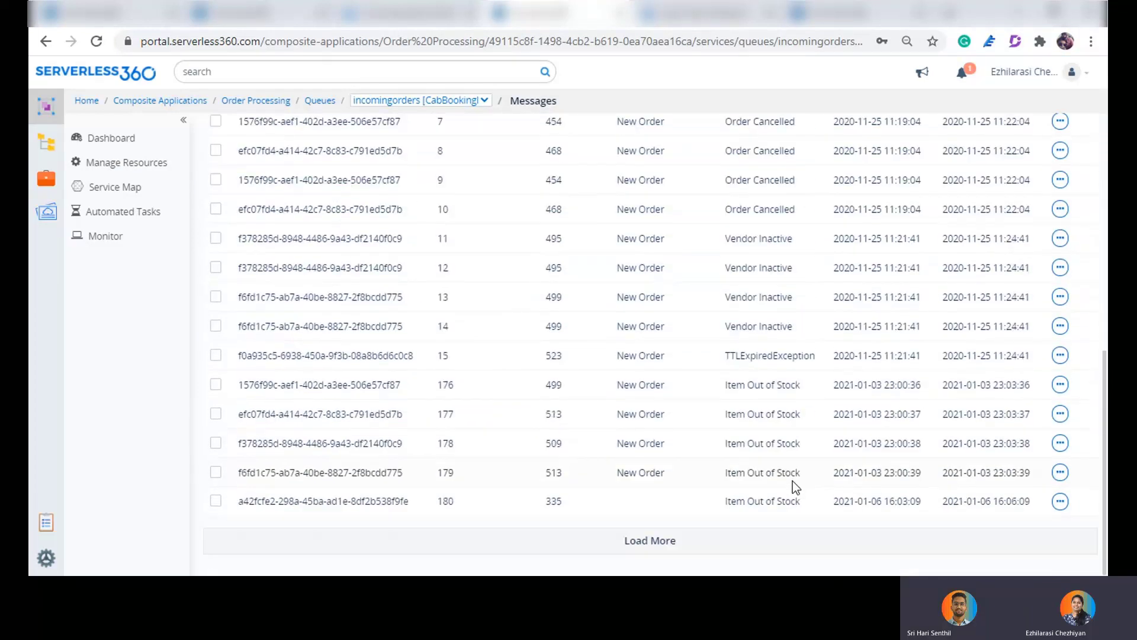
pyautogui.moveTo(795, 460)
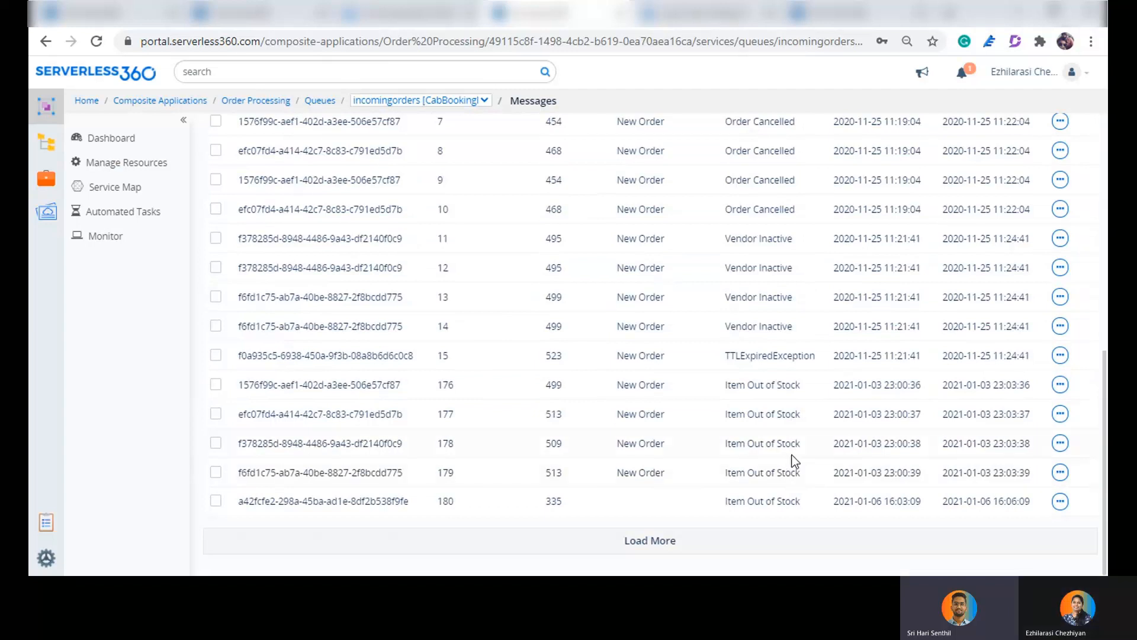
pyautogui.scroll(3)
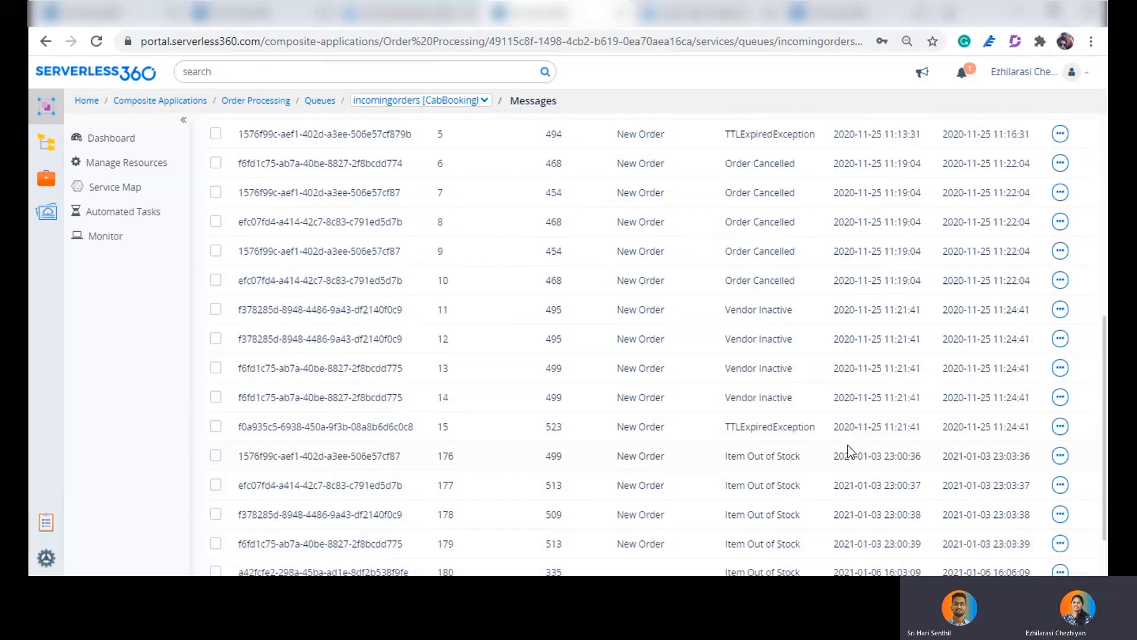
pyautogui.moveTo(712, 404)
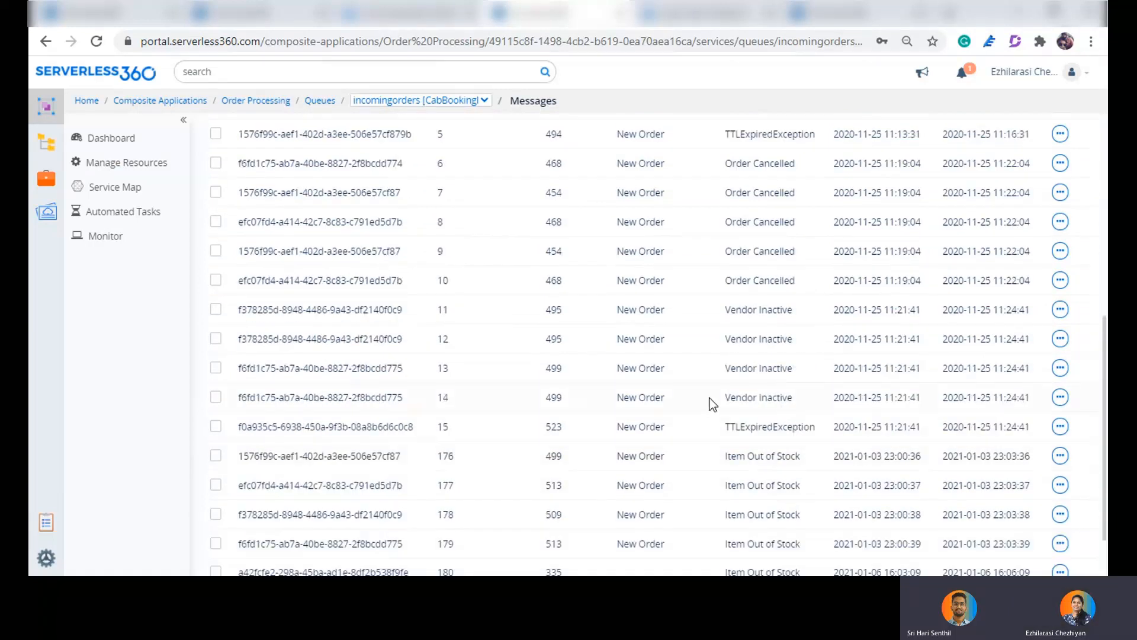
pyautogui.doubleClick(758, 398)
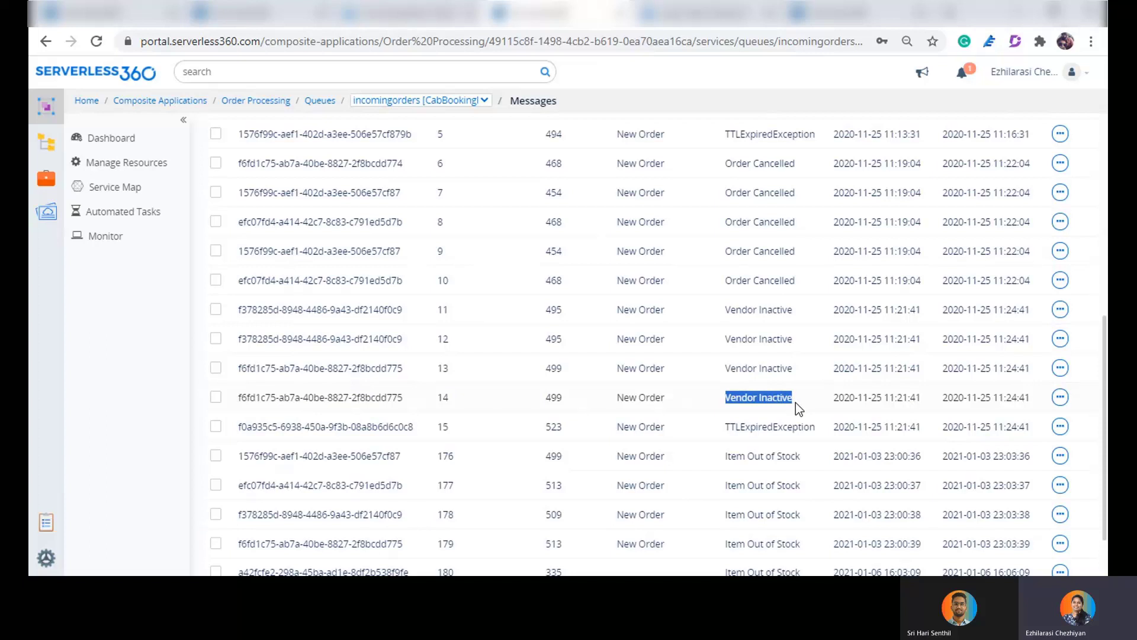
pyautogui.moveTo(738, 411)
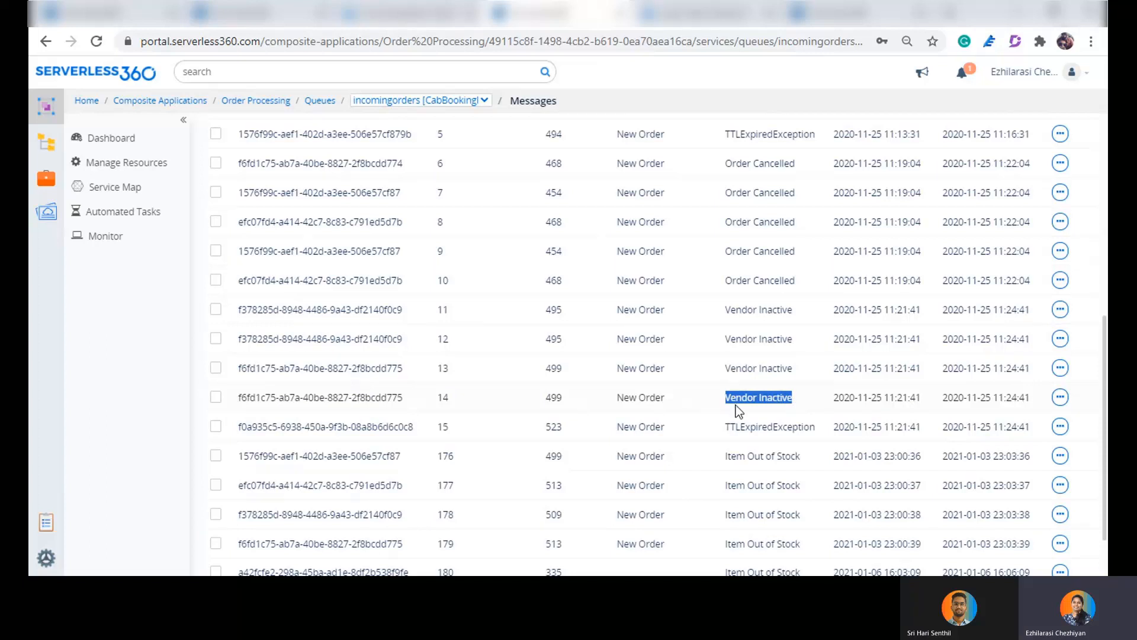
pyautogui.moveTo(810, 408)
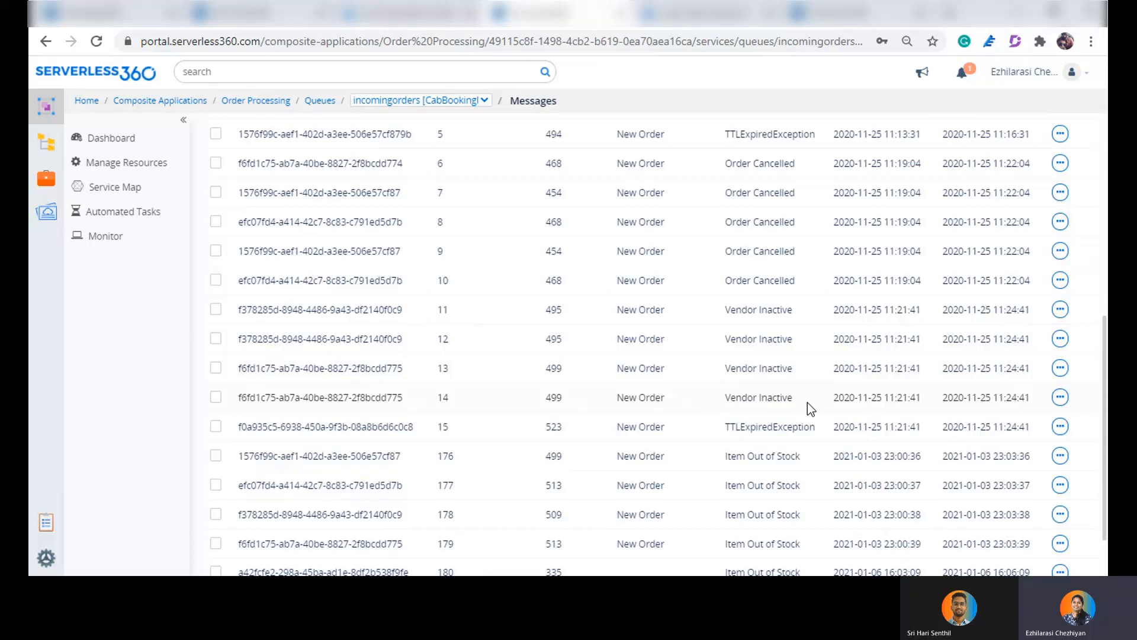
pyautogui.moveTo(726, 311)
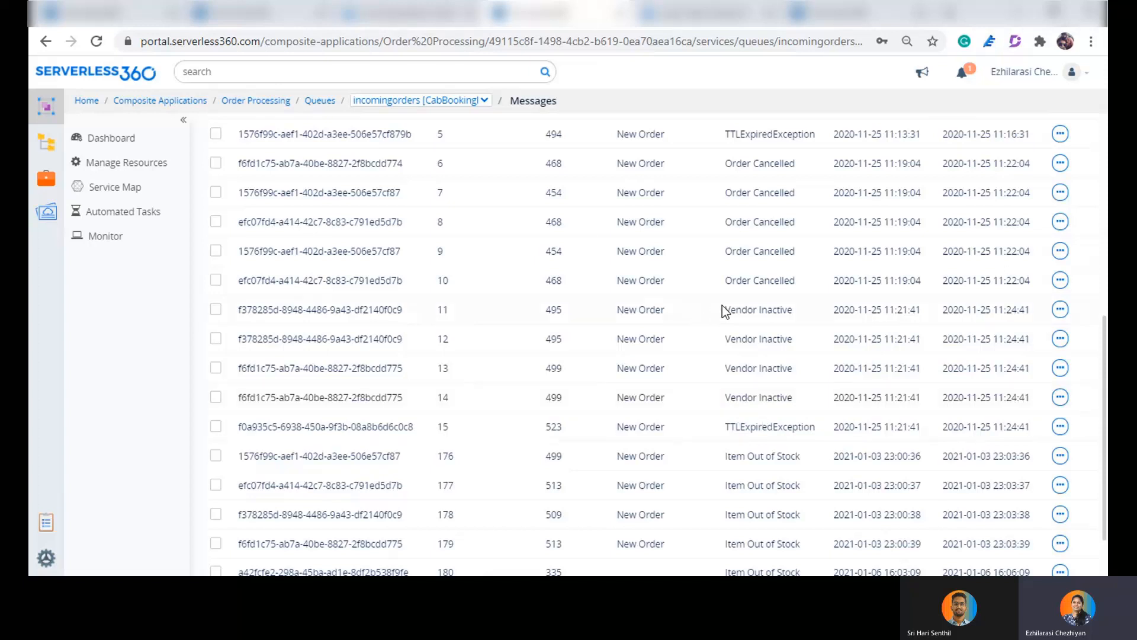
pyautogui.moveTo(807, 399)
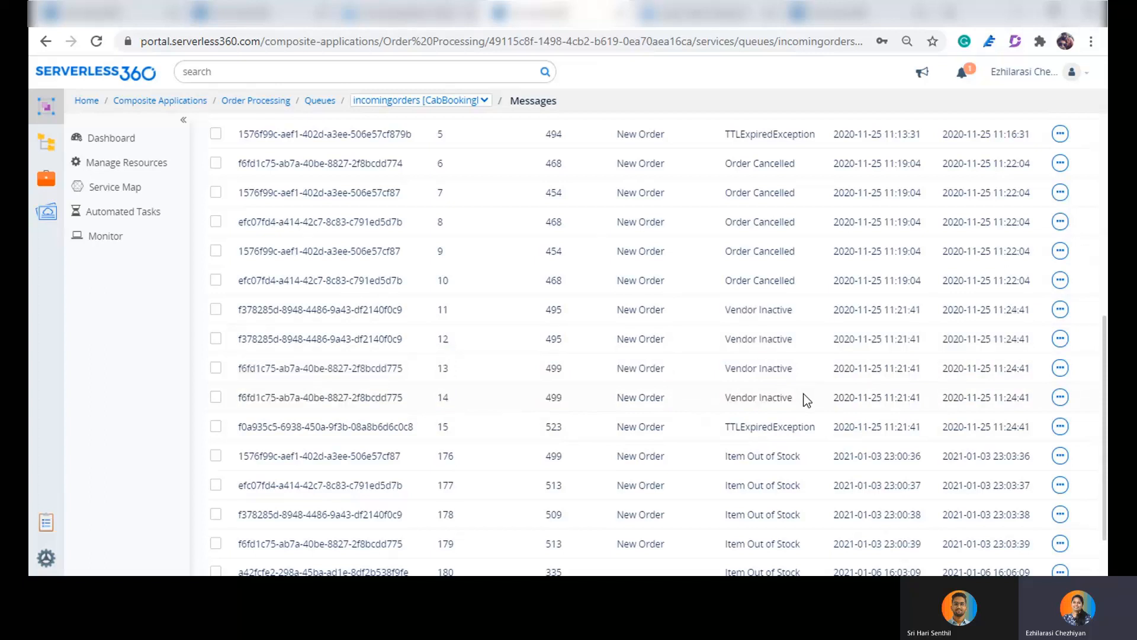
pyautogui.moveTo(728, 195)
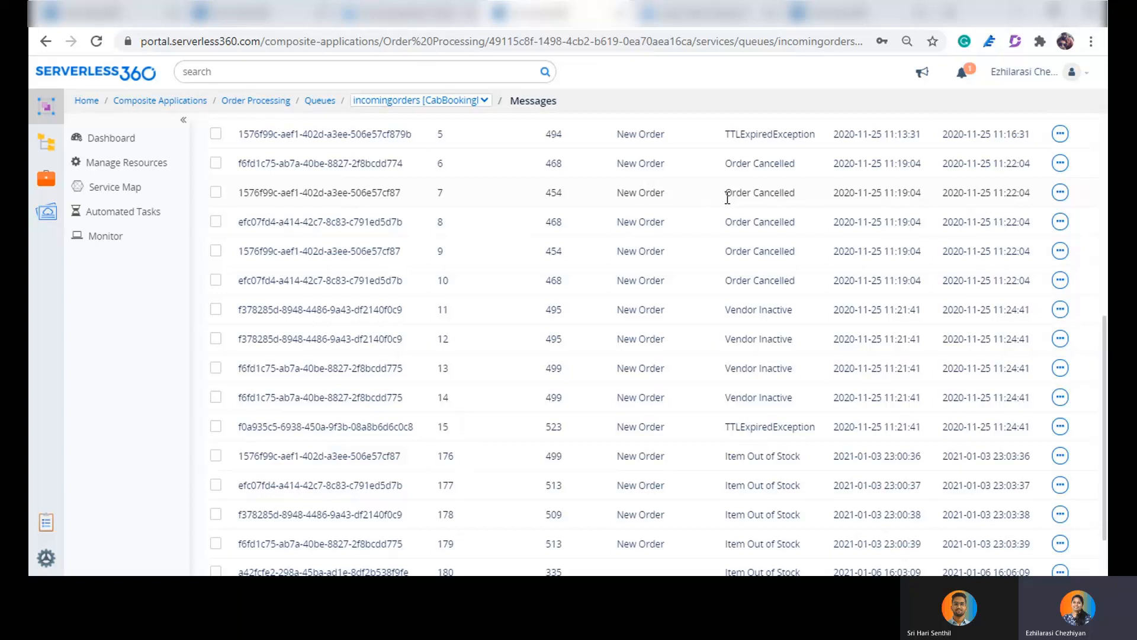
pyautogui.doubleClick(759, 192)
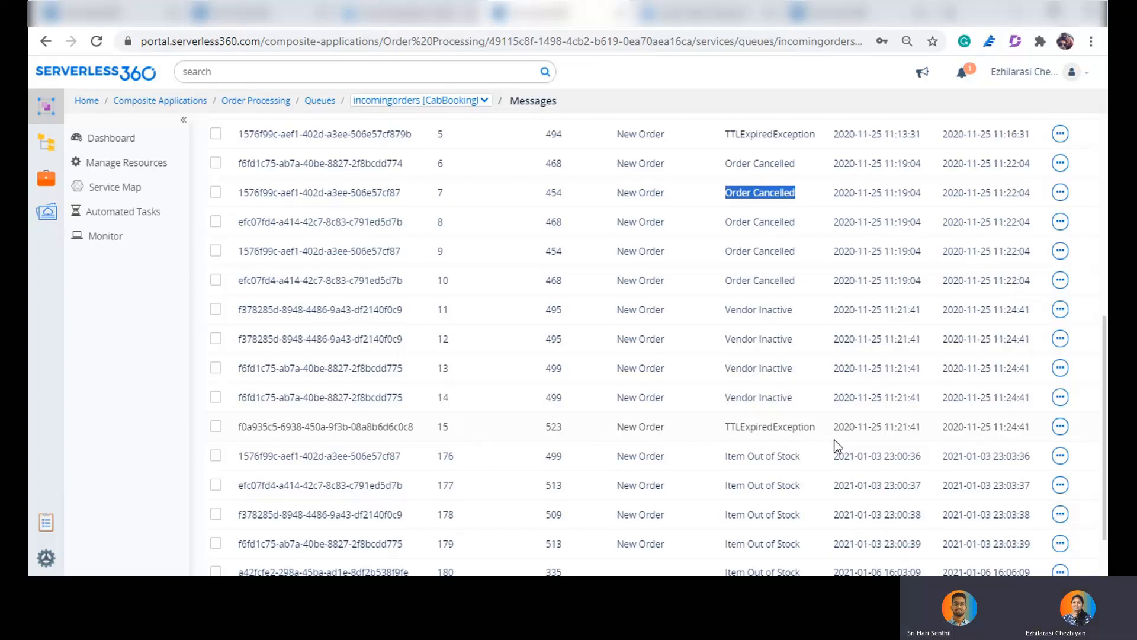
pyautogui.scroll(3)
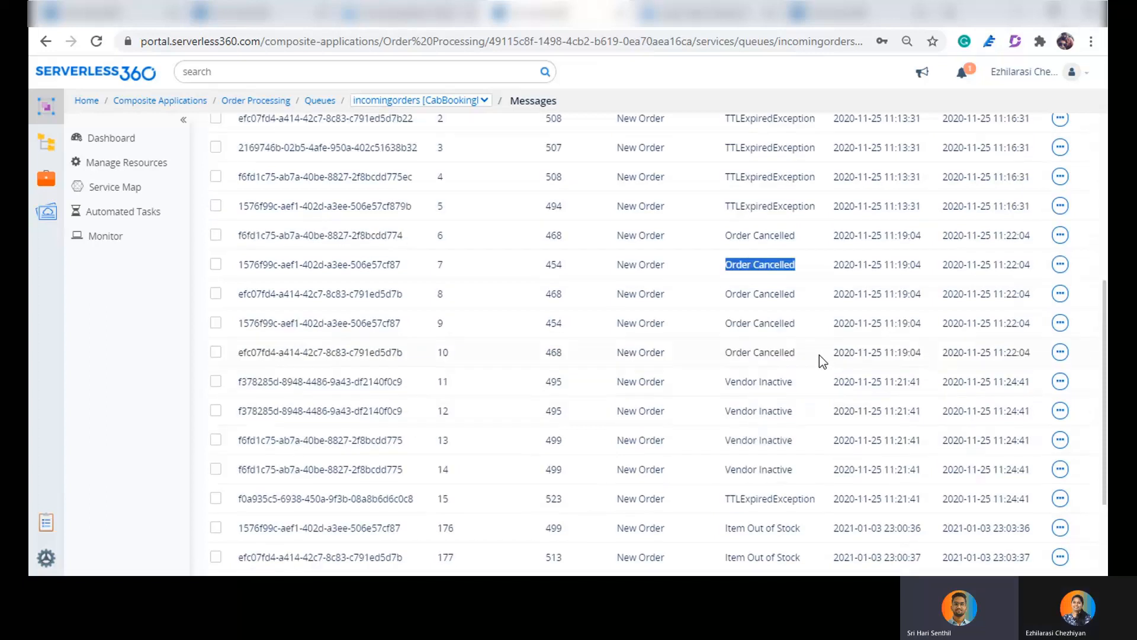
pyautogui.scroll(3)
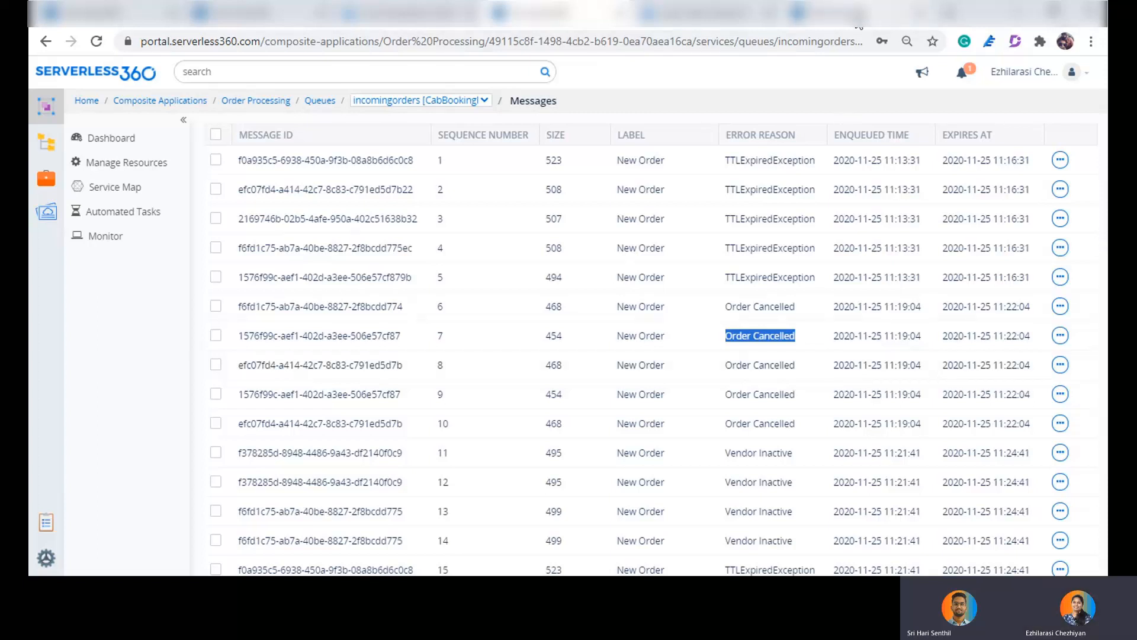
pyautogui.moveTo(928, 430)
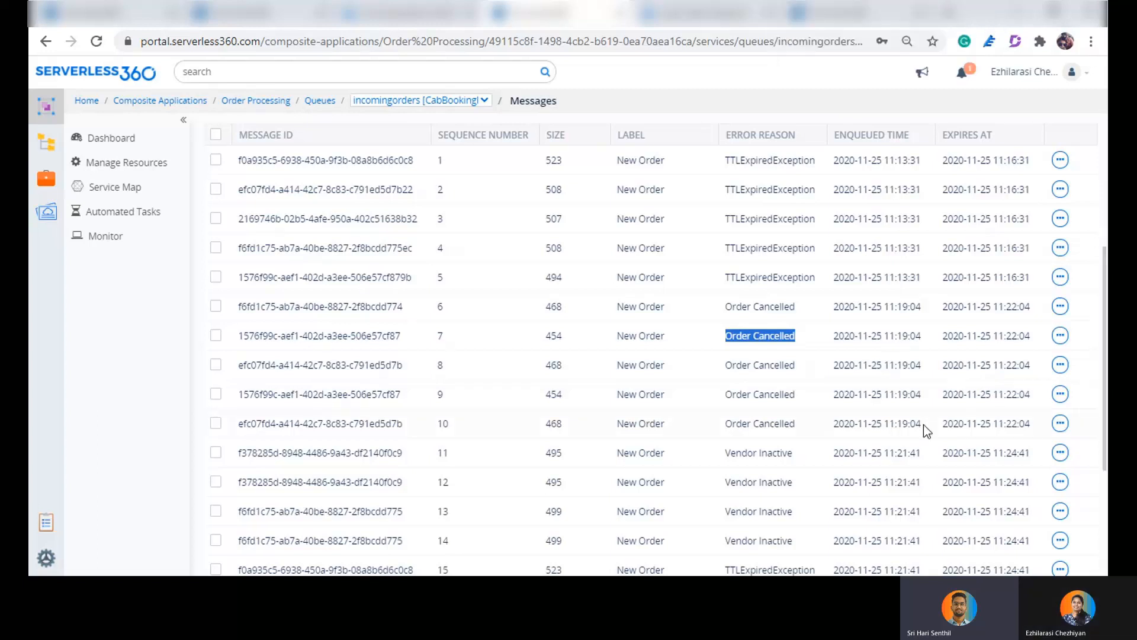
pyautogui.scroll(3)
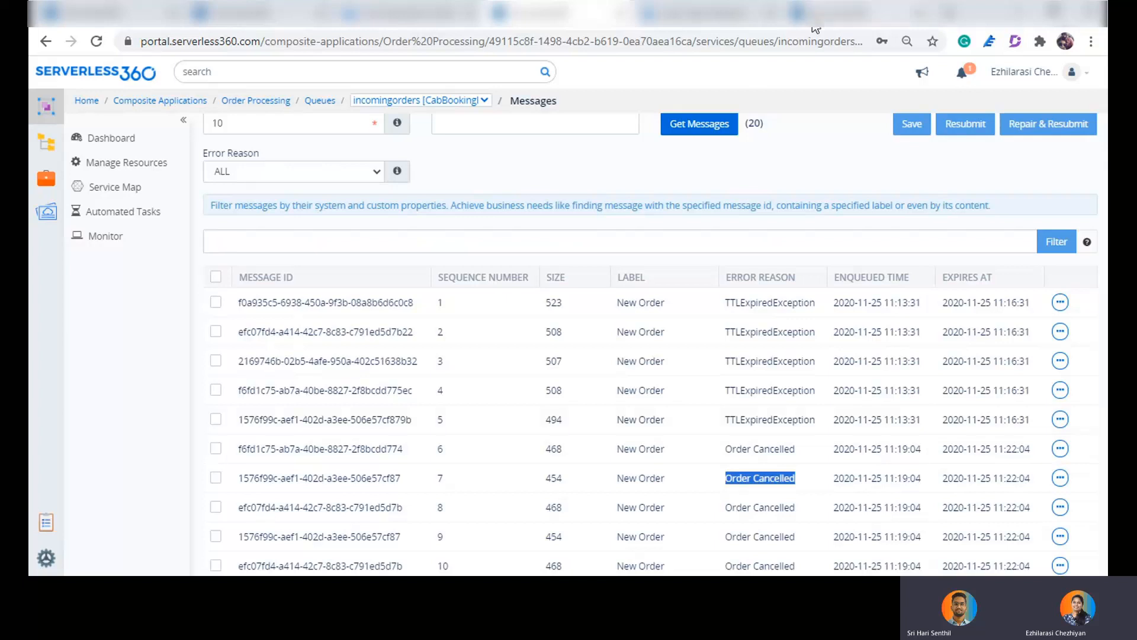
# - List the four dead-letter processing automated tasks configured on the incomingorders queue
pyautogui.click(125, 210)
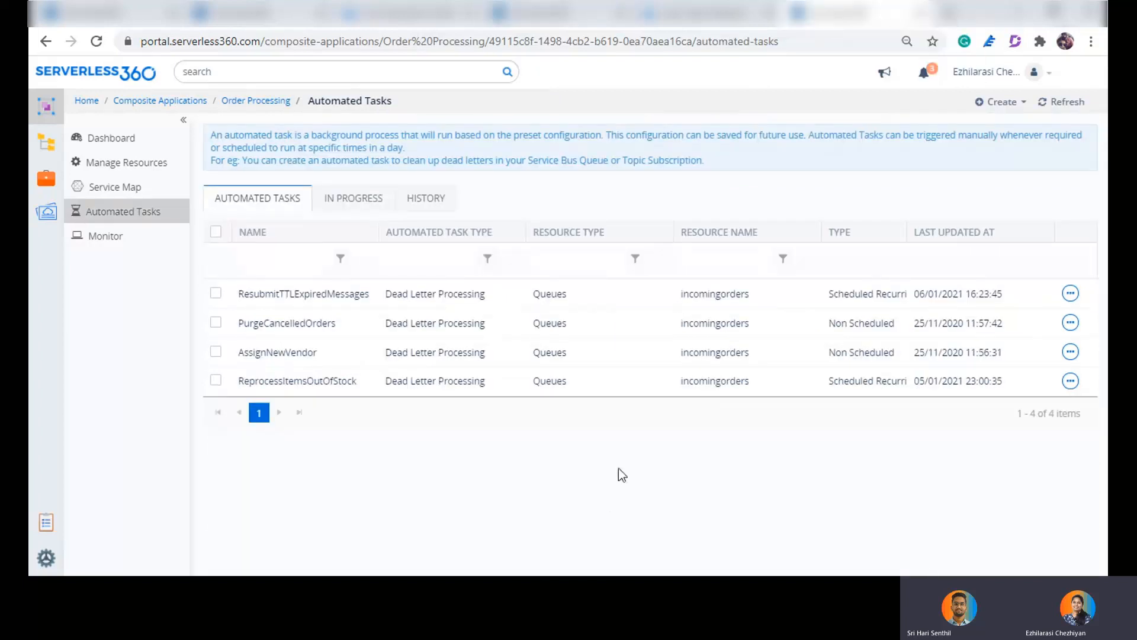
pyautogui.moveTo(614, 520)
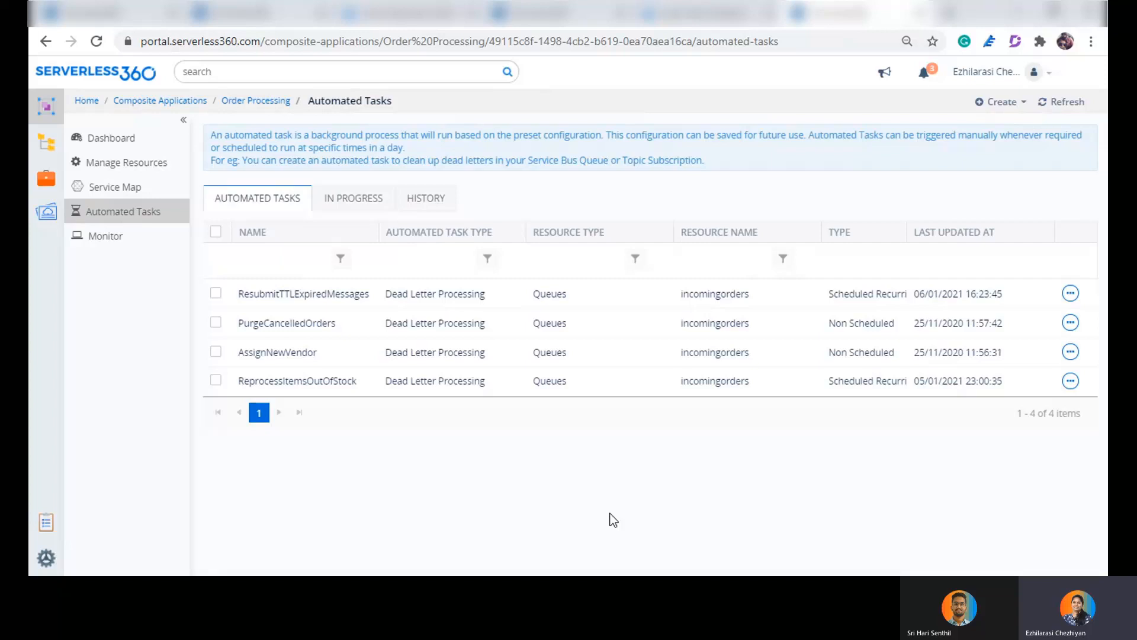
pyautogui.moveTo(46, 174)
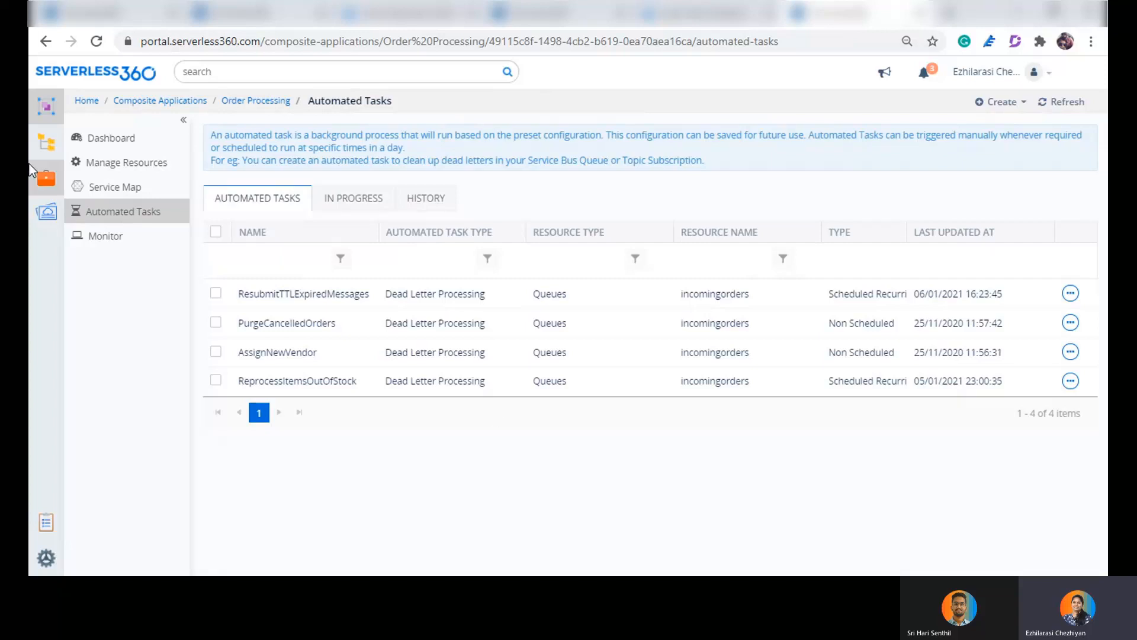
pyautogui.moveTo(211, 225)
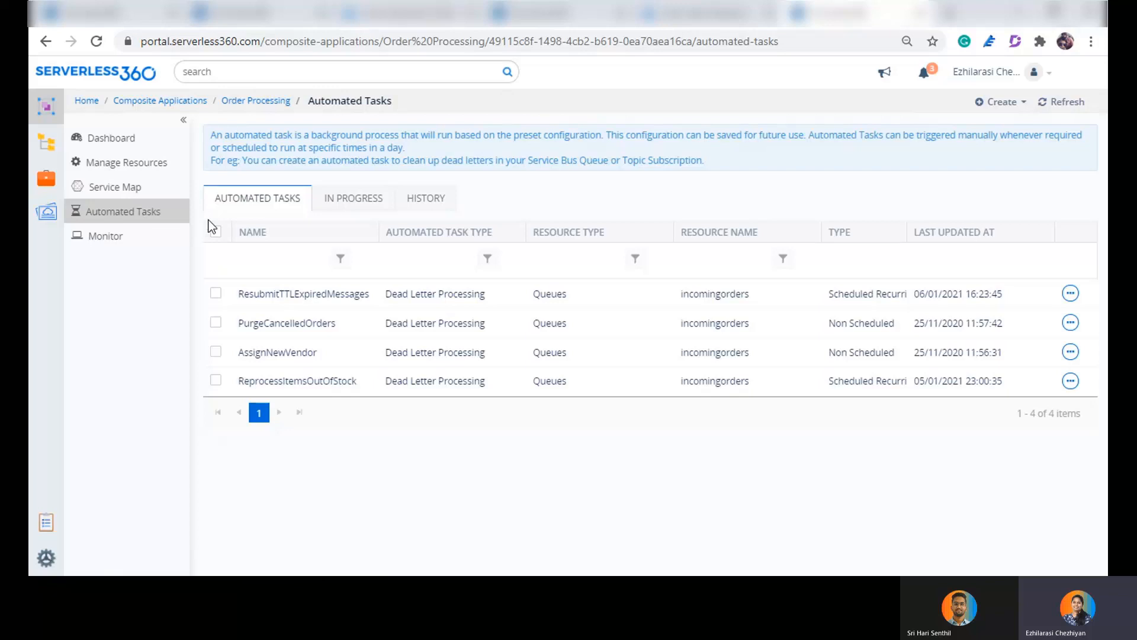
pyautogui.moveTo(674, 477)
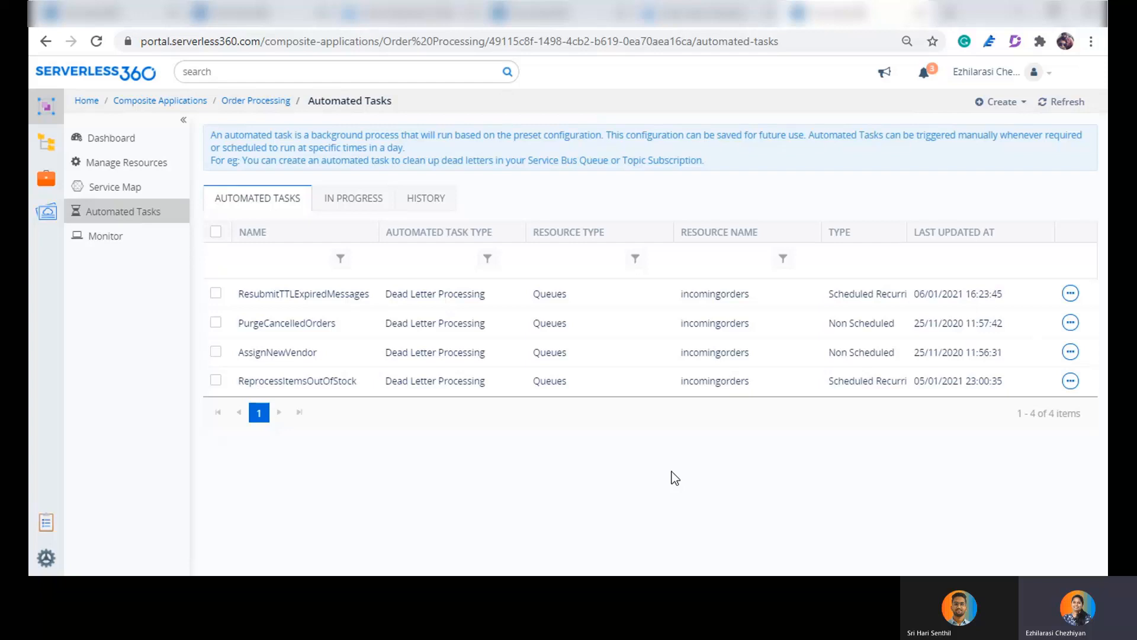
pyautogui.moveTo(596, 447)
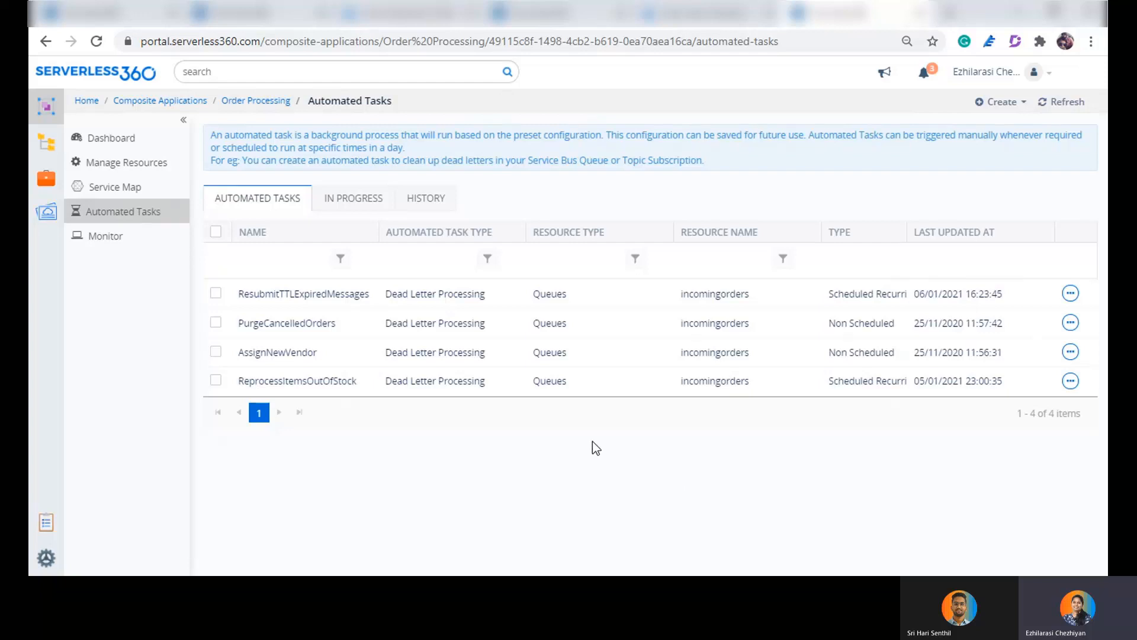
# - Inspect ResubmitTTLExpiredMessages: resubmits TTLExpiredException messages daily at 00:00, never ending, then close it
pyautogui.click(1070, 293)
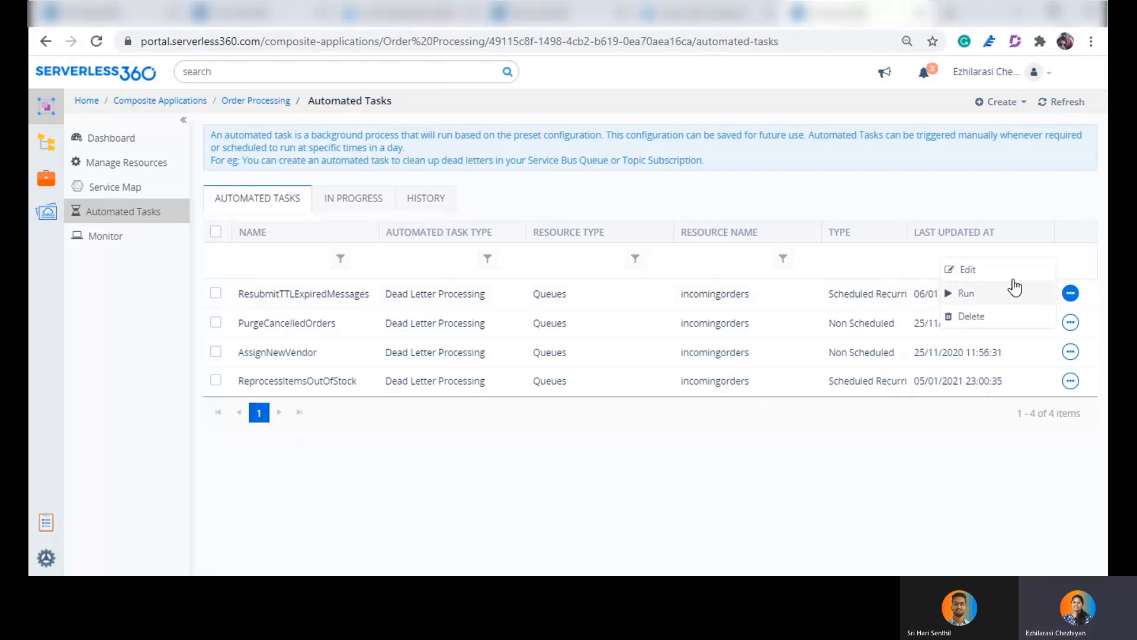
pyautogui.click(966, 269)
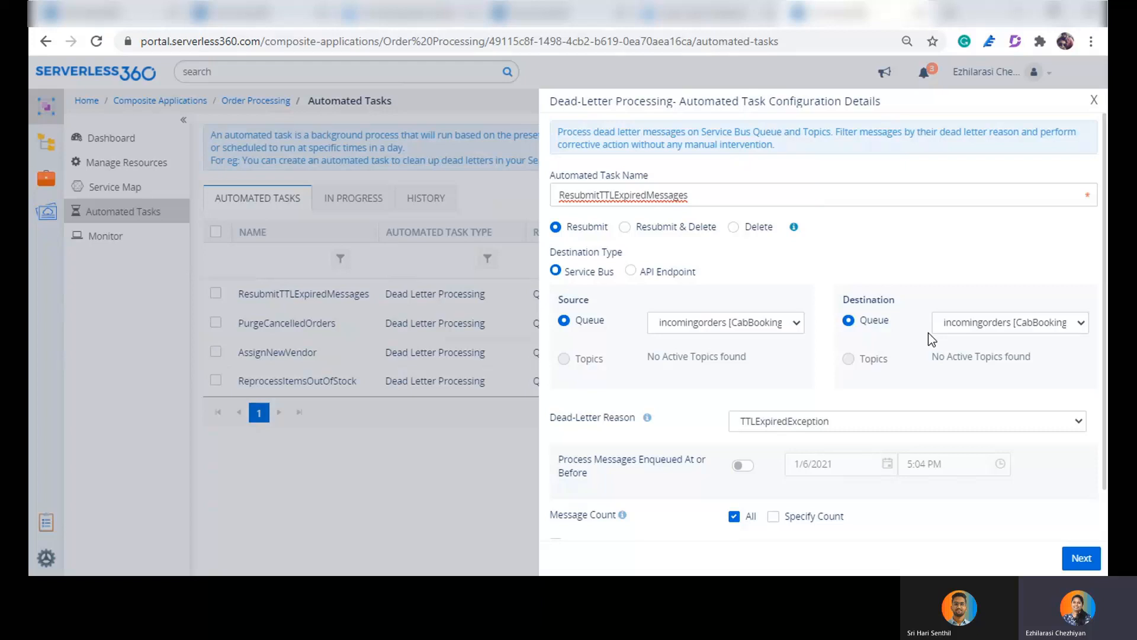
pyautogui.moveTo(754, 202)
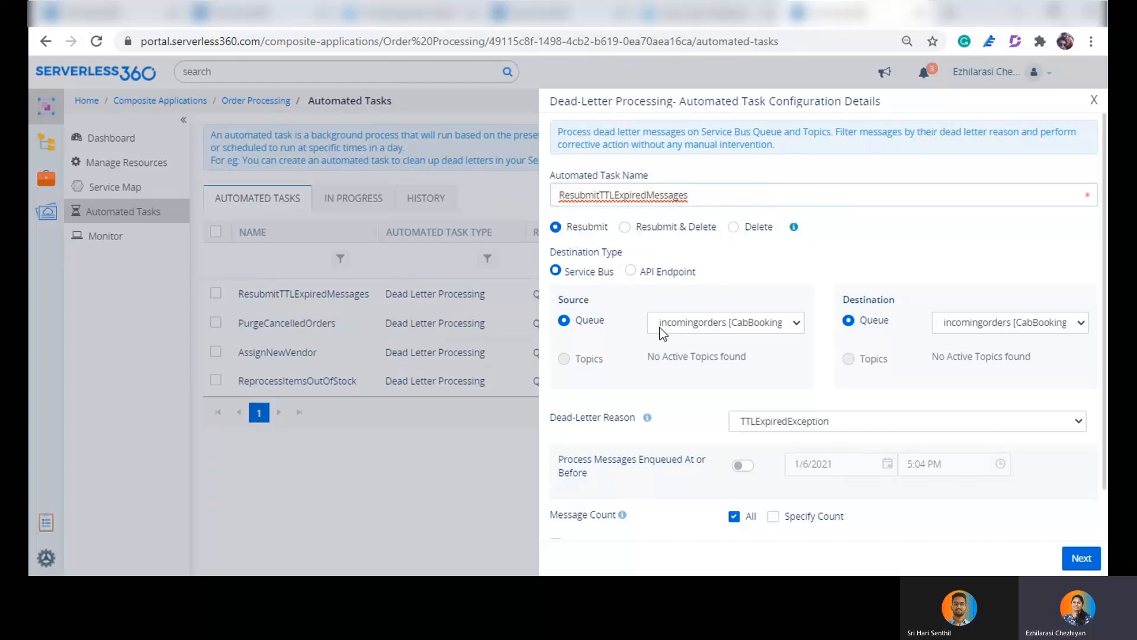
pyautogui.scroll(-3)
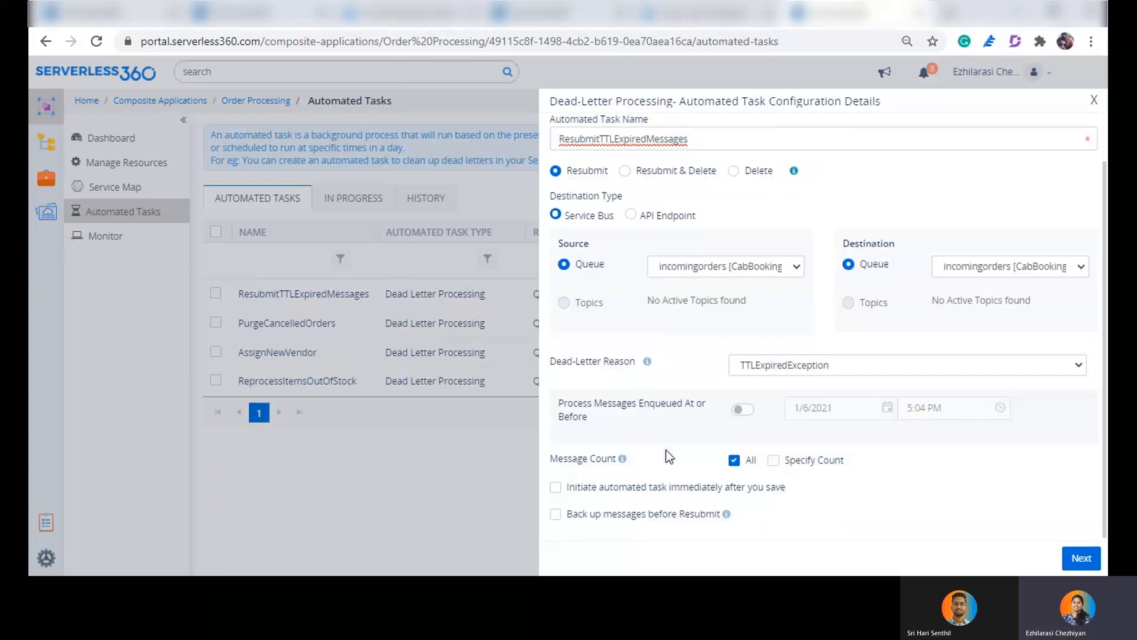
pyautogui.moveTo(747, 383)
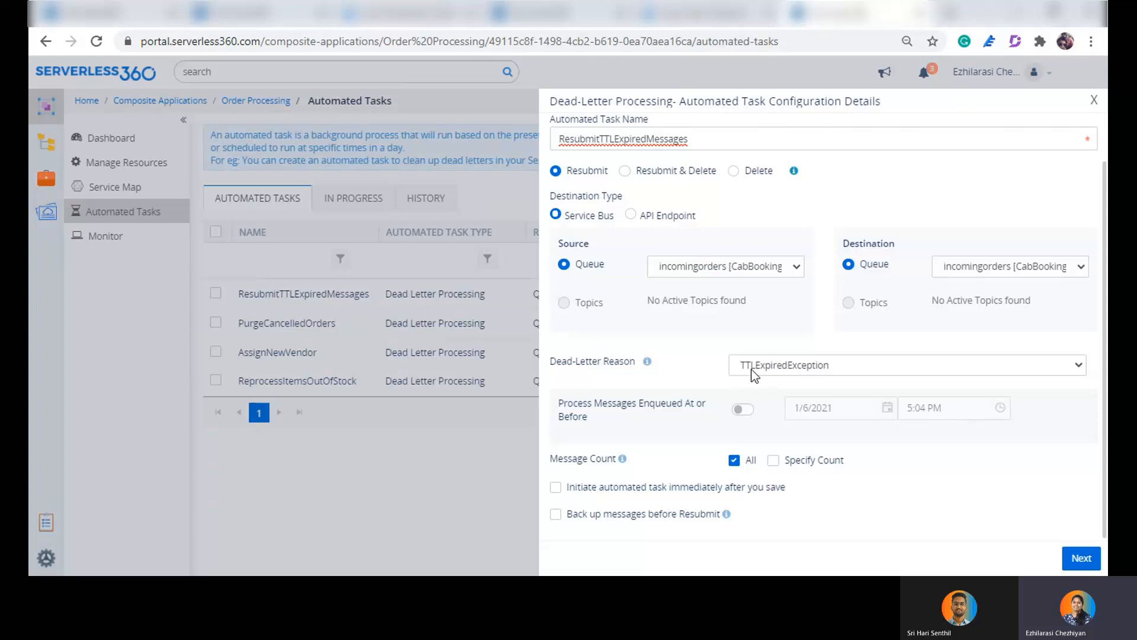
pyautogui.moveTo(923, 379)
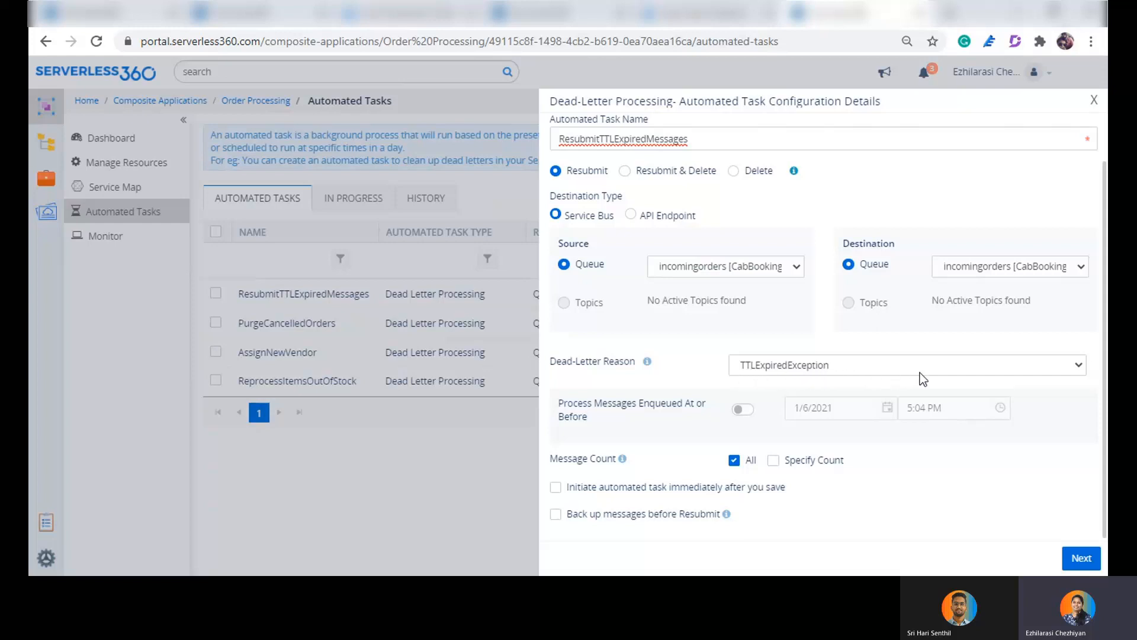
pyautogui.moveTo(912, 497)
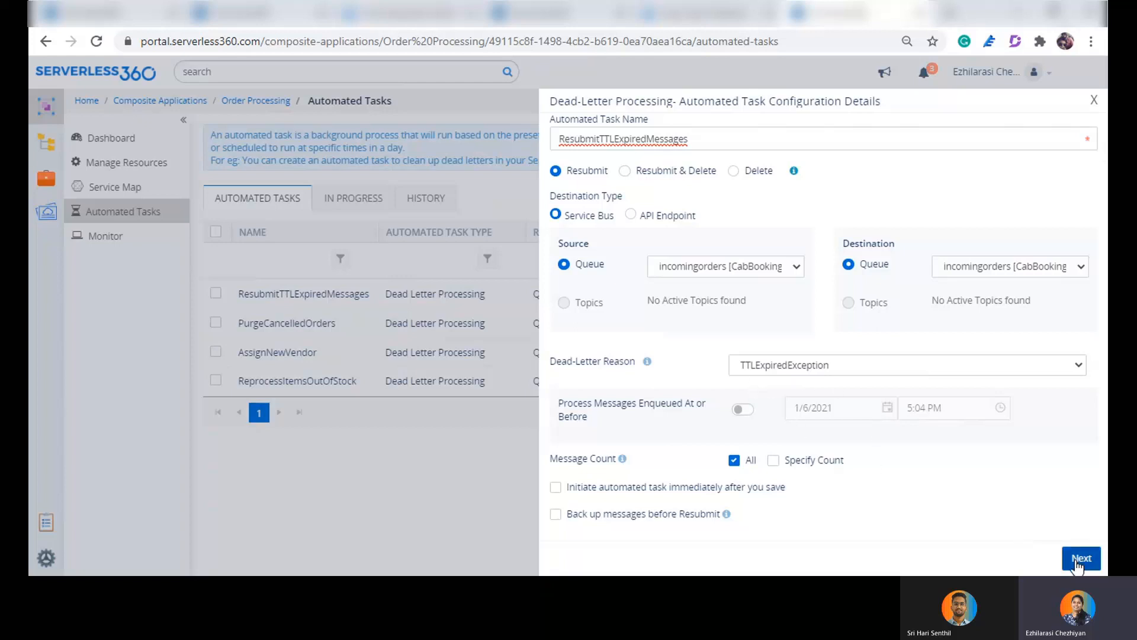
pyautogui.click(1080, 558)
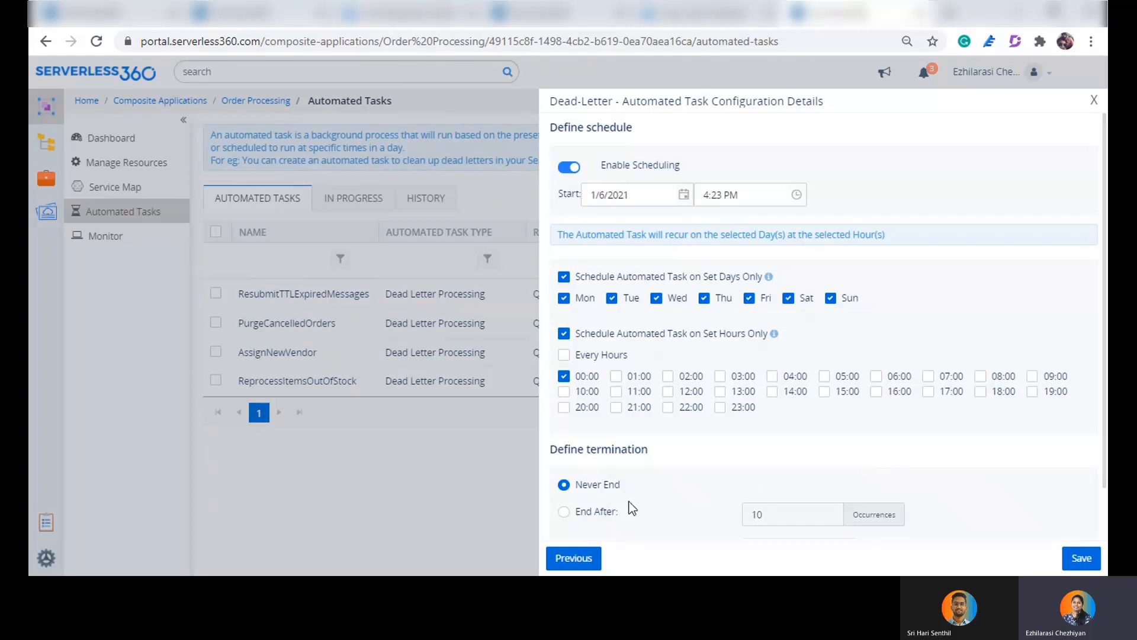
pyautogui.moveTo(1101, 164)
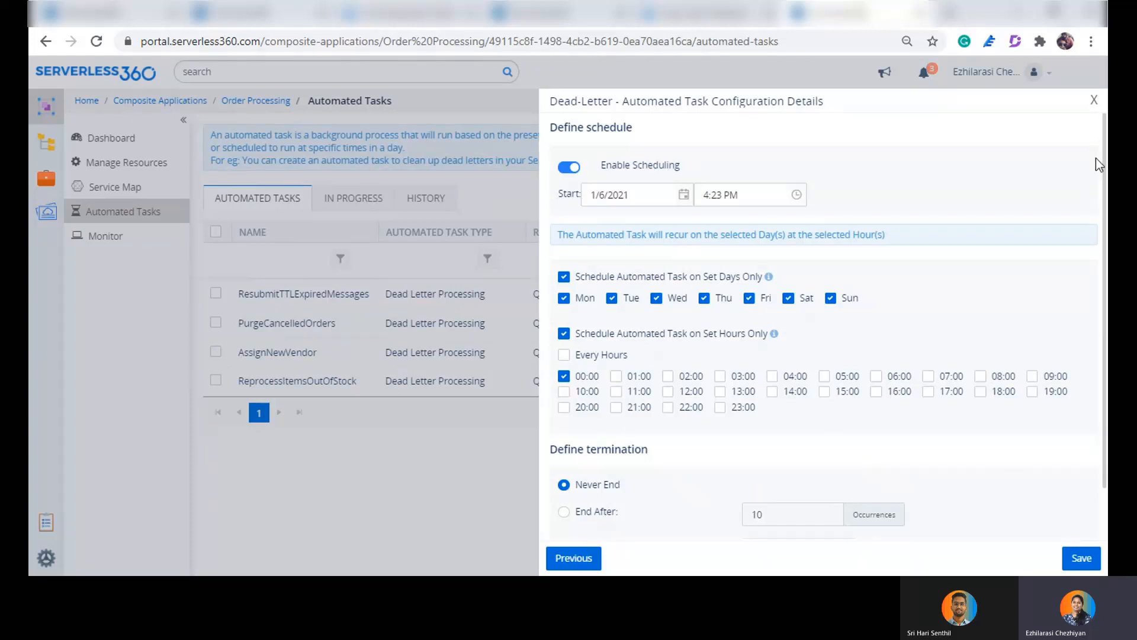
pyautogui.click(1093, 99)
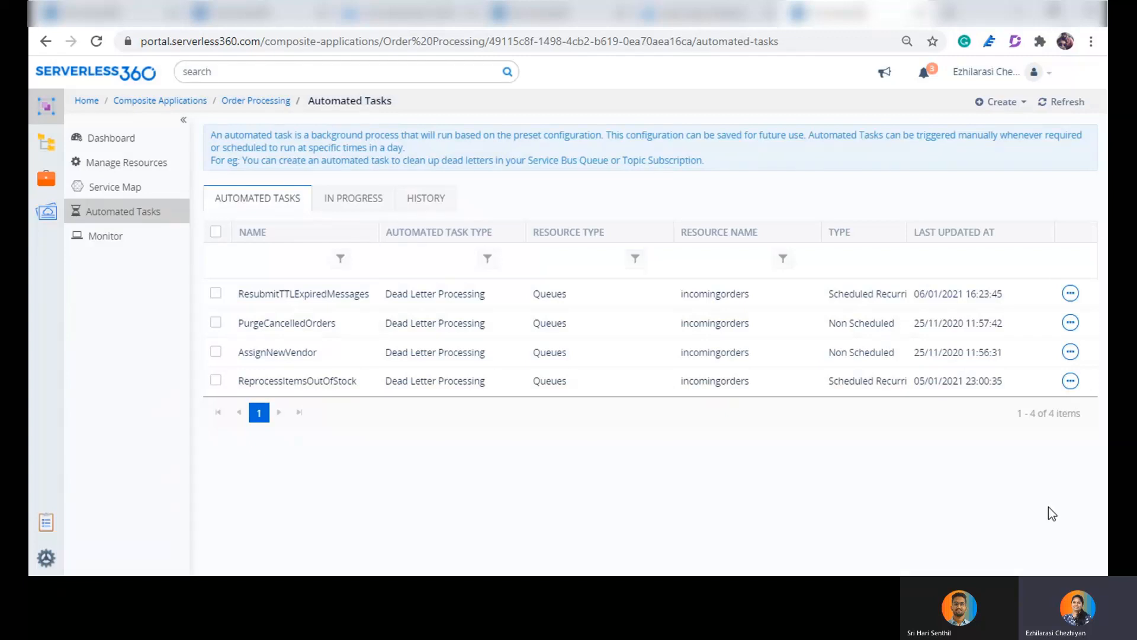
pyautogui.moveTo(974, 458)
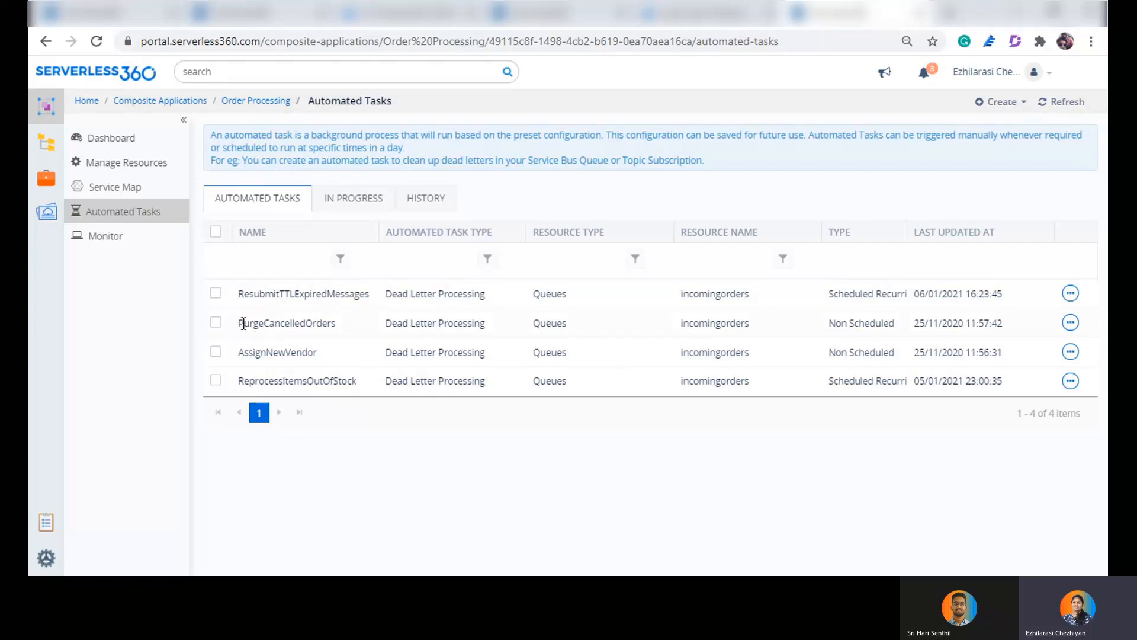
pyautogui.moveTo(359, 484)
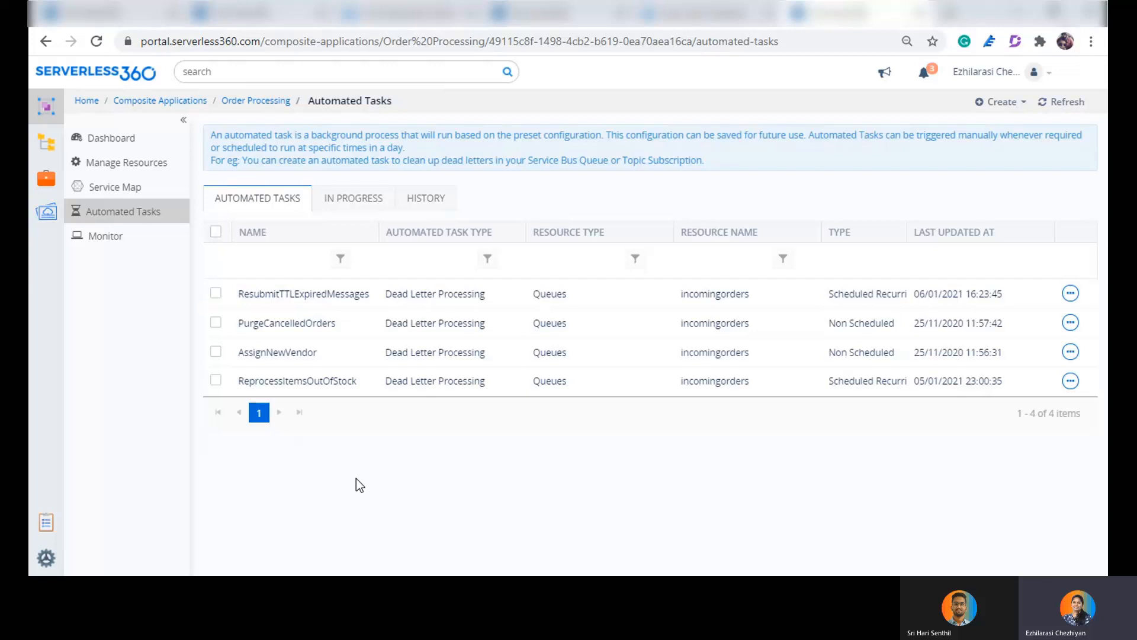
pyautogui.click(1070, 322)
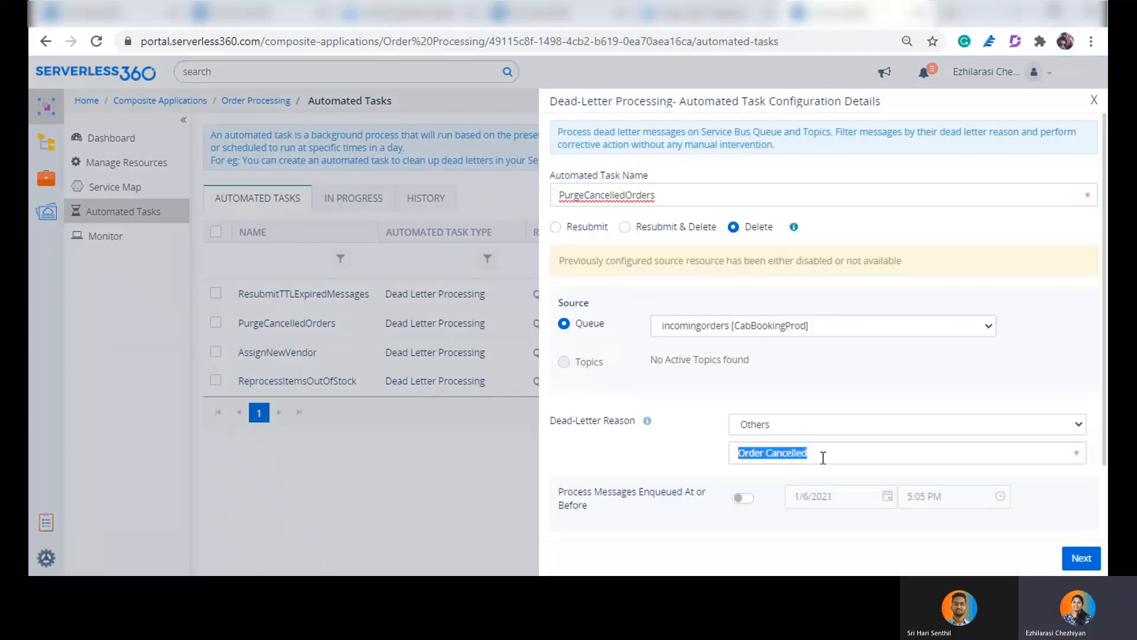
pyautogui.click(829, 453)
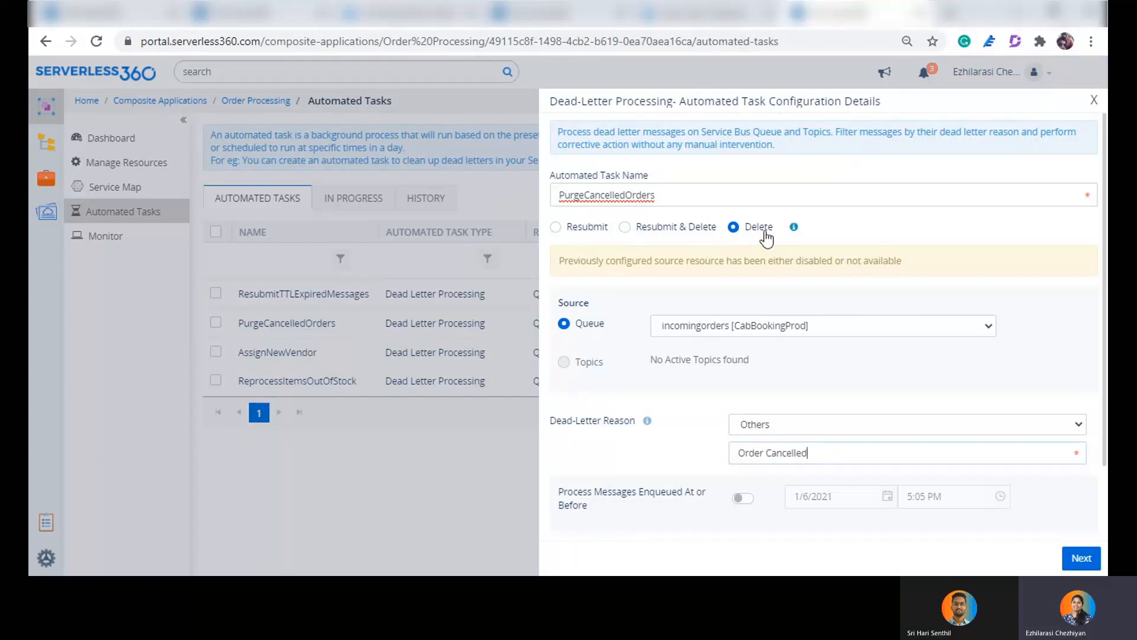
pyautogui.moveTo(1094, 101)
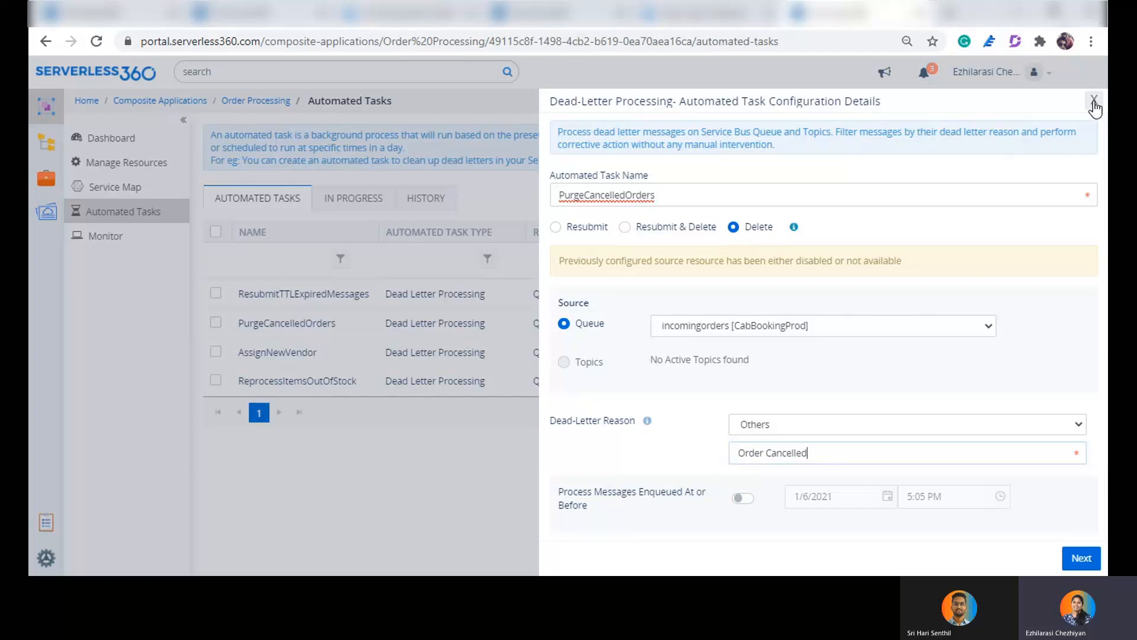
pyautogui.click(1094, 103)
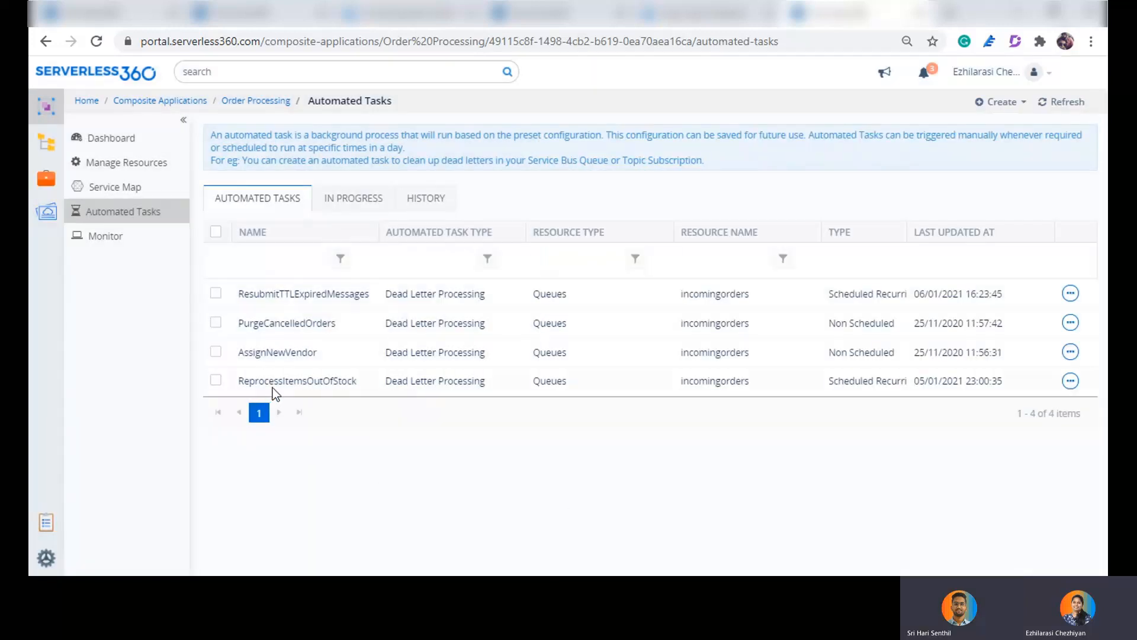
pyautogui.click(1070, 381)
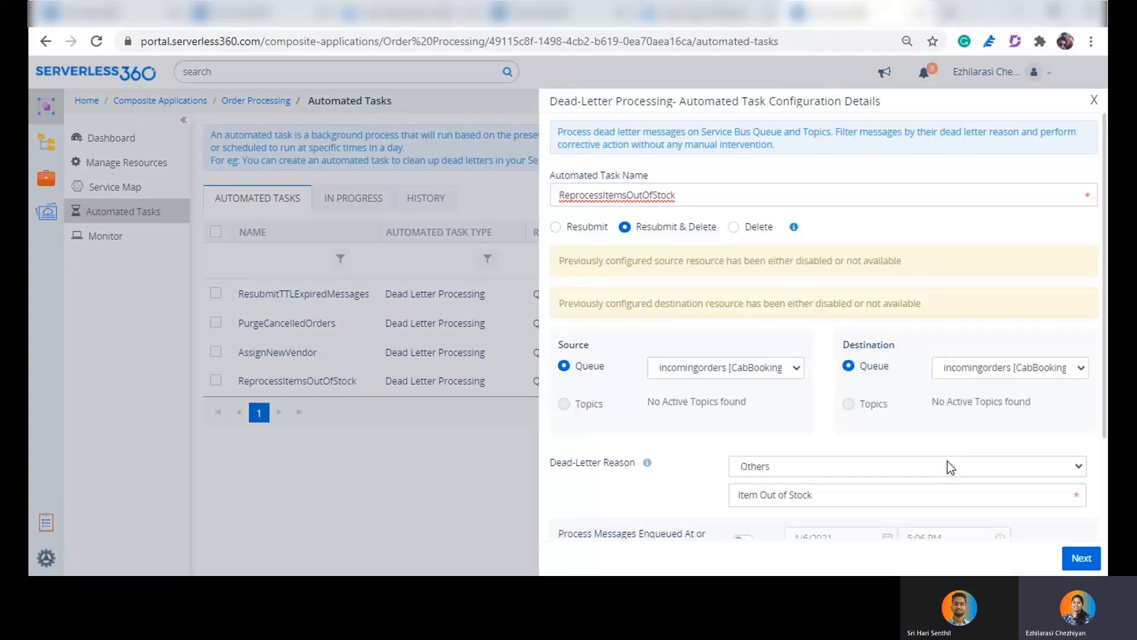
pyautogui.moveTo(752, 351)
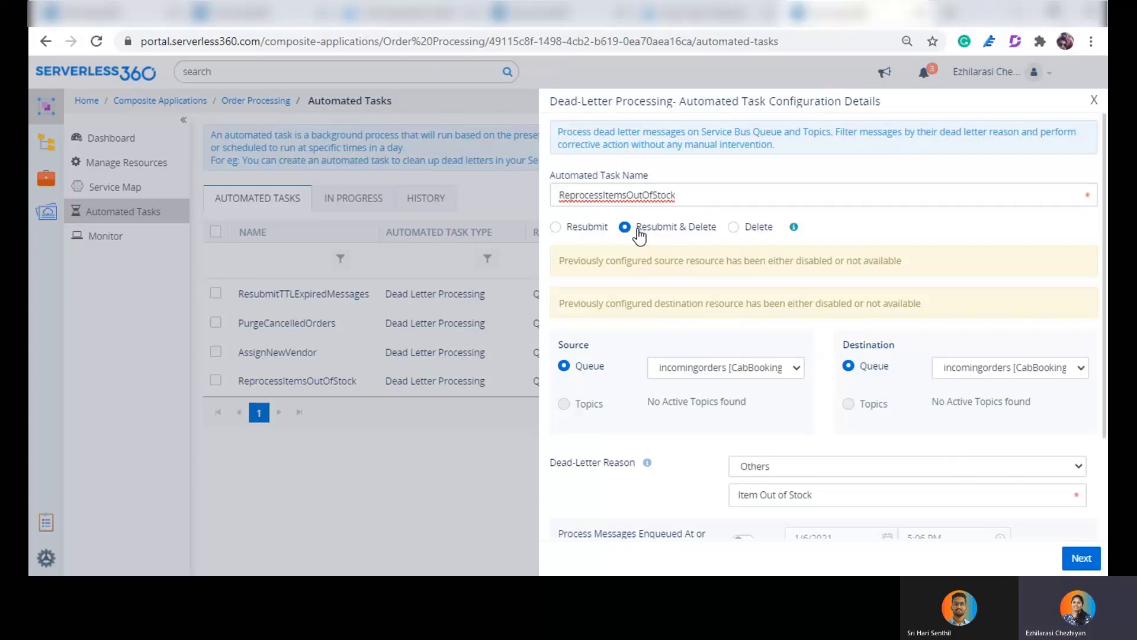
pyautogui.moveTo(716, 239)
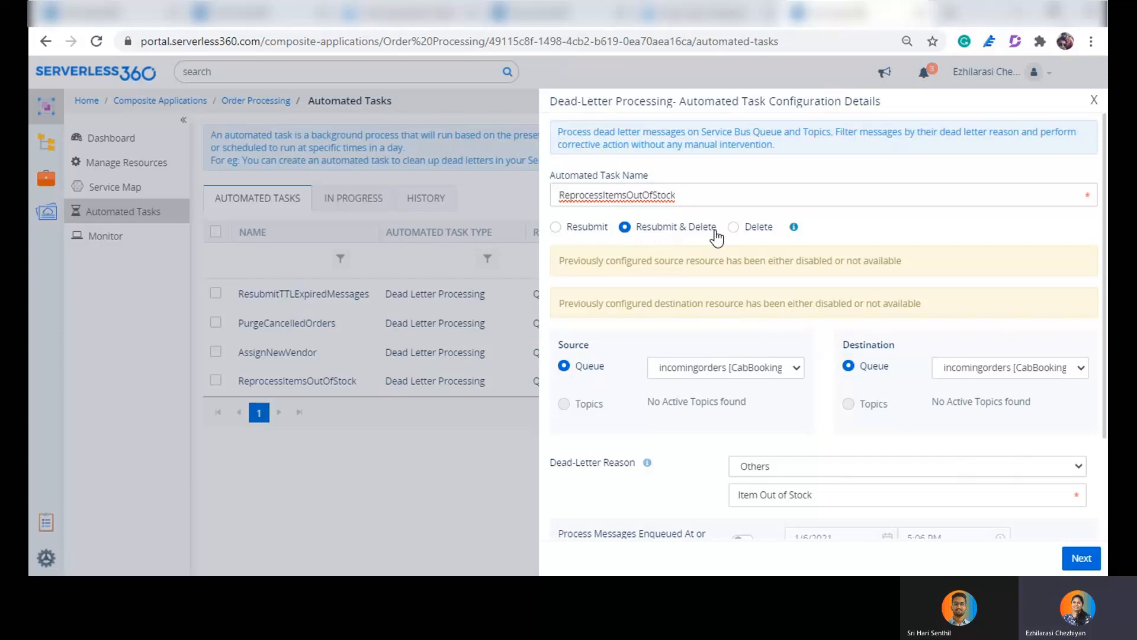
pyautogui.moveTo(716, 243)
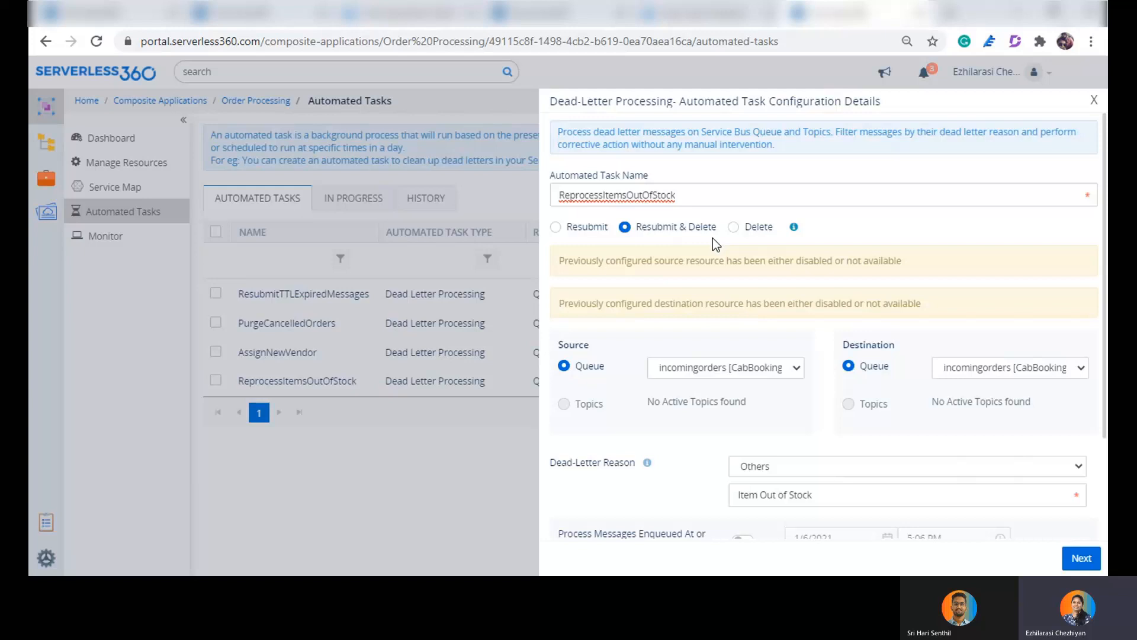
pyautogui.scroll(-3)
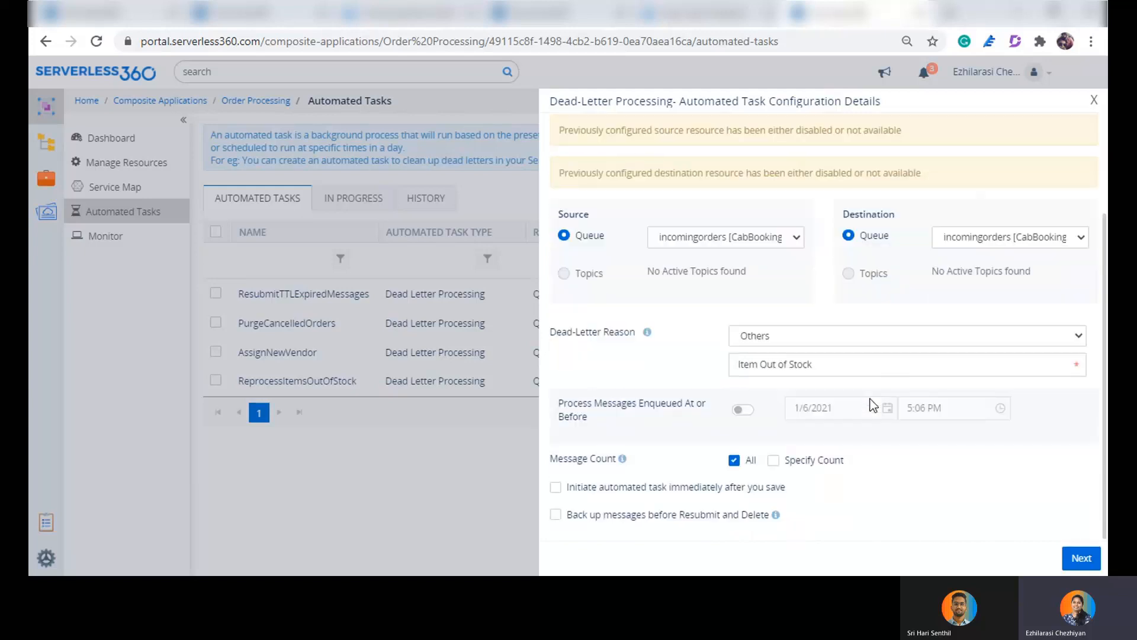
pyautogui.click(1082, 558)
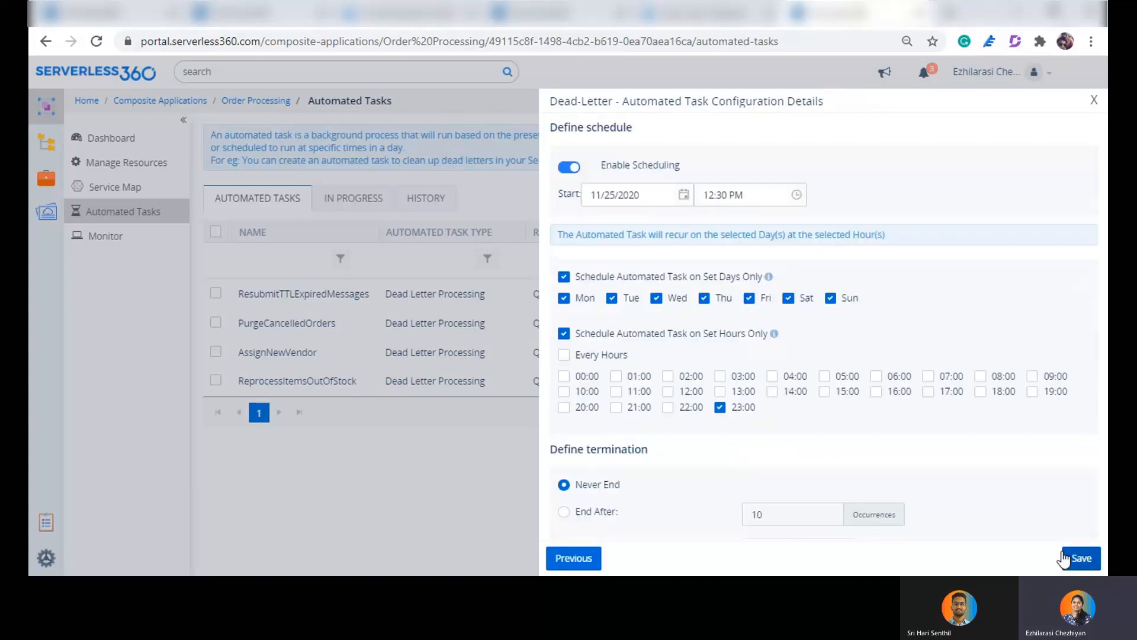
pyautogui.moveTo(1091, 103)
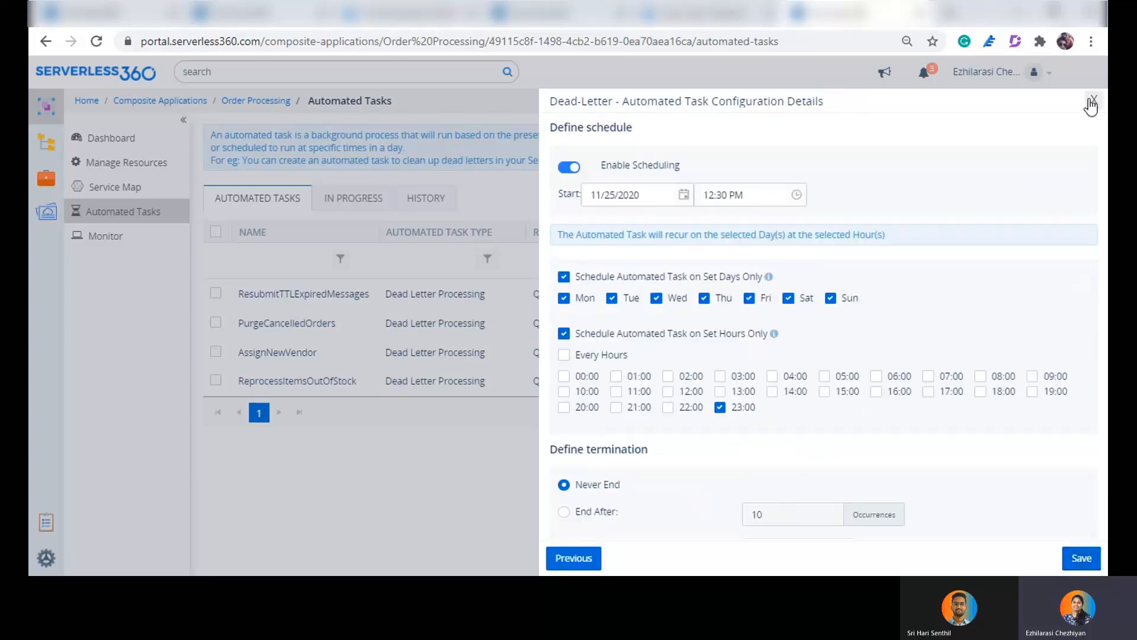
pyautogui.click(1091, 102)
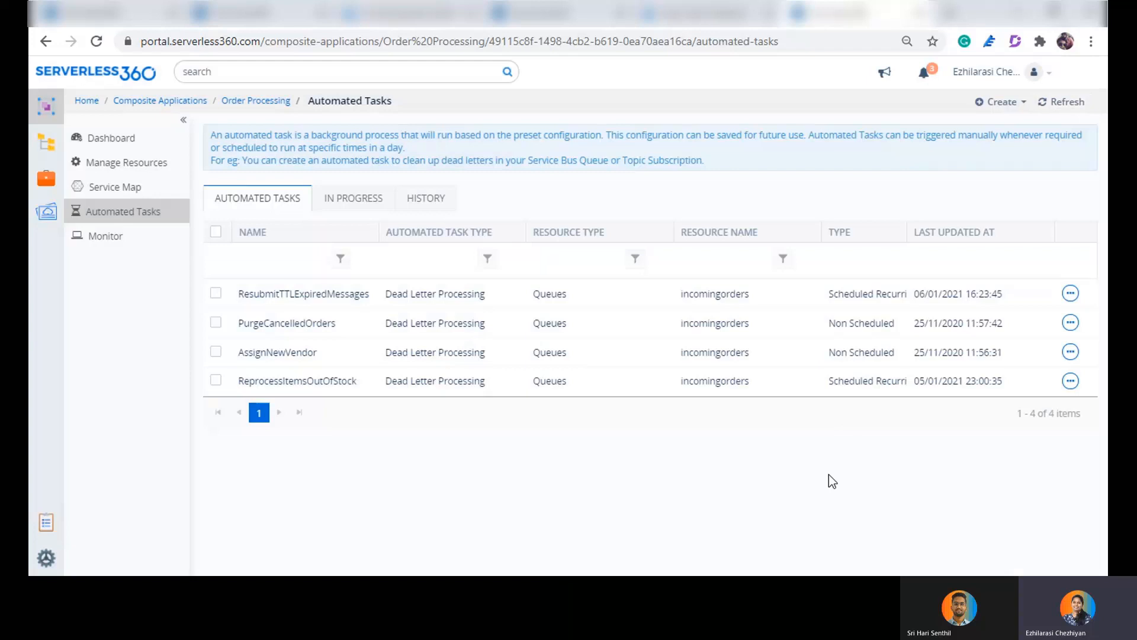
pyautogui.moveTo(839, 481)
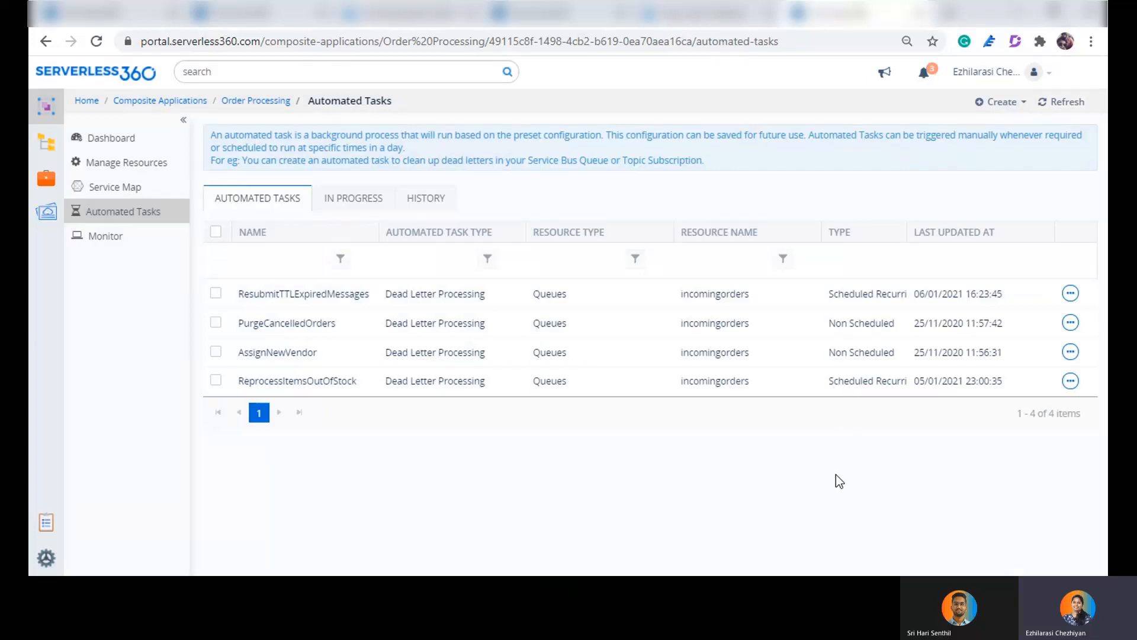